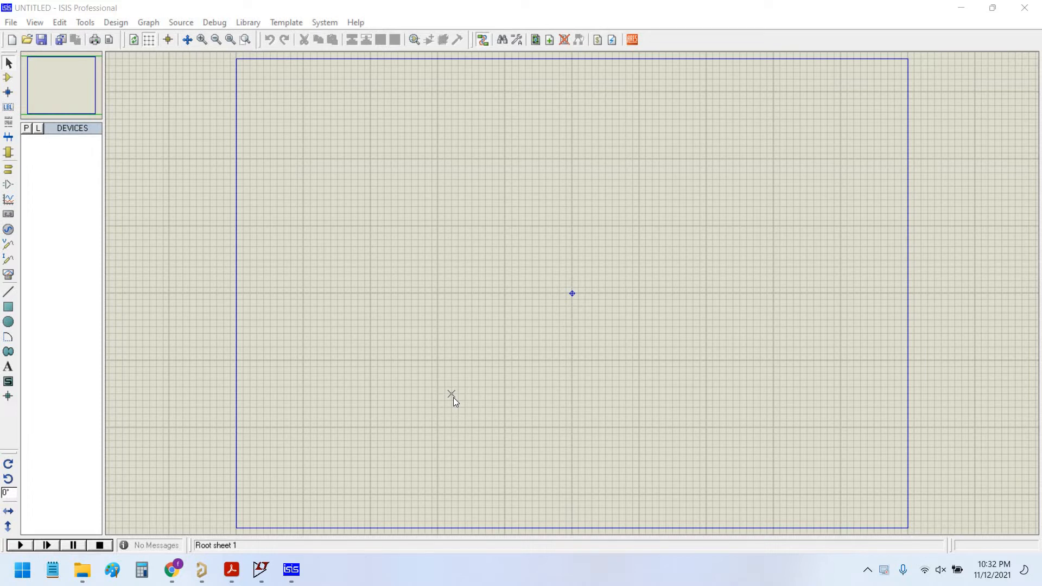
mouse_move(606, 393)
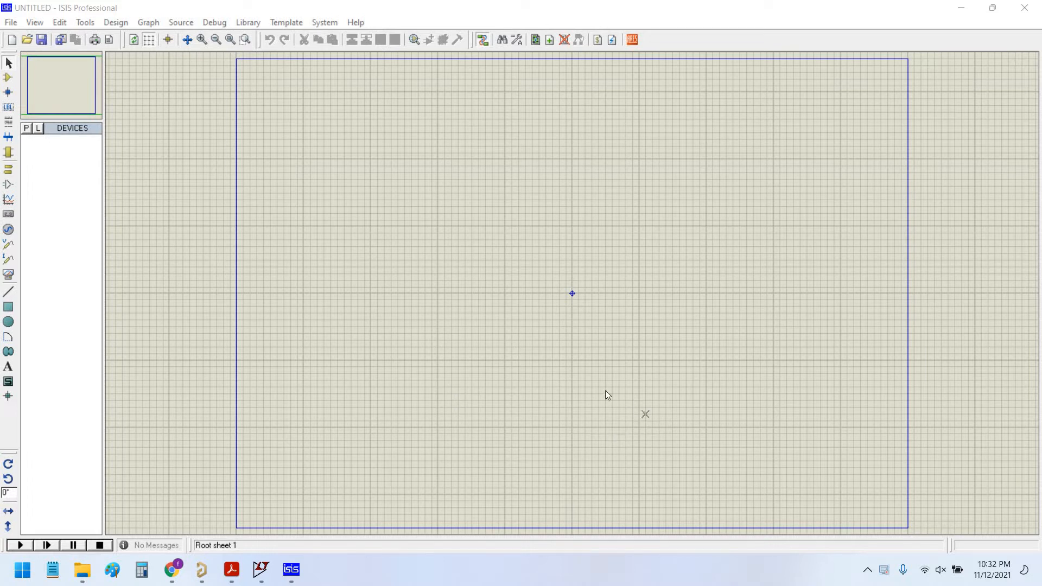
mouse_move(583, 372)
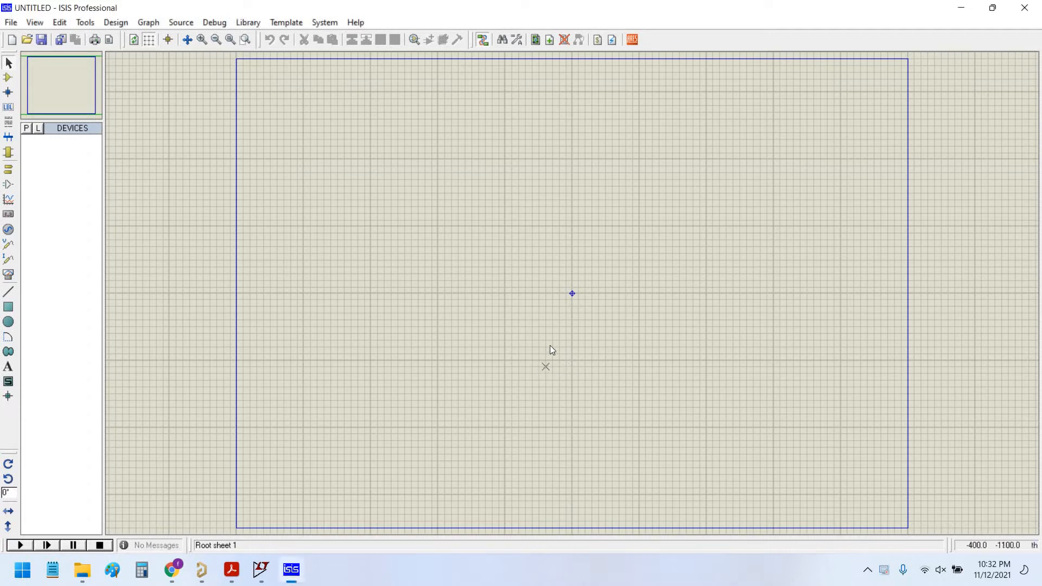
mouse_move(555, 280)
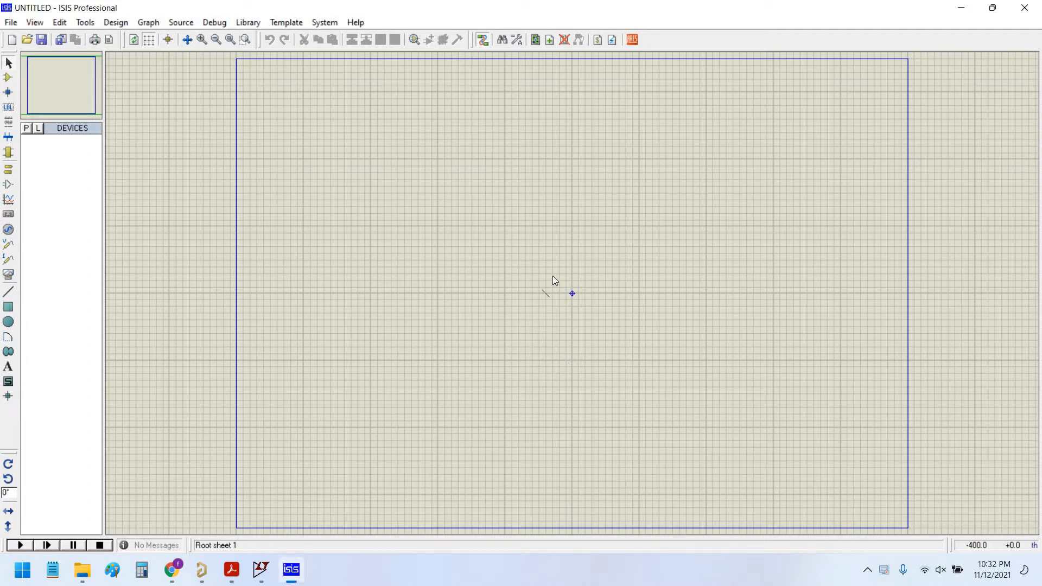
mouse_move(539, 271)
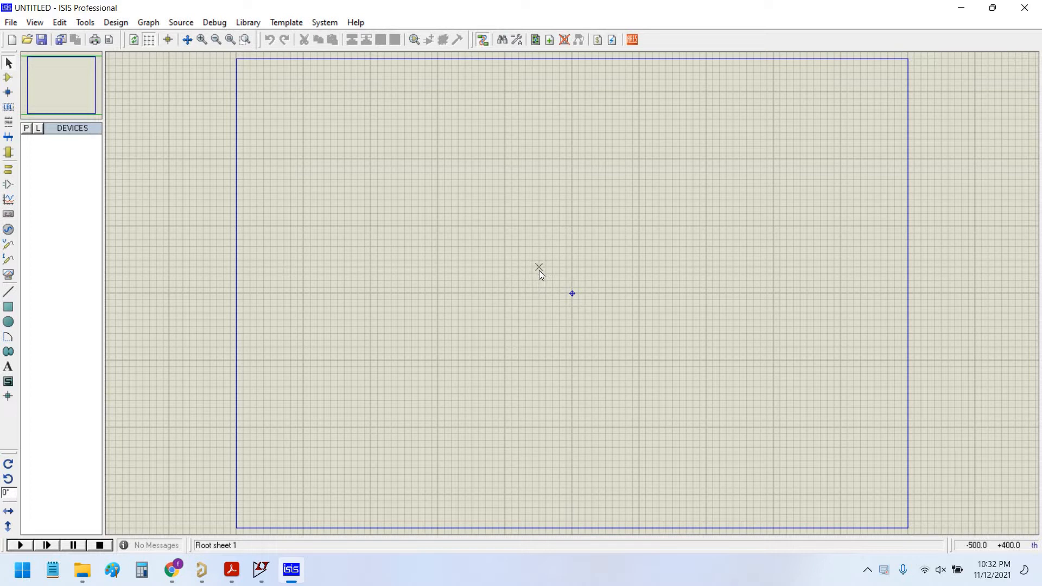
mouse_move(531, 276)
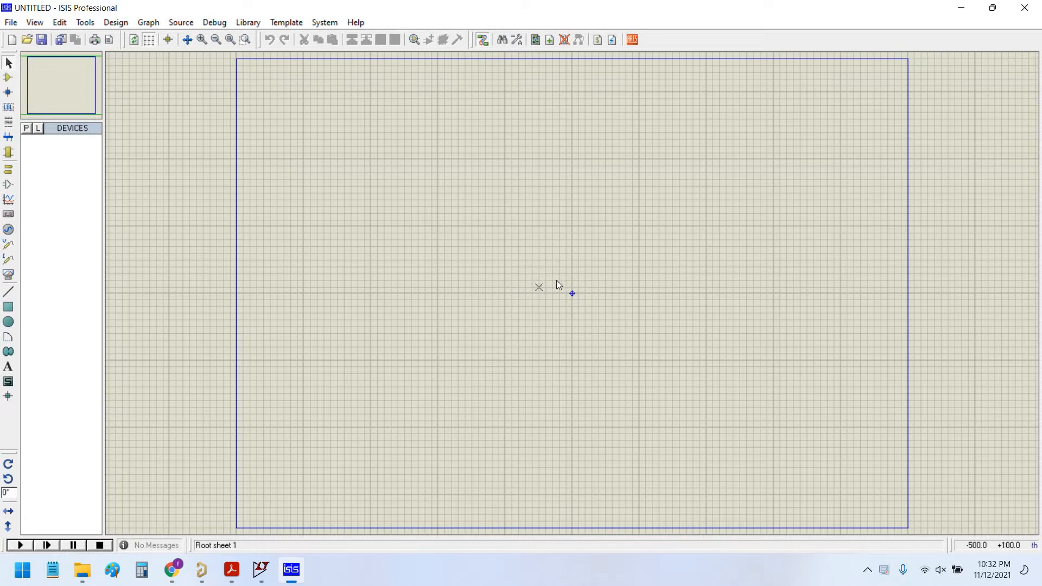
mouse_move(538, 274)
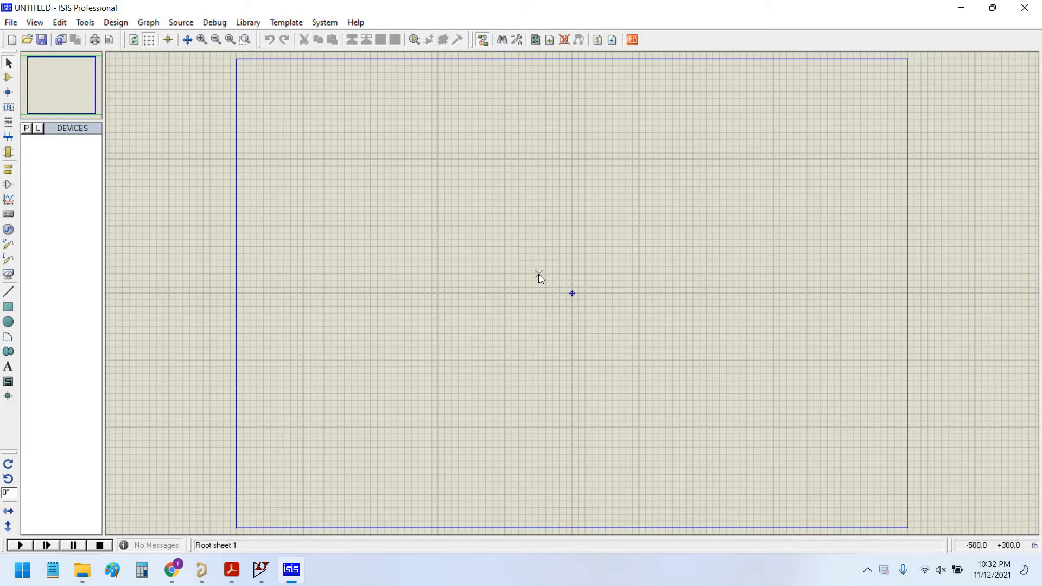
mouse_move(586, 311)
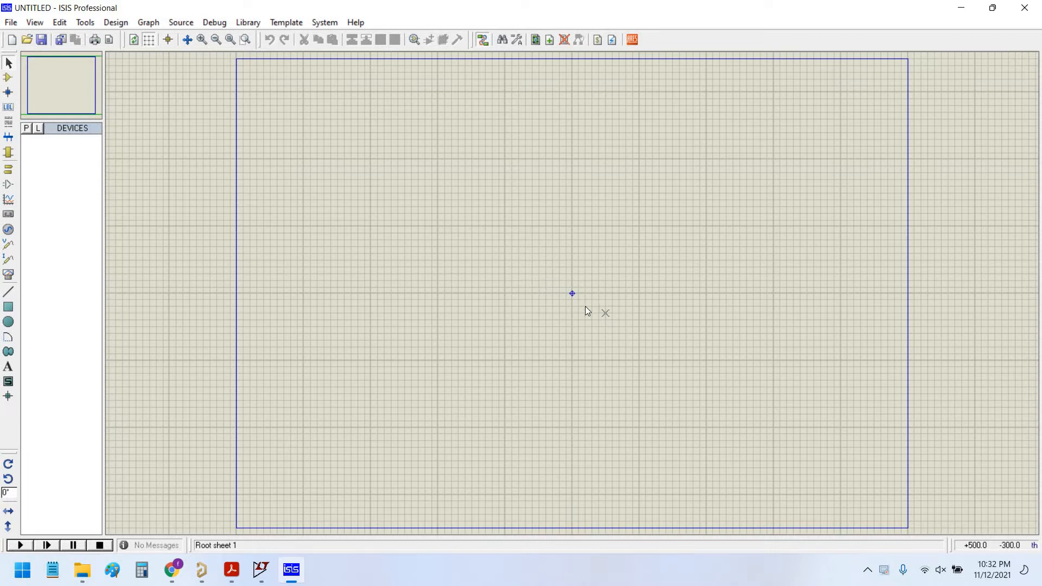
mouse_move(592, 306)
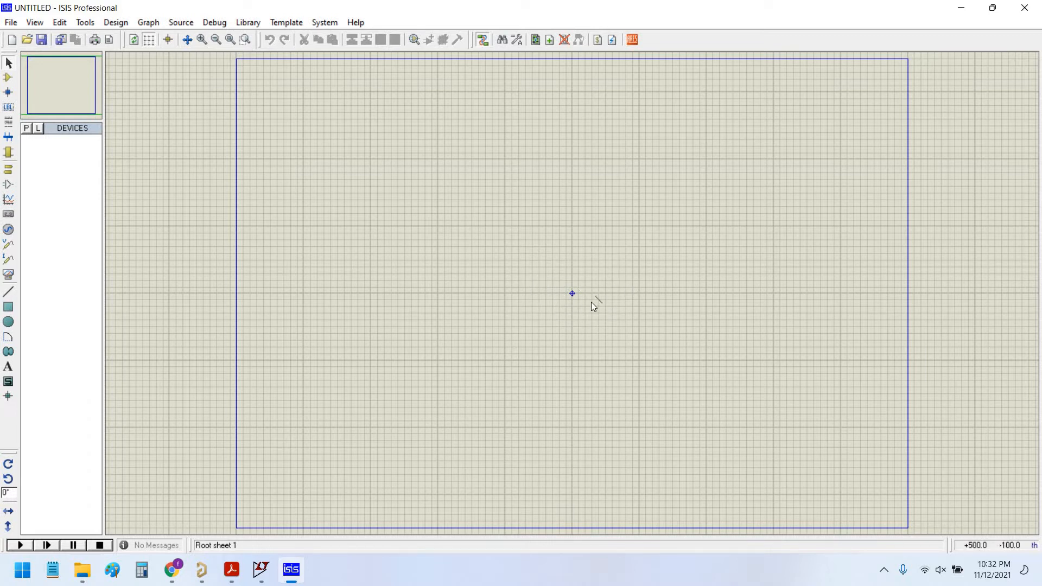
mouse_move(571, 295)
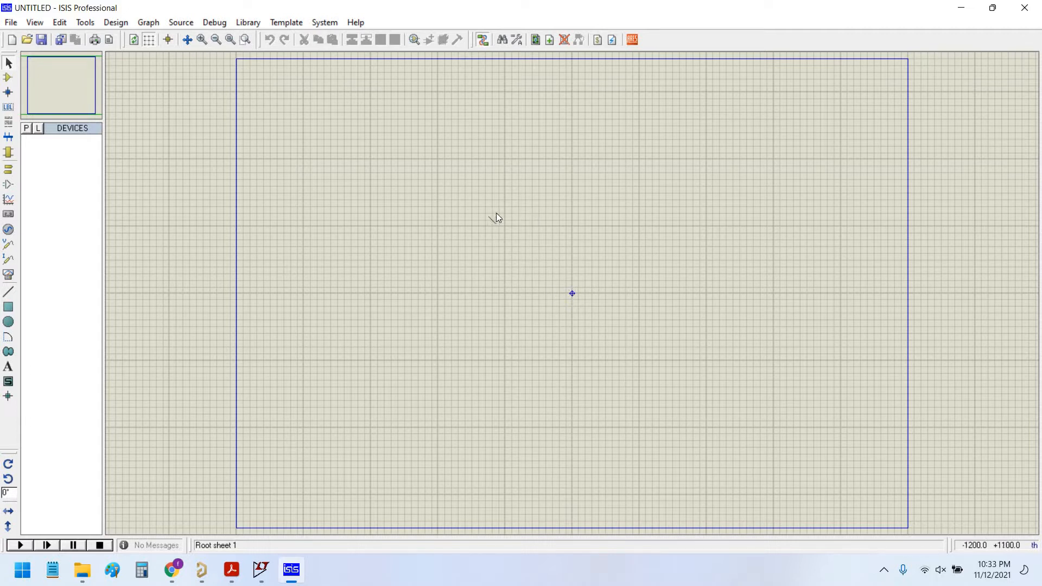
mouse_move(480, 226)
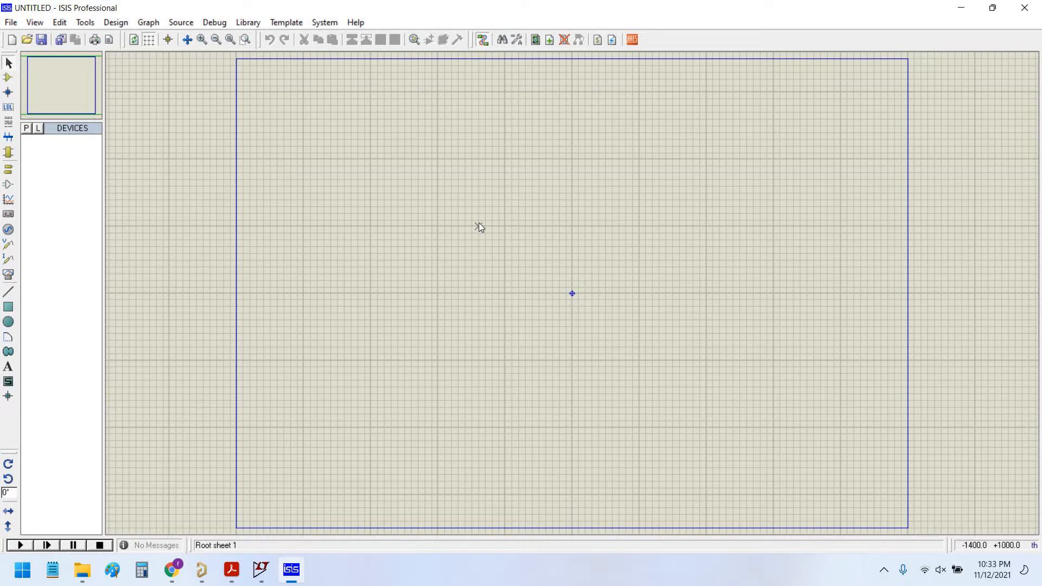
mouse_move(573, 296)
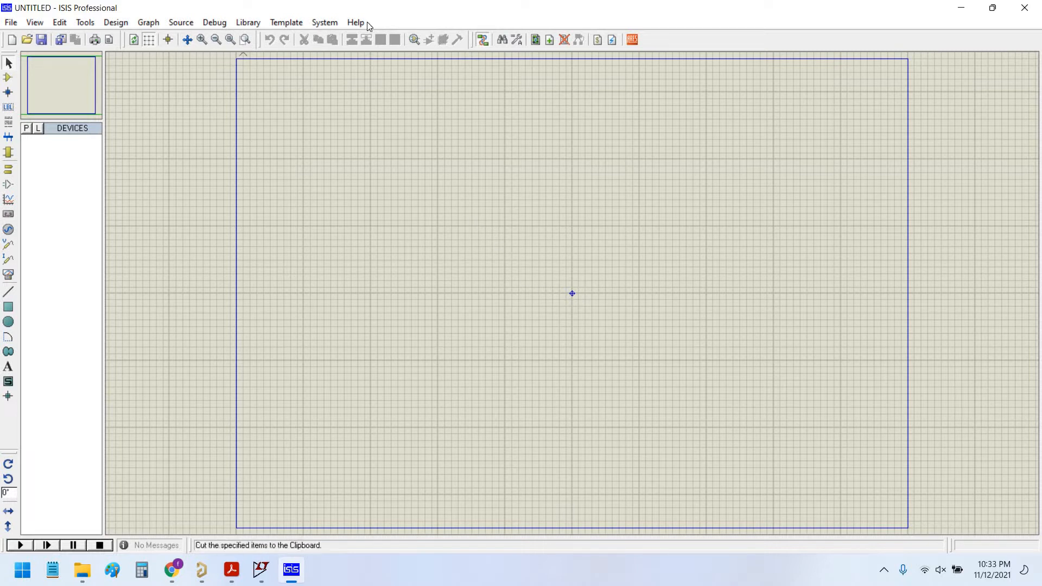
Step: Show the About ISIS dialog, which reports release 7.10 SP0
click(355, 22)
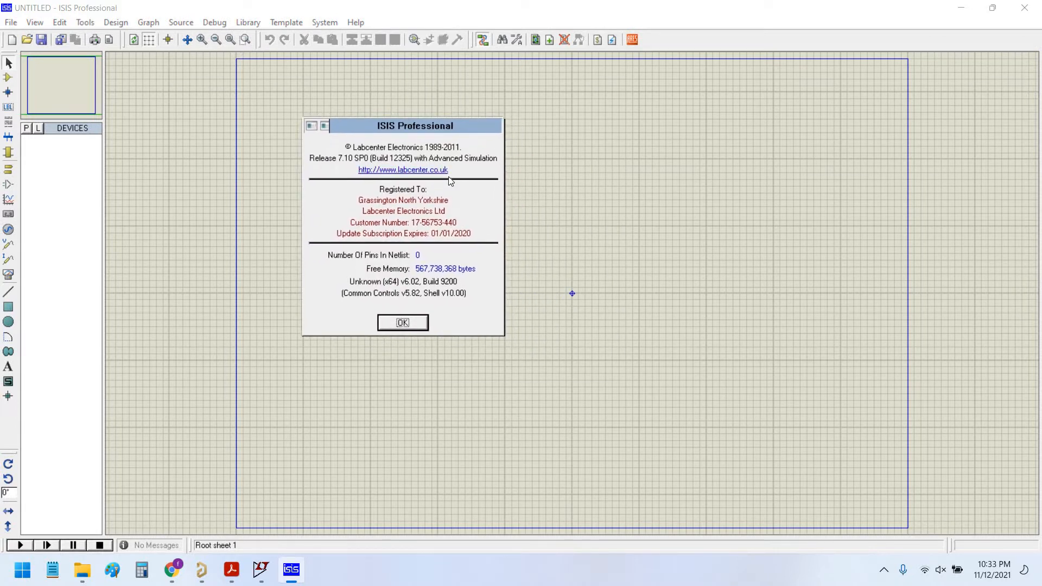
mouse_move(446, 175)
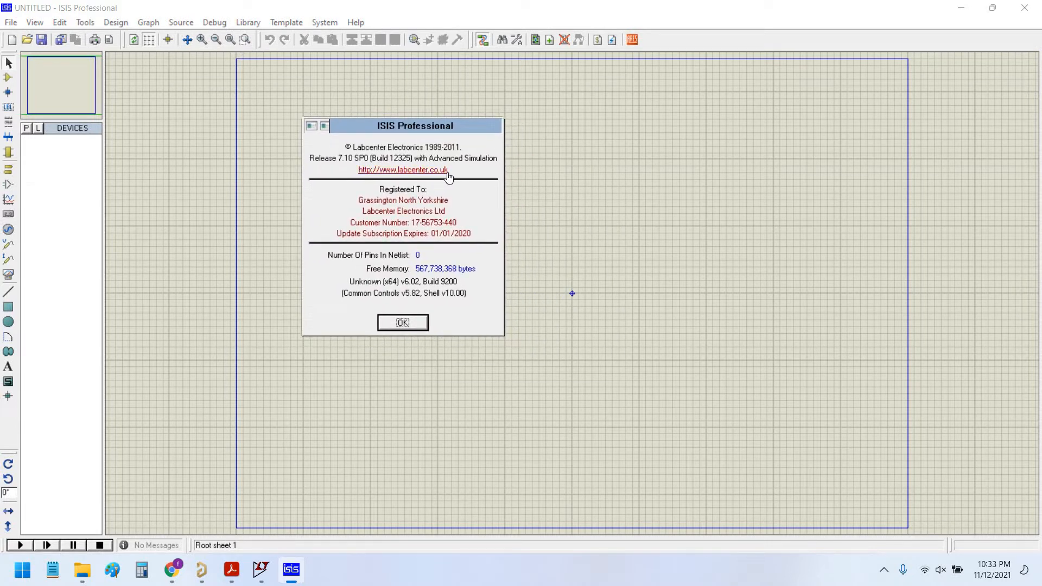
mouse_move(506, 343)
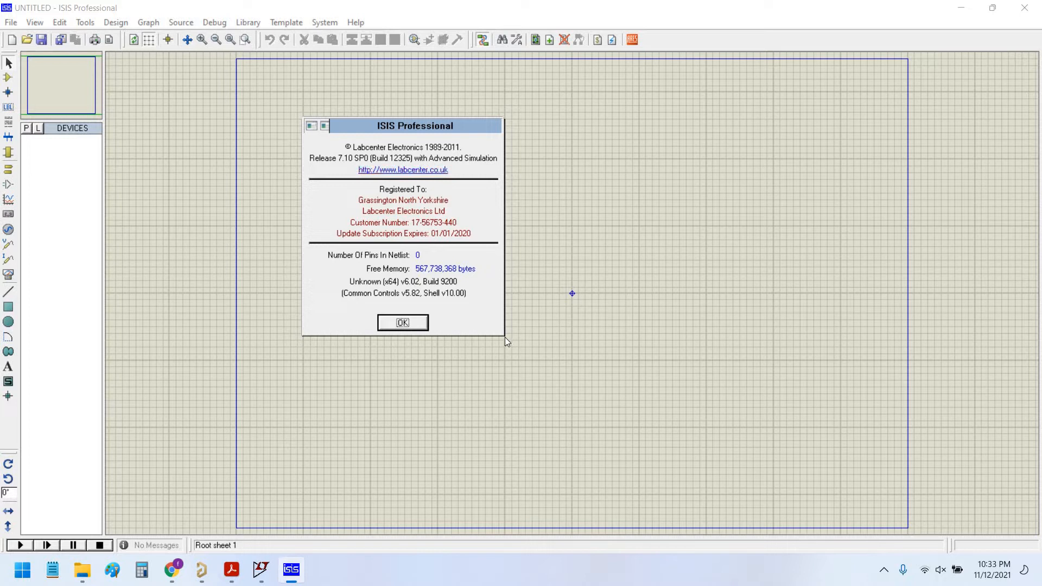
mouse_move(514, 136)
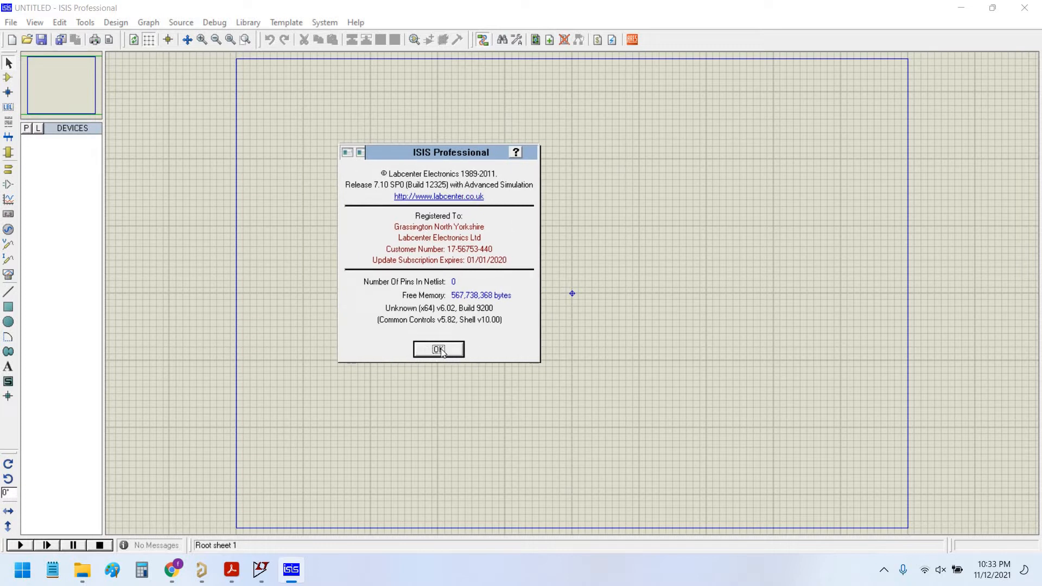
Step: Dismiss the About dialog and list the 734 Microprocessor ICs in Pick Devices
click(438, 349)
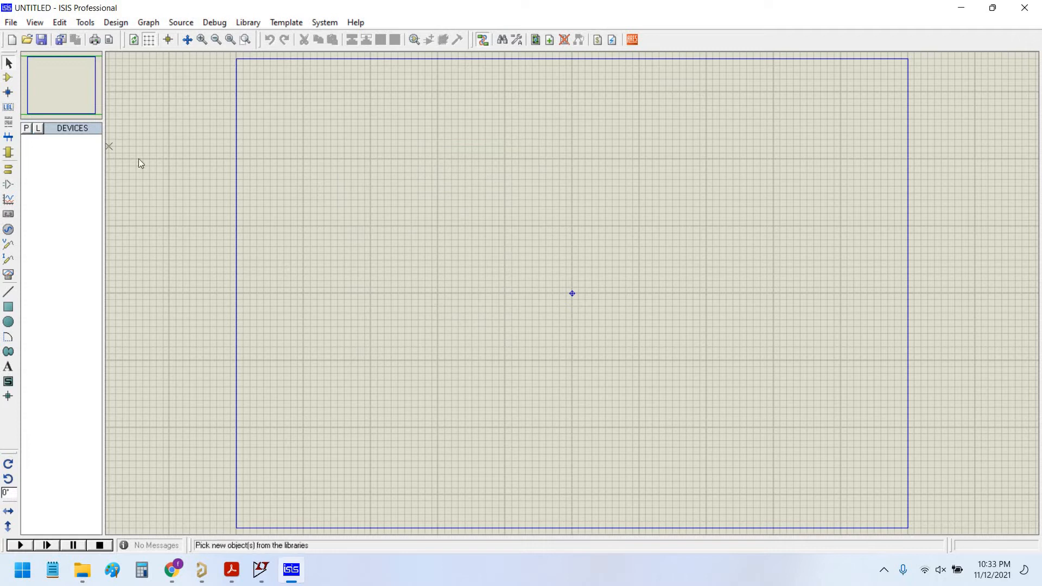
click(26, 128)
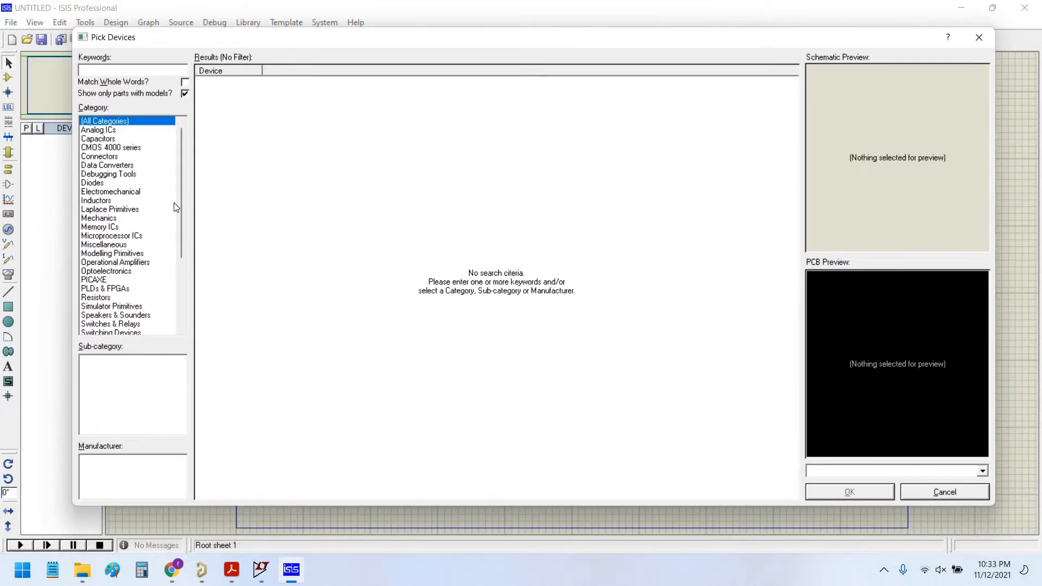
scroll(down, 3)
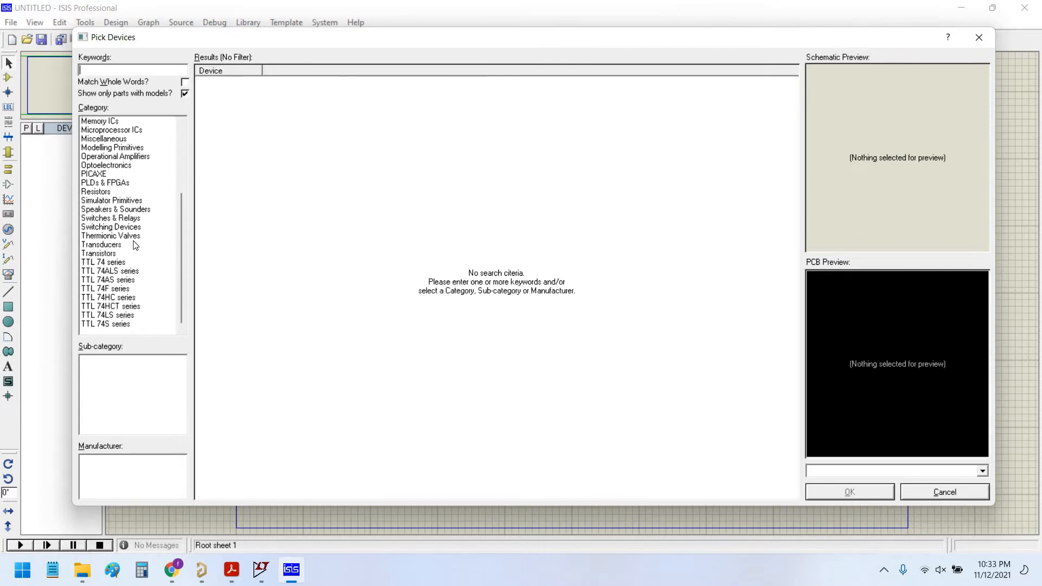
scroll(up, 3)
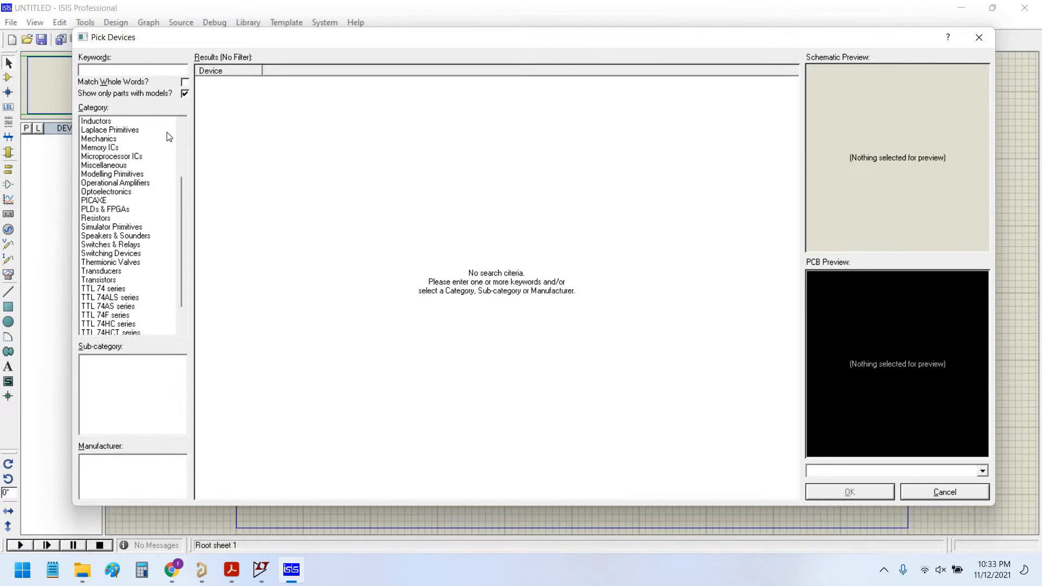
click(111, 156)
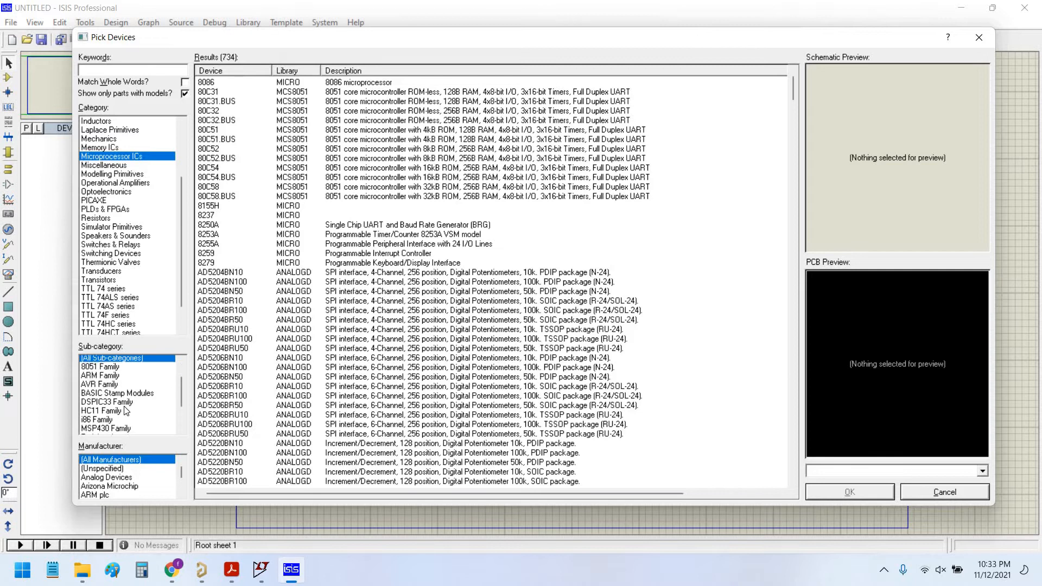
Step: Narrow the results to the 97-part PIC16 Family, briefly checking PIC12 along the way
click(102, 412)
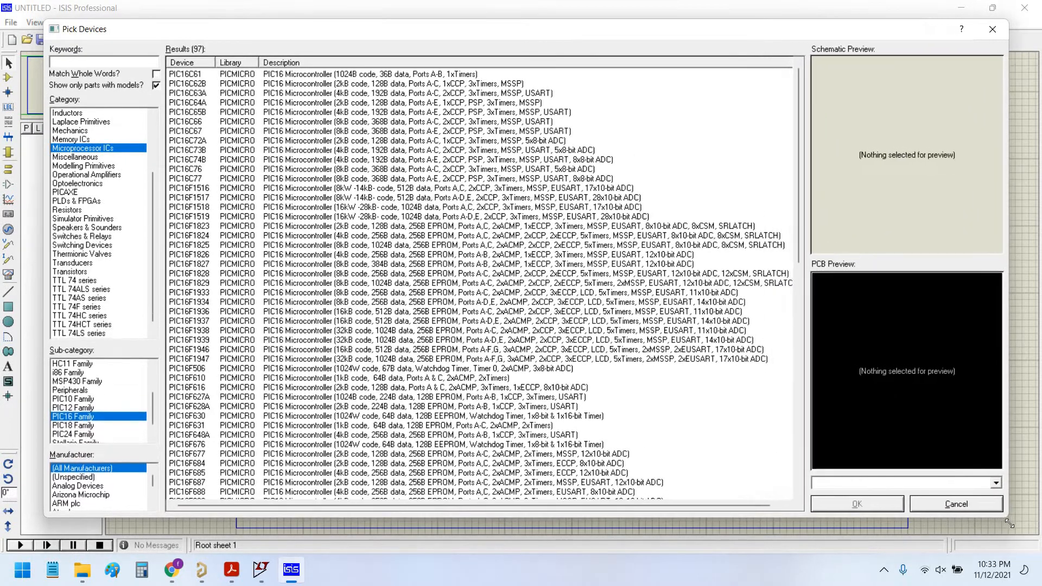
scroll(down, 3)
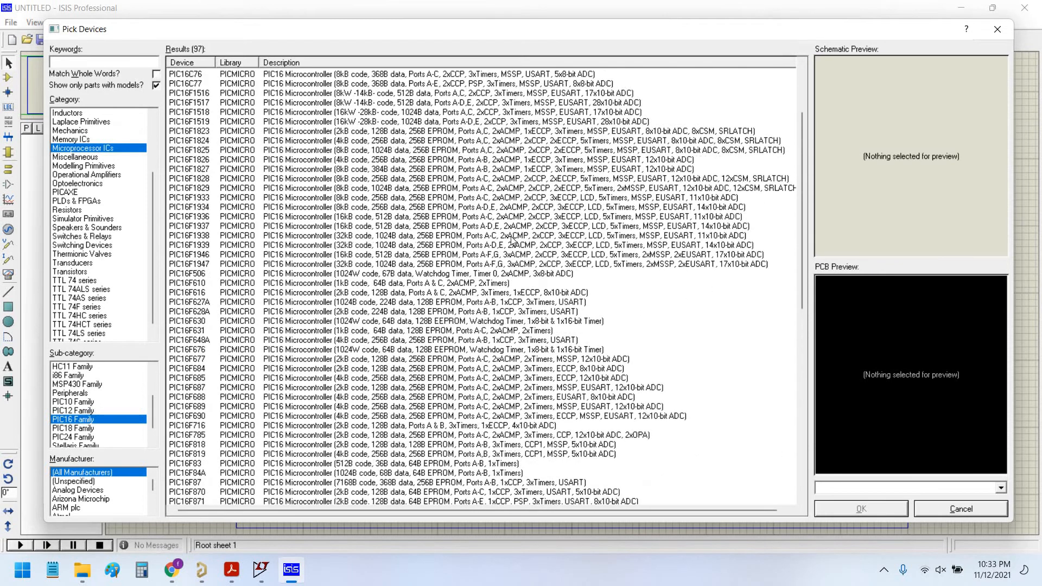
scroll(up, 3)
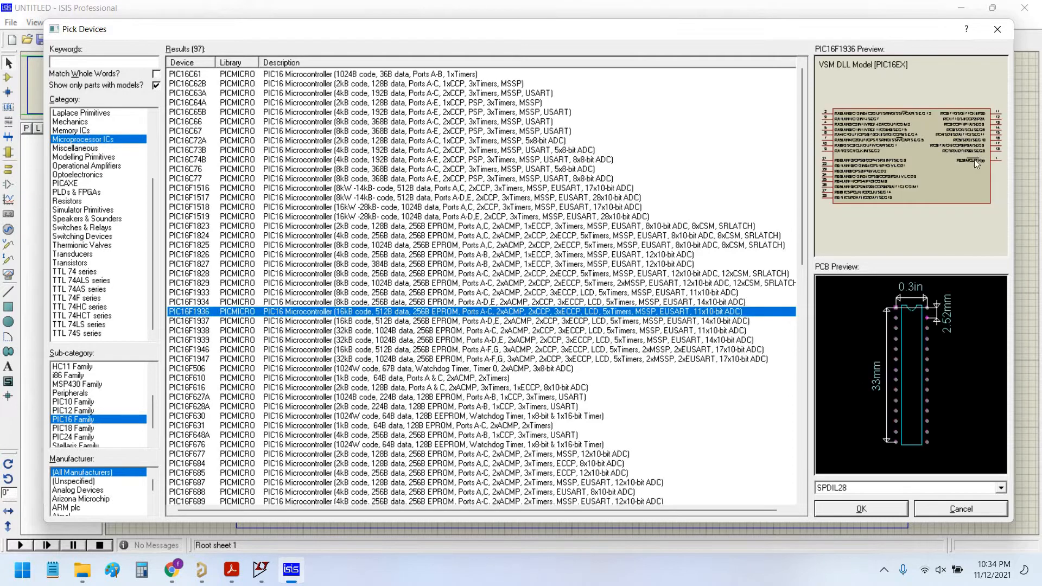
scroll(down, 3)
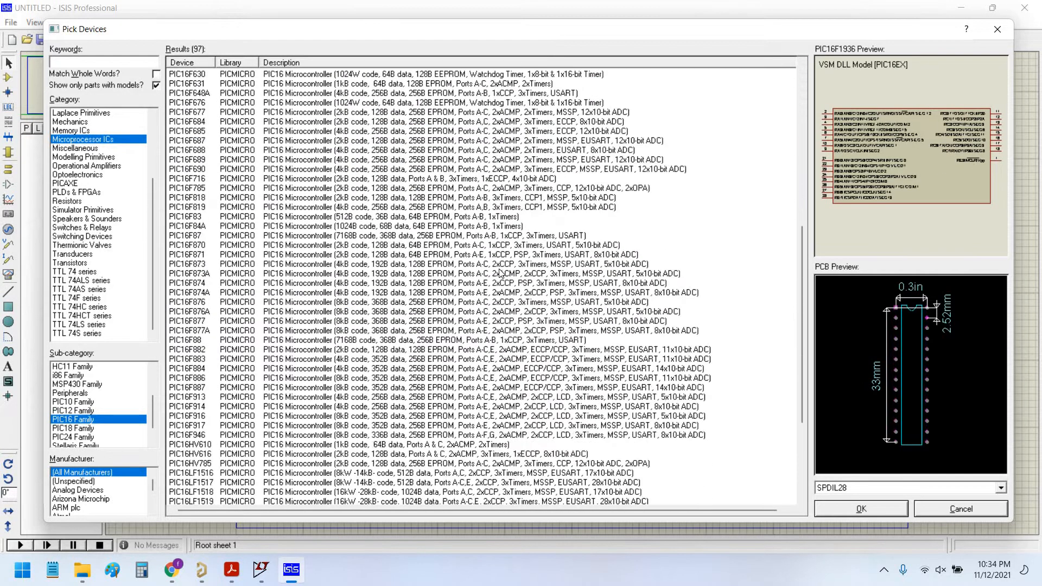
scroll(down, 3)
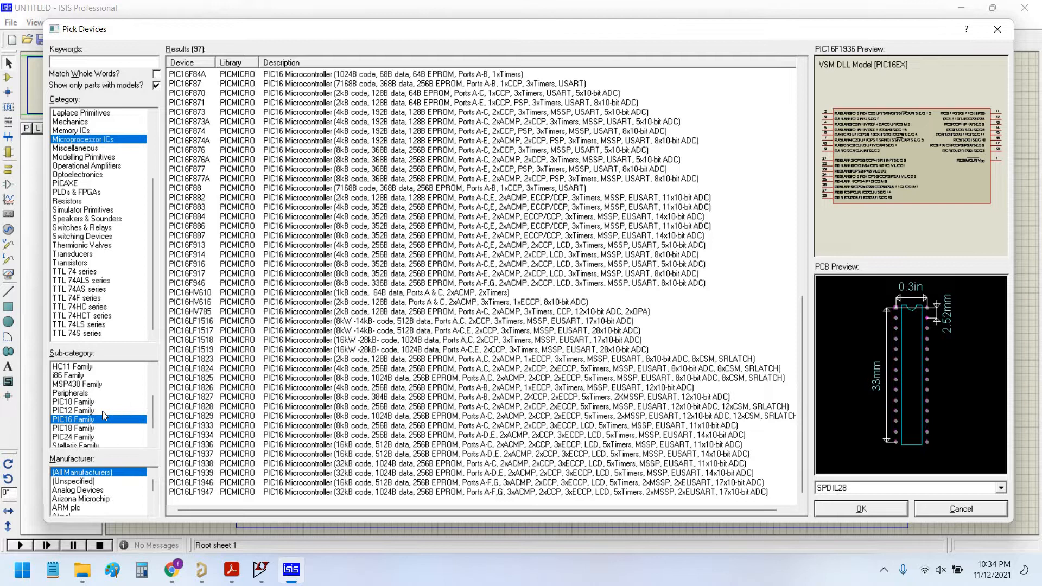
click(73, 410)
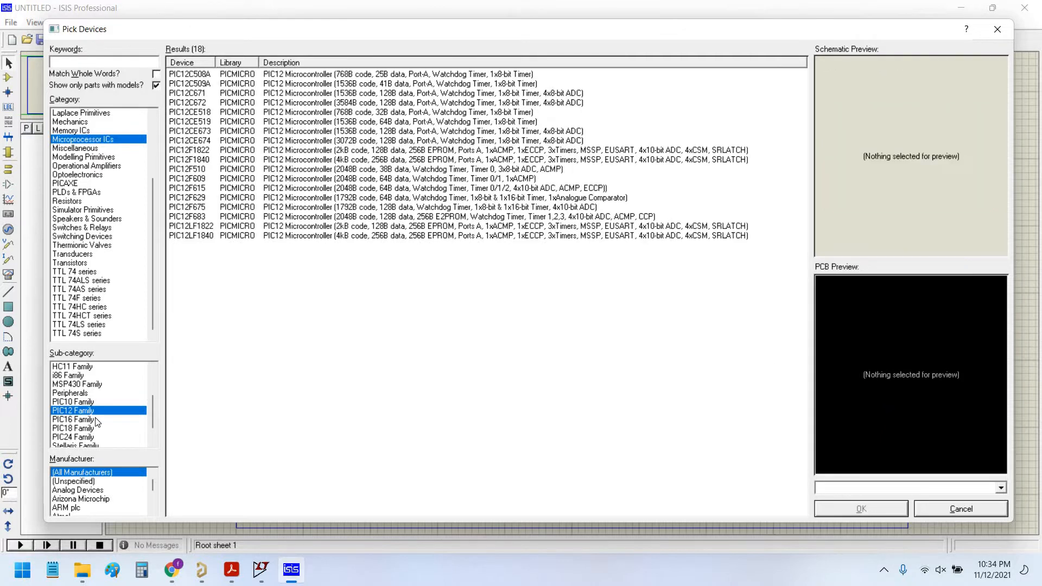
click(73, 419)
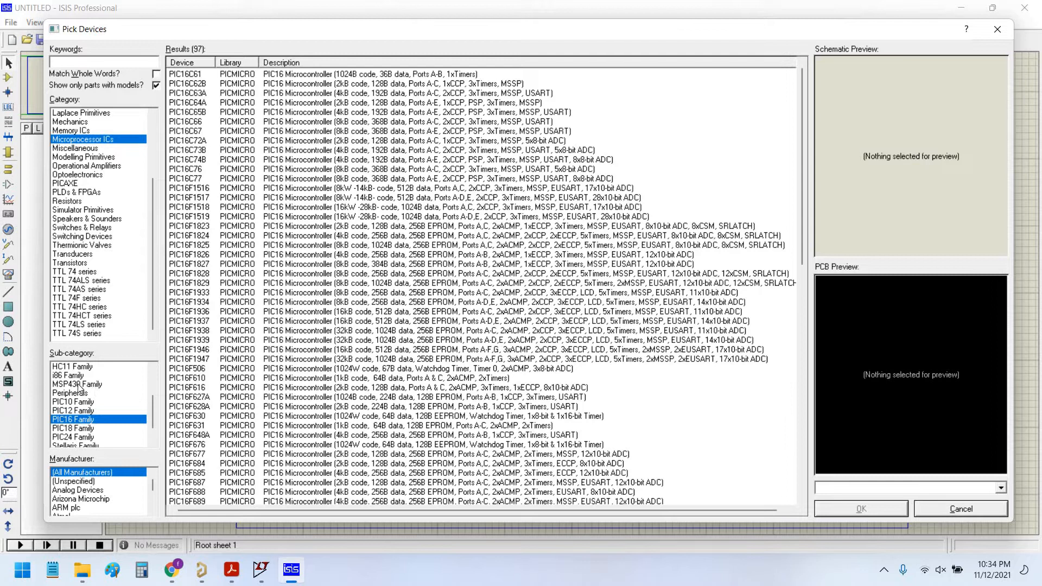
Step: Glance at MSP430, then list and scroll the 80 AVR Family microcontrollers
click(76, 384)
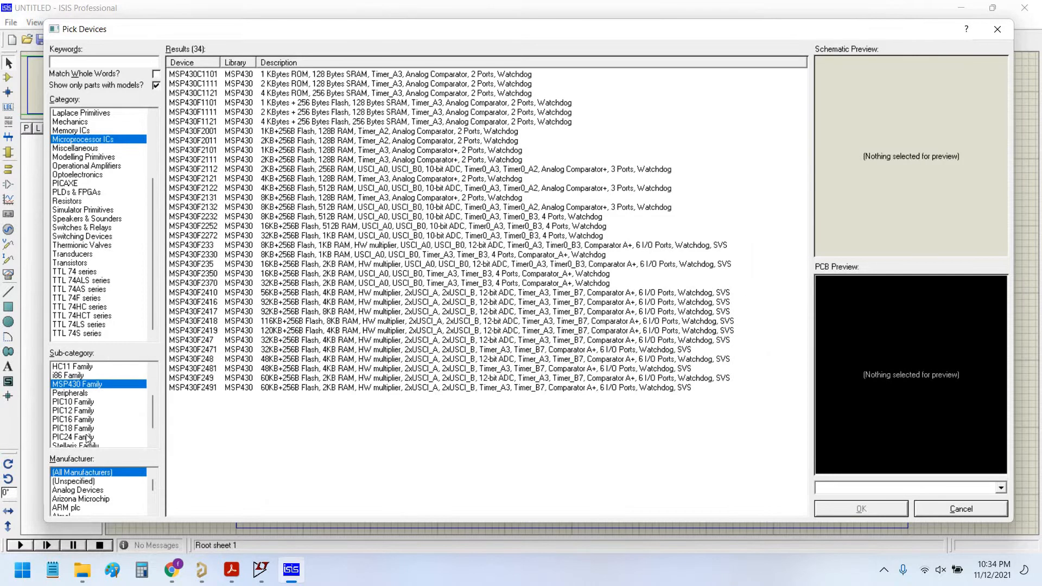
scroll(up, 3)
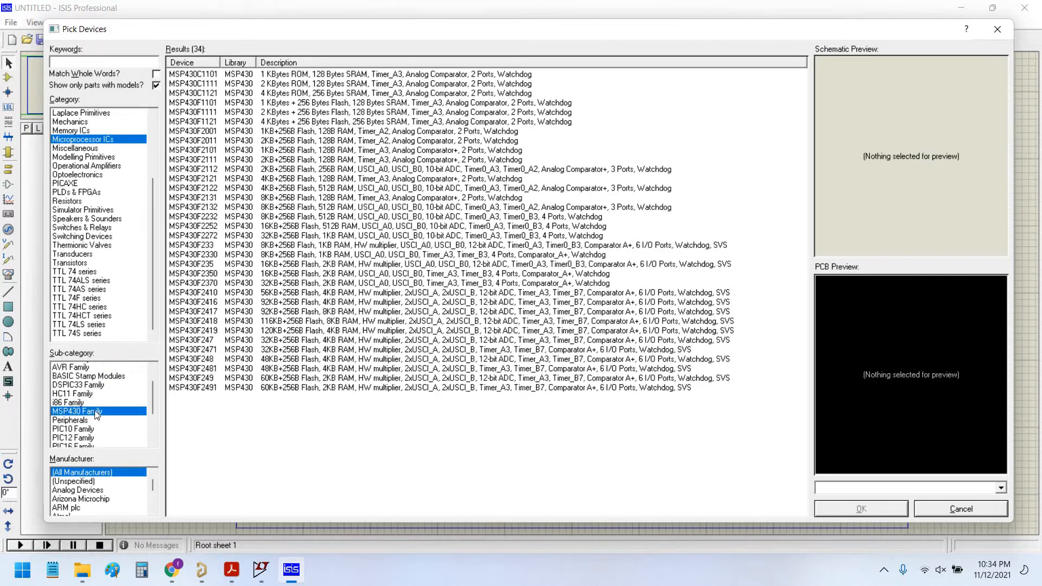
click(70, 393)
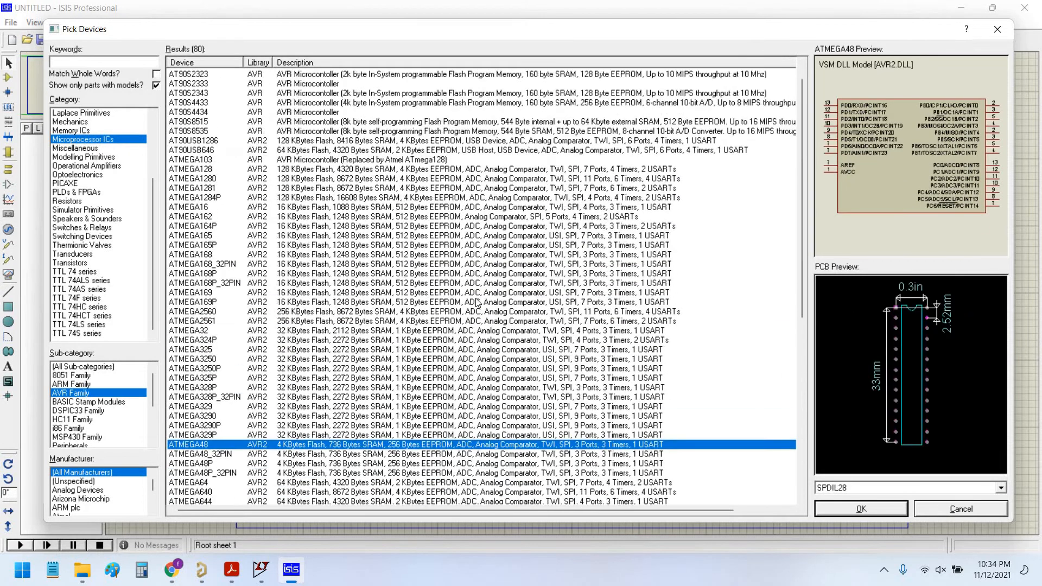
scroll(up, 3)
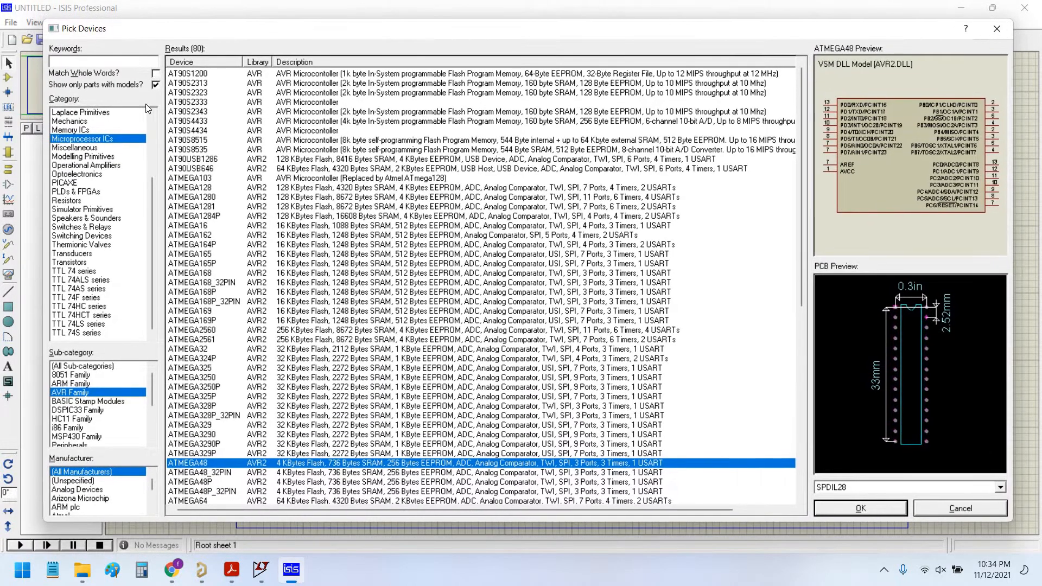
scroll(down, 3)
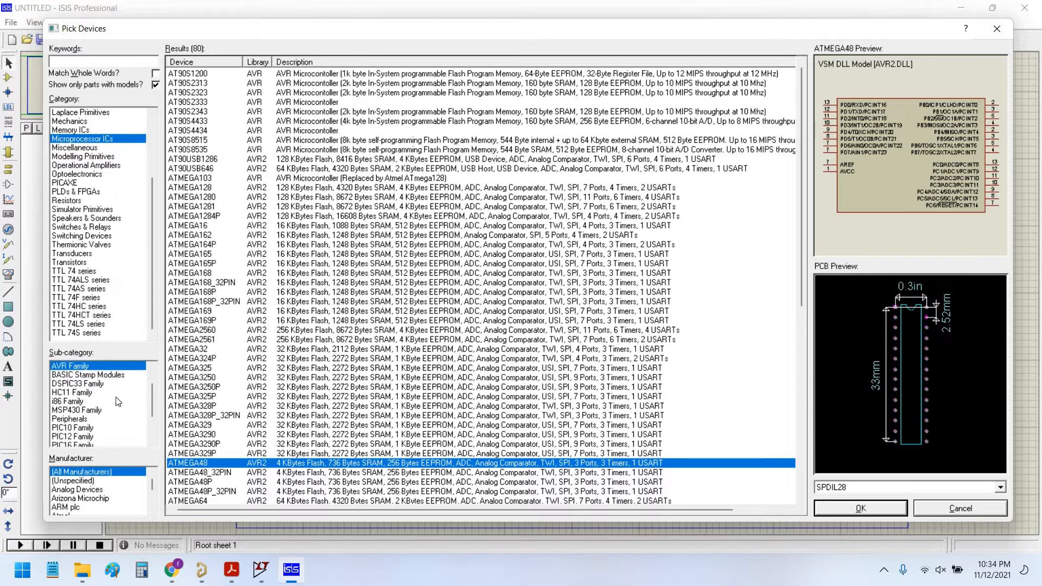
scroll(up, 3)
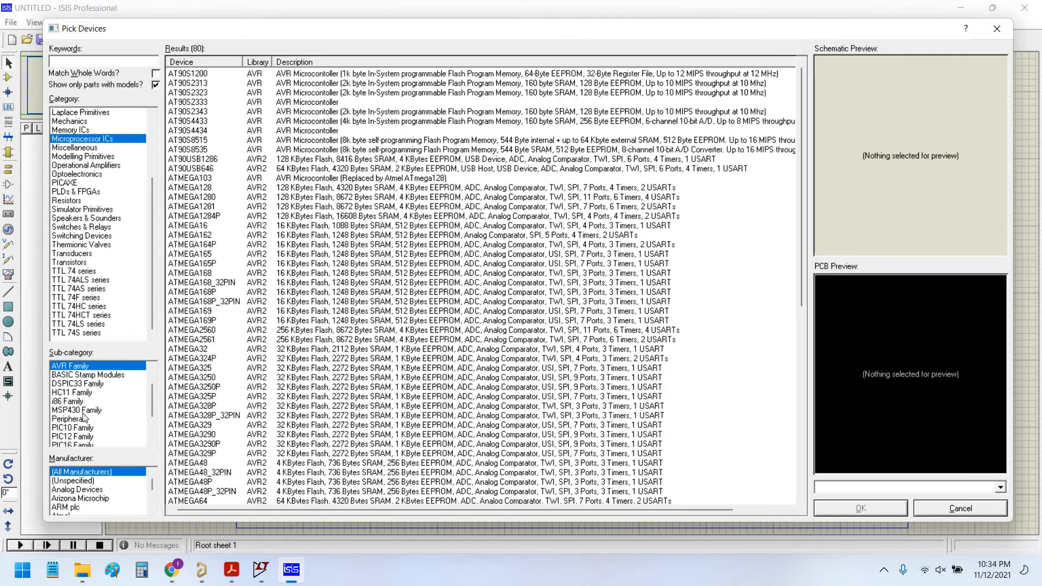
Step: Cycle through the PIC24, PIC10 and PIC12 families, ending on the PIC16 list
click(71, 436)
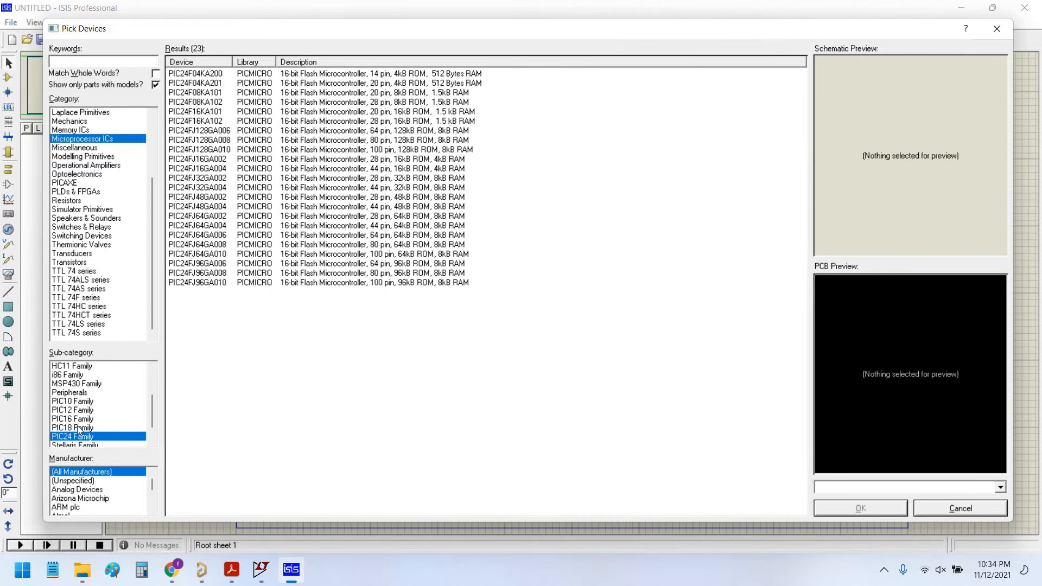
click(71, 400)
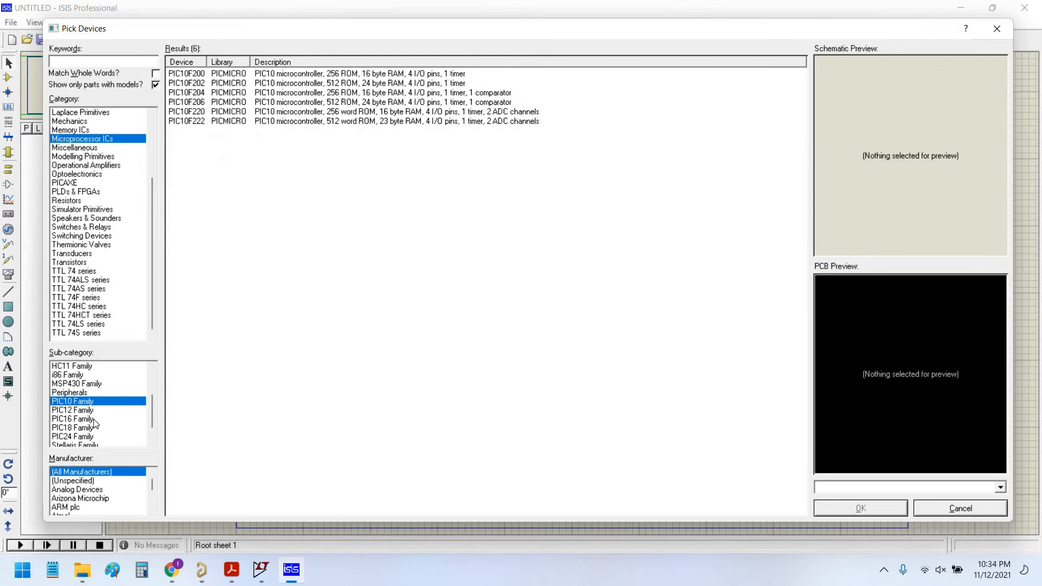
click(72, 411)
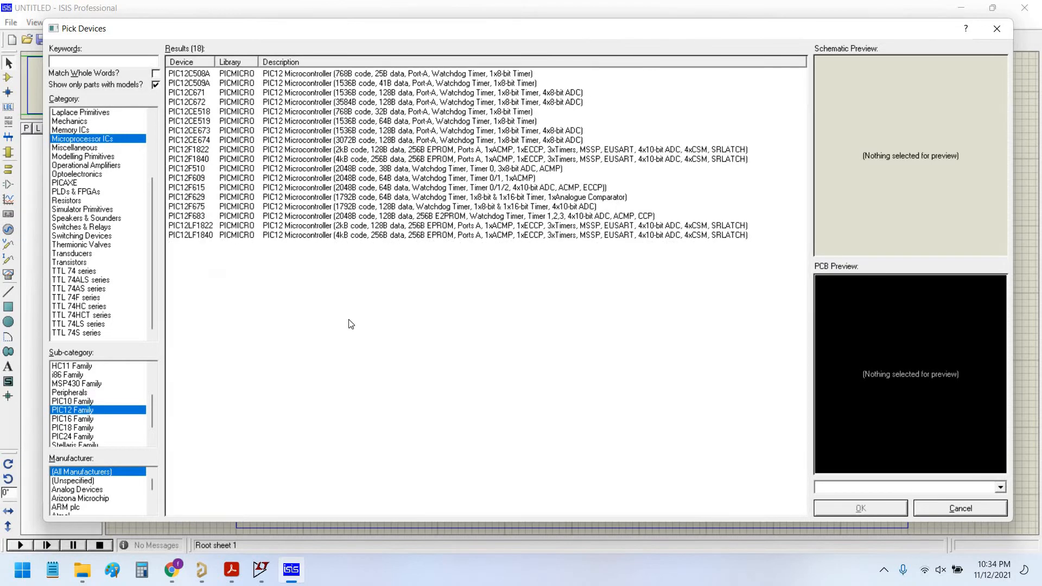
click(72, 418)
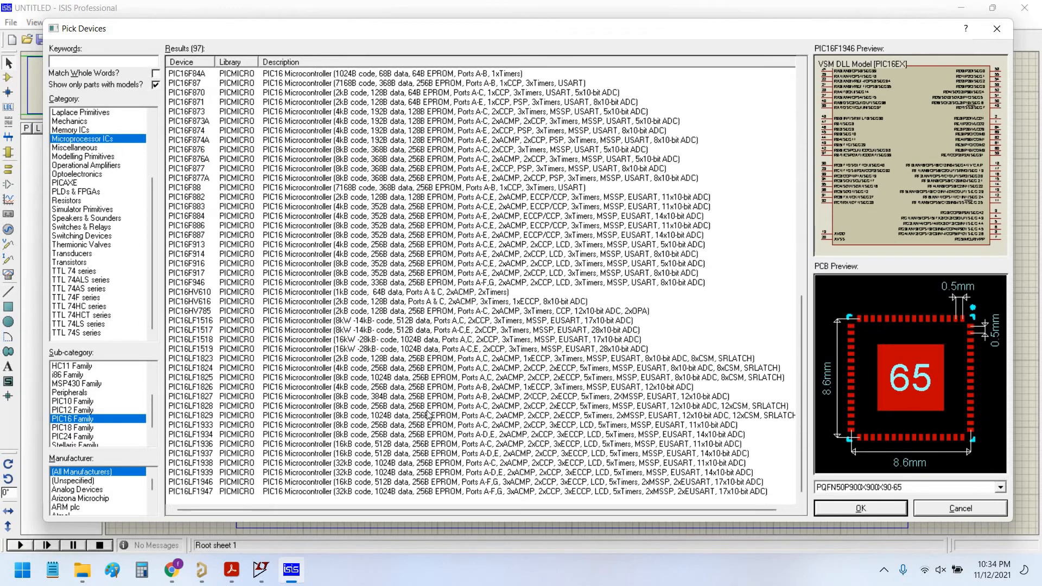
scroll(down, 3)
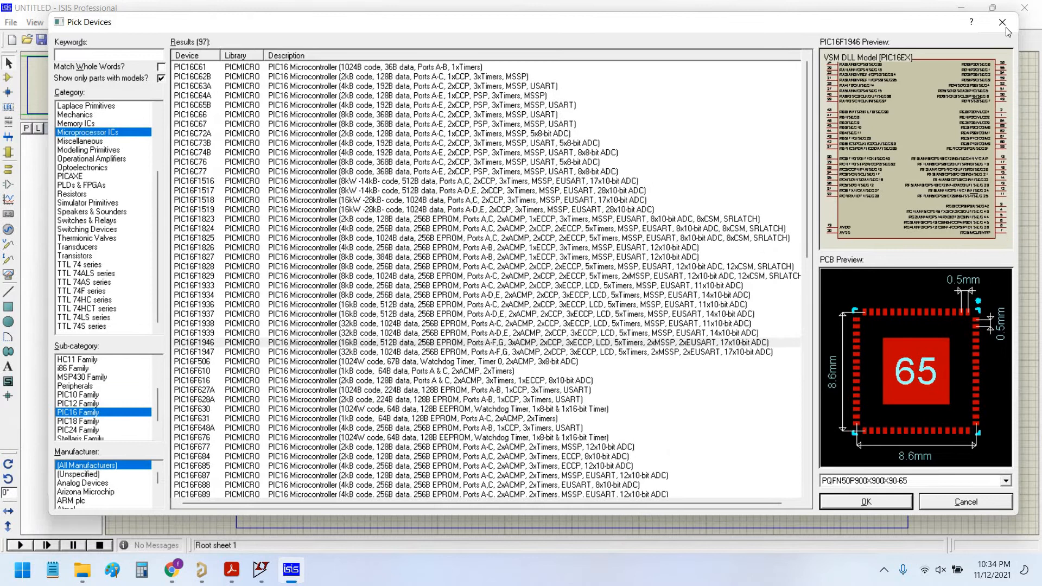
mouse_move(1002, 22)
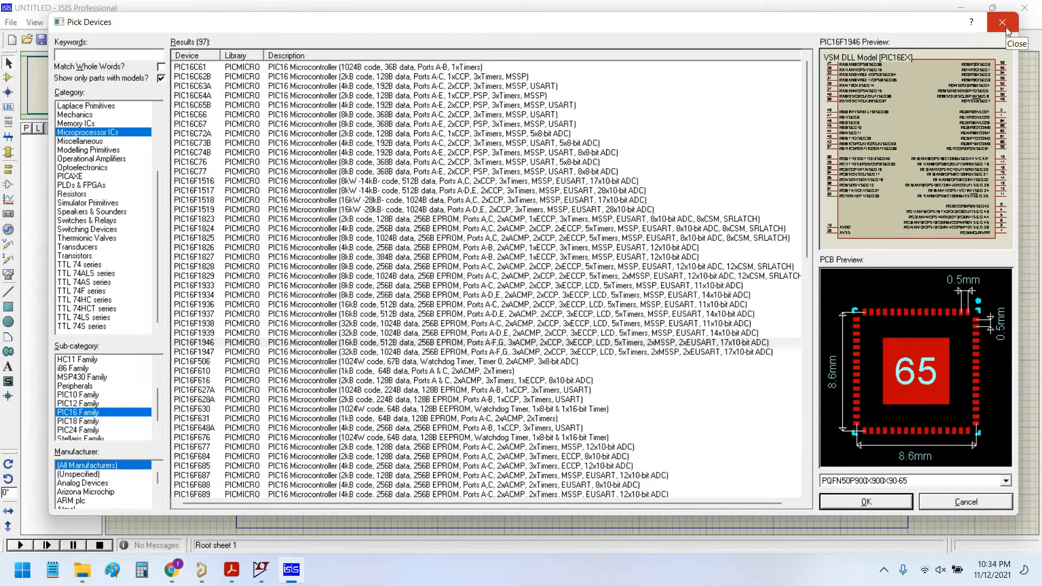
mouse_move(707, 146)
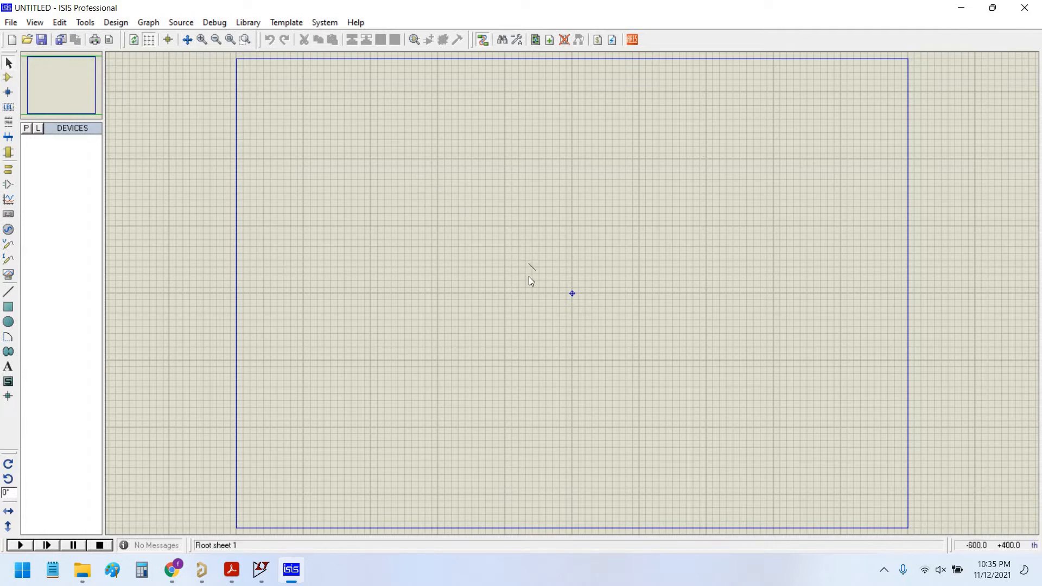
mouse_move(527, 272)
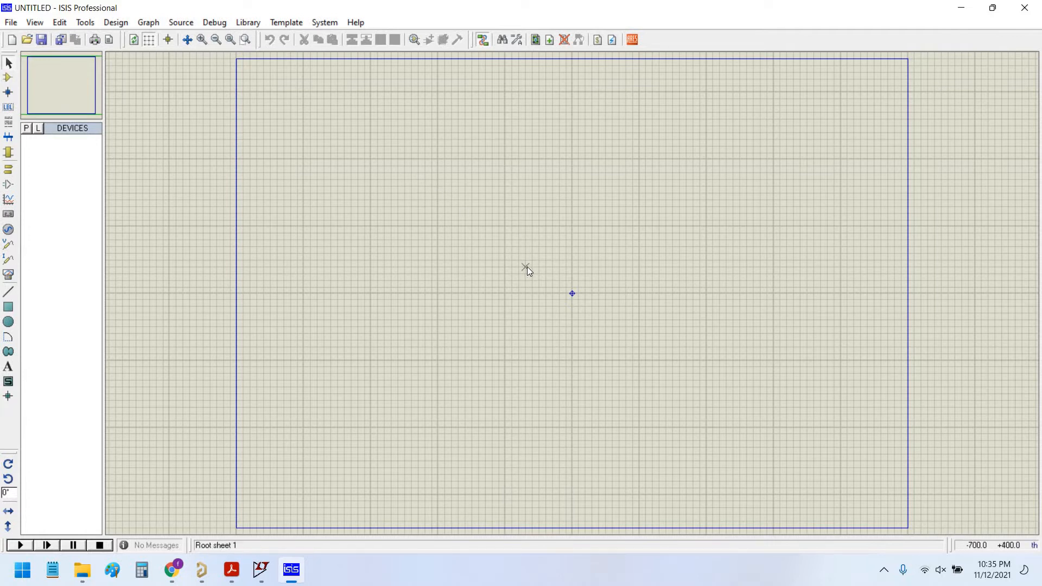
mouse_move(518, 272)
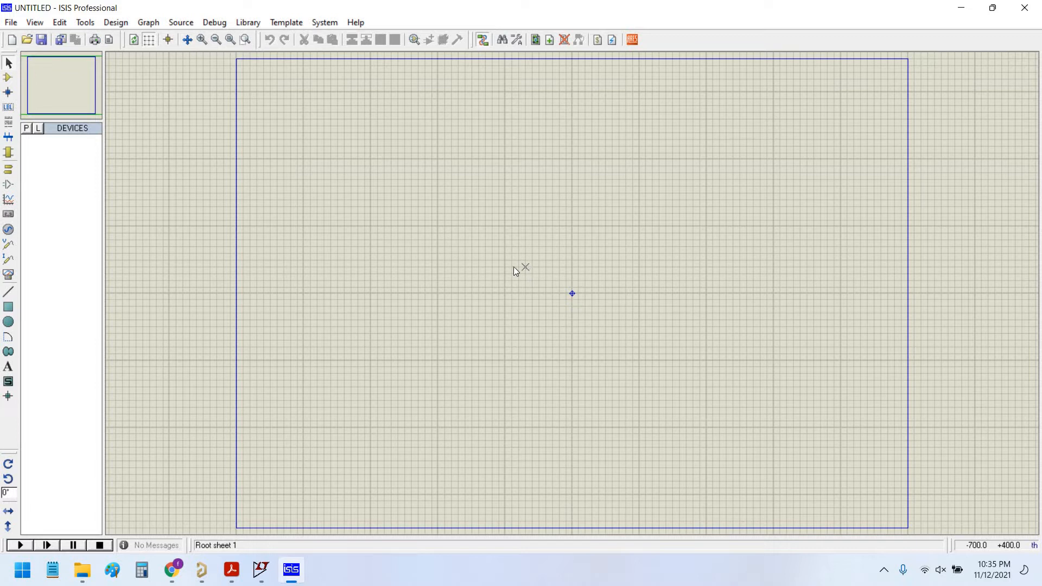
mouse_move(524, 254)
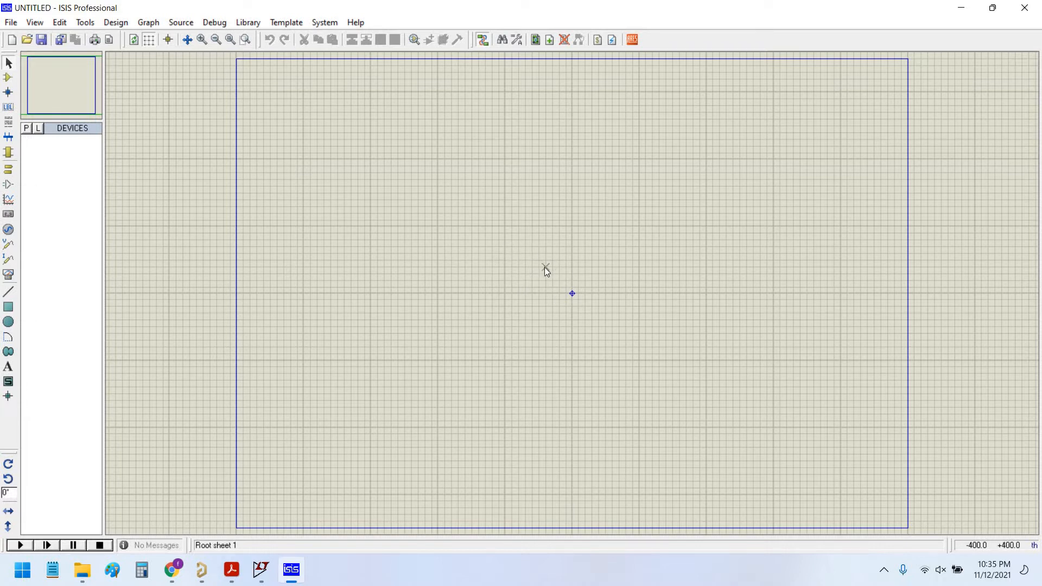
mouse_move(517, 275)
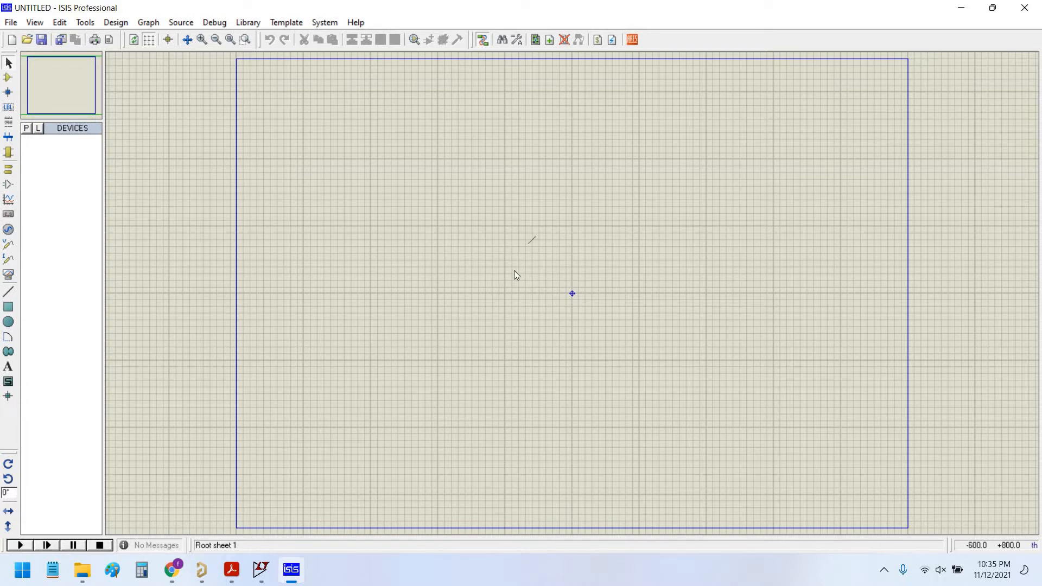
mouse_move(148, 144)
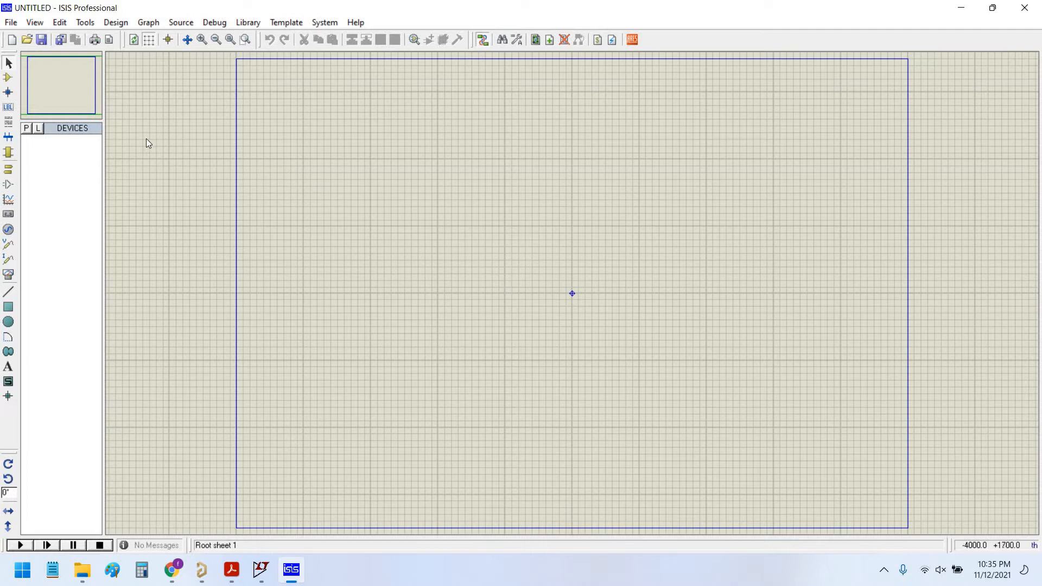
Step: Search the library for lm386 and add the LM386 amplifier to the design as U1
click(25, 128)
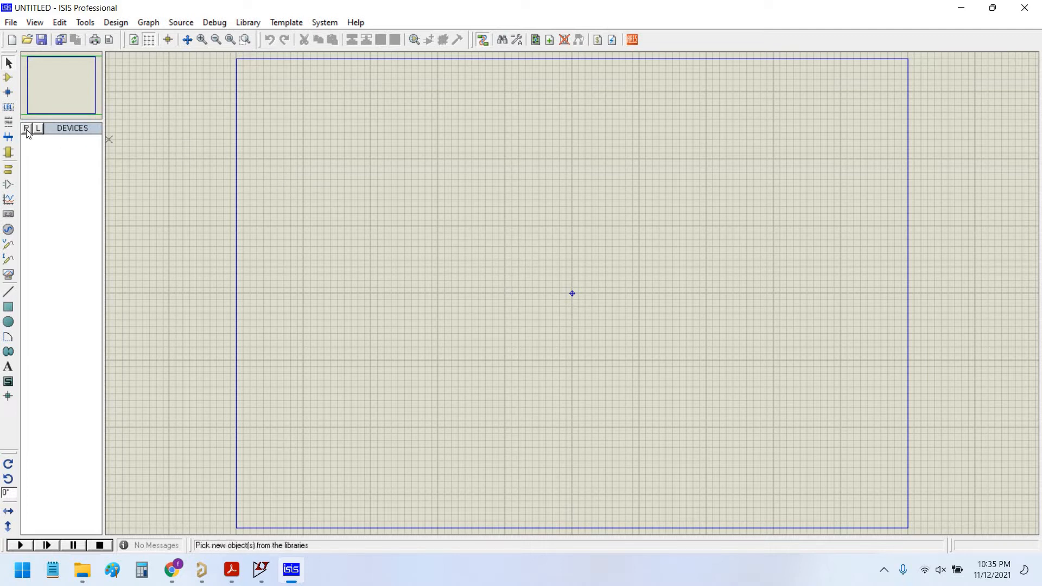
mouse_move(27, 130)
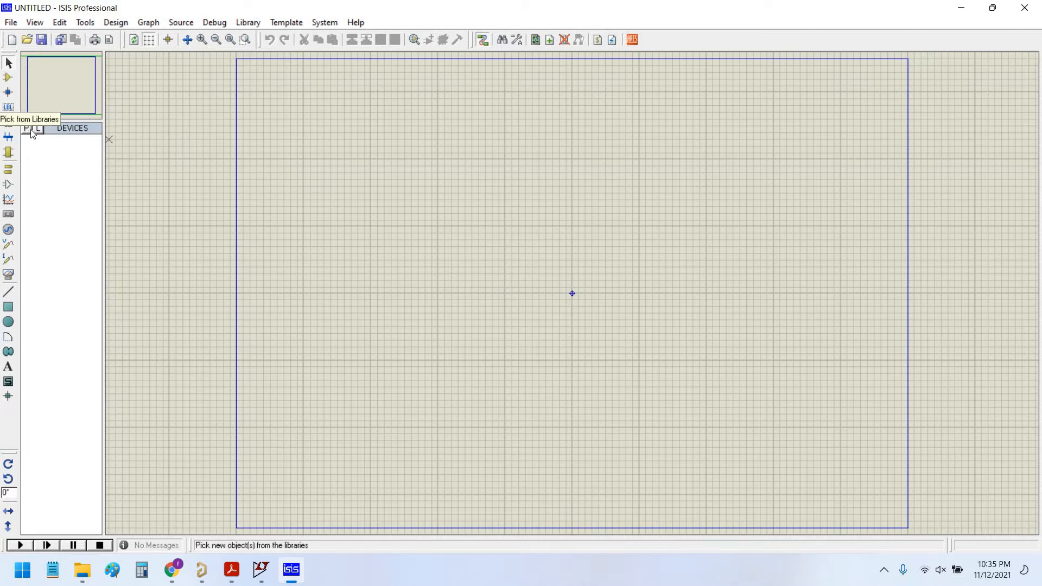
click(25, 128)
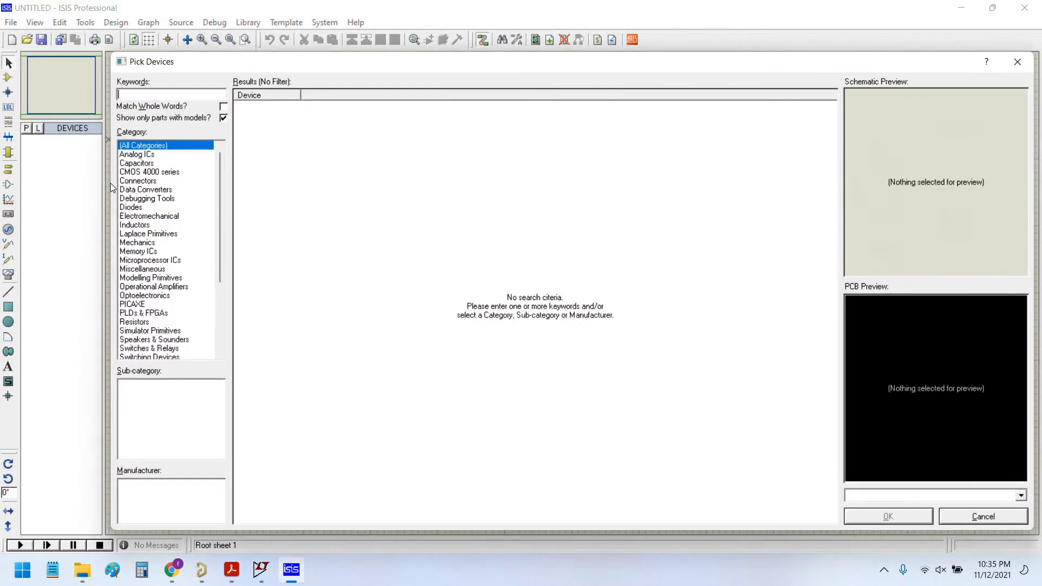
text(lm386)
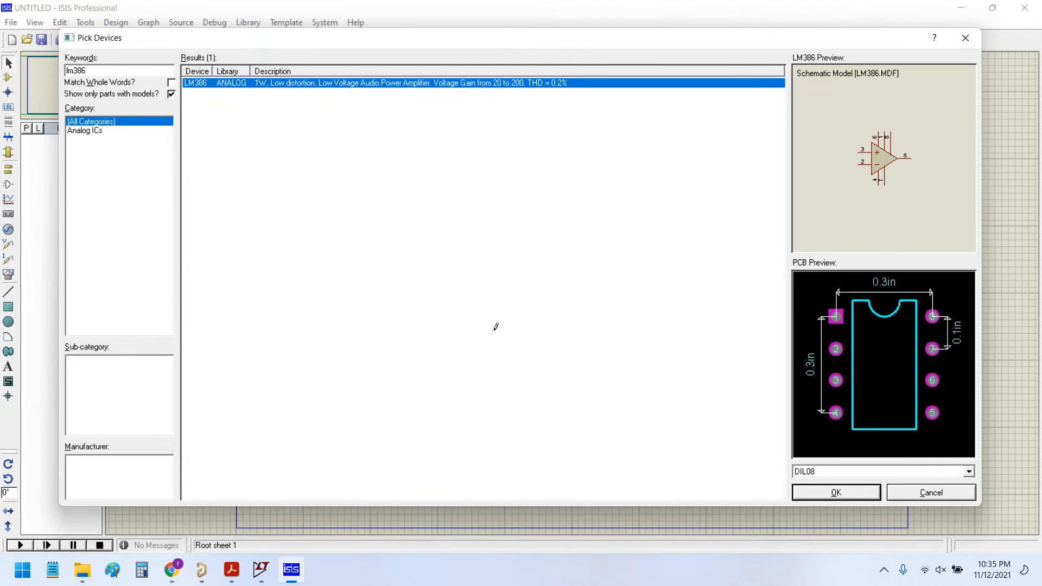
click(835, 492)
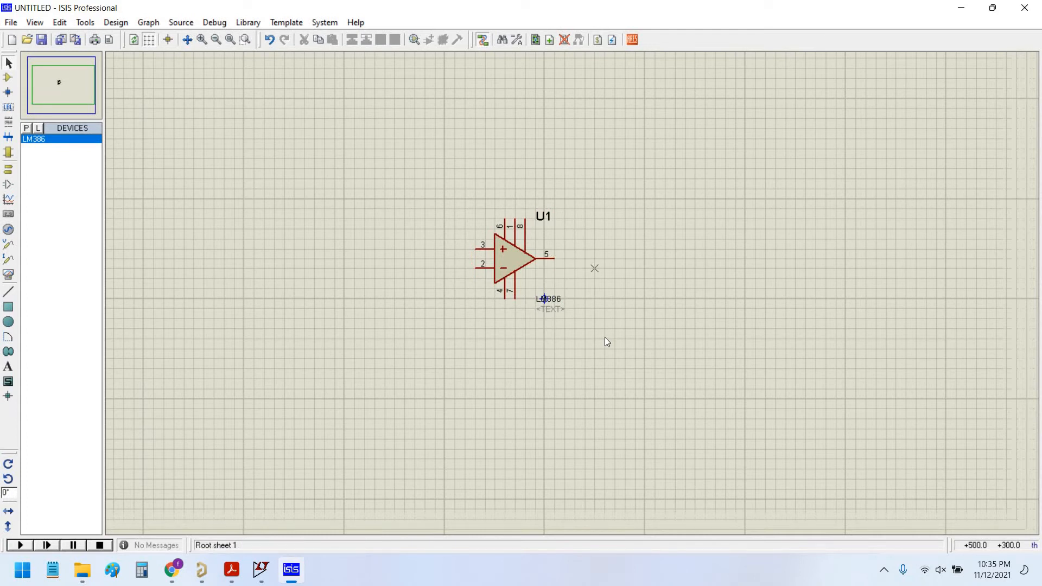
mouse_move(625, 355)
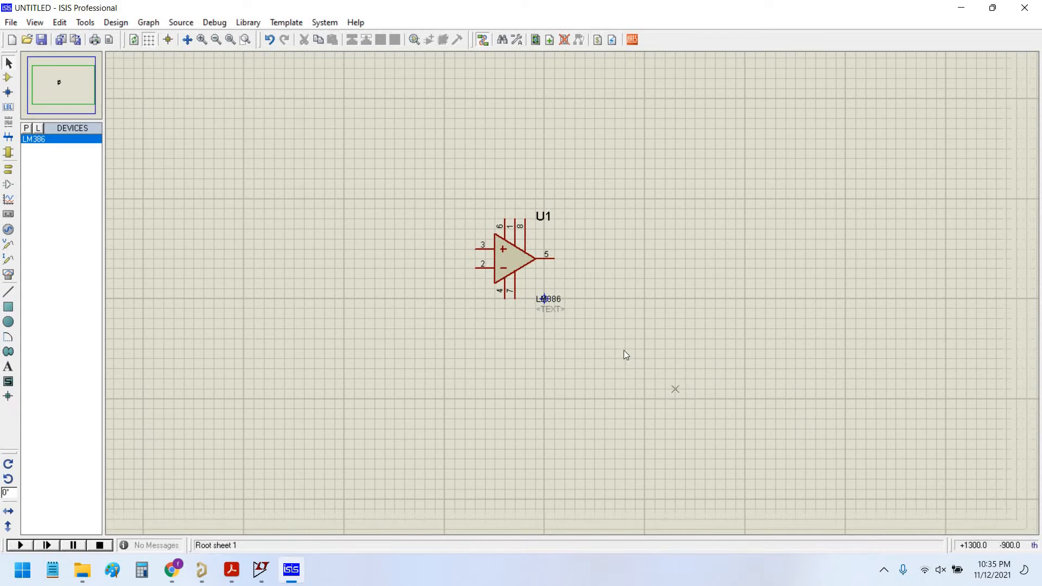
mouse_move(607, 343)
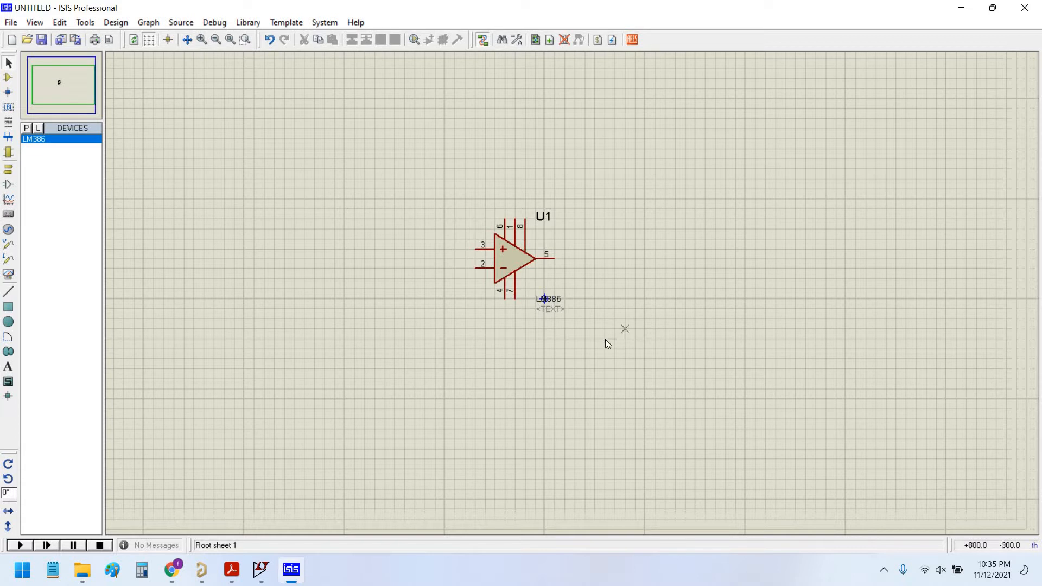
mouse_move(604, 350)
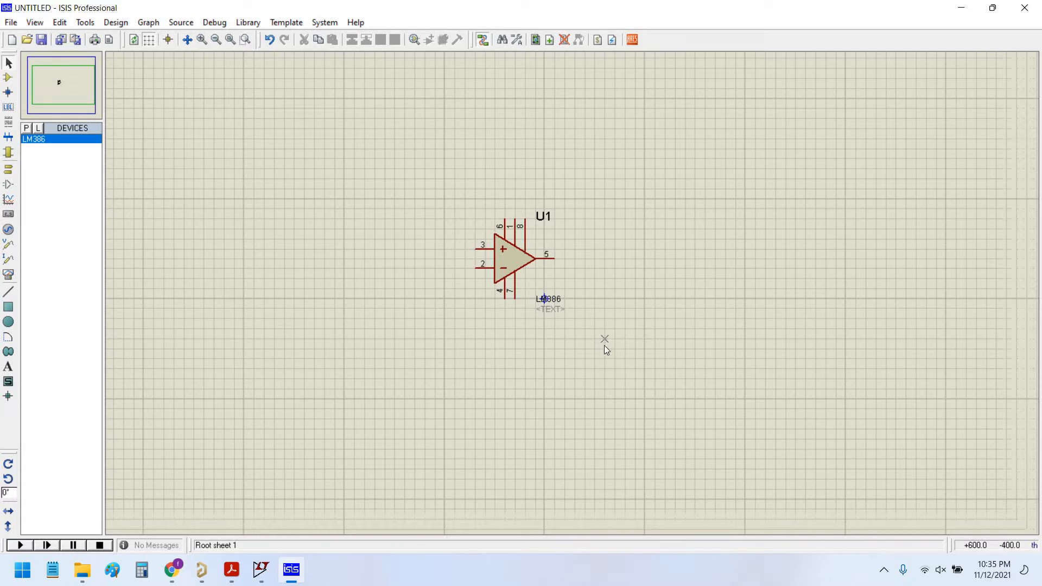
click(515, 313)
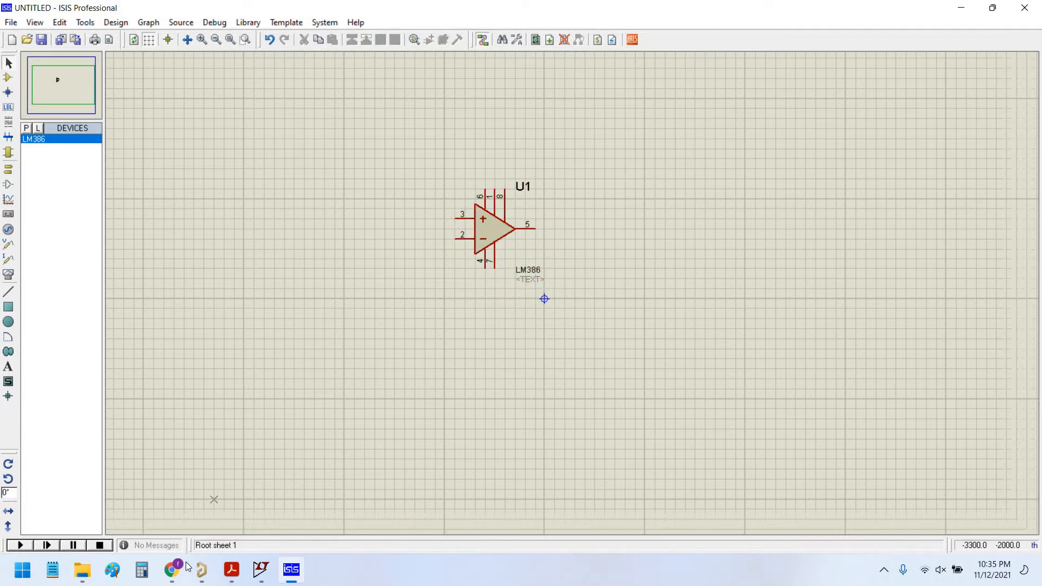
mouse_move(172, 569)
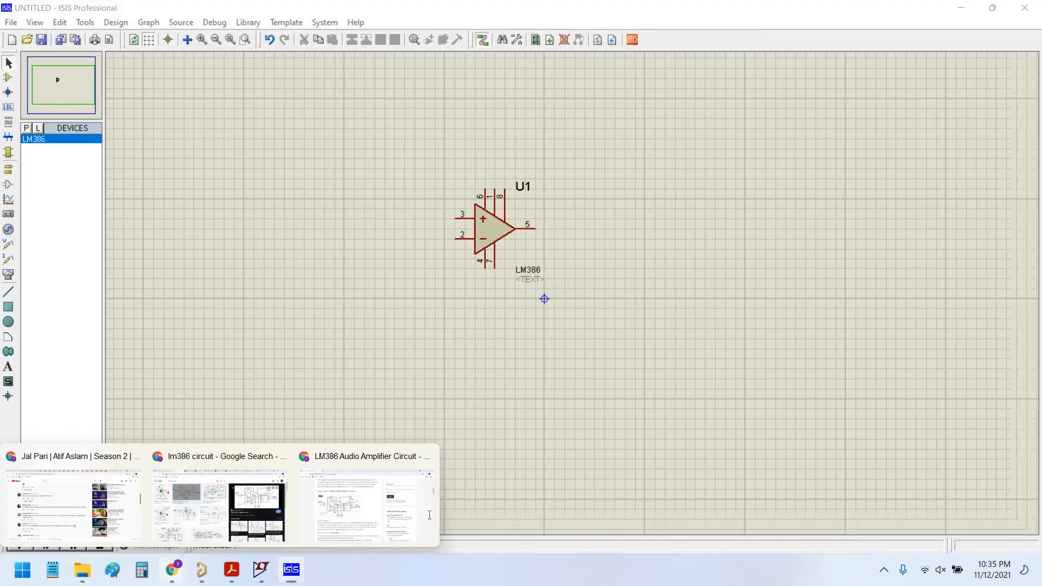
click(364, 505)
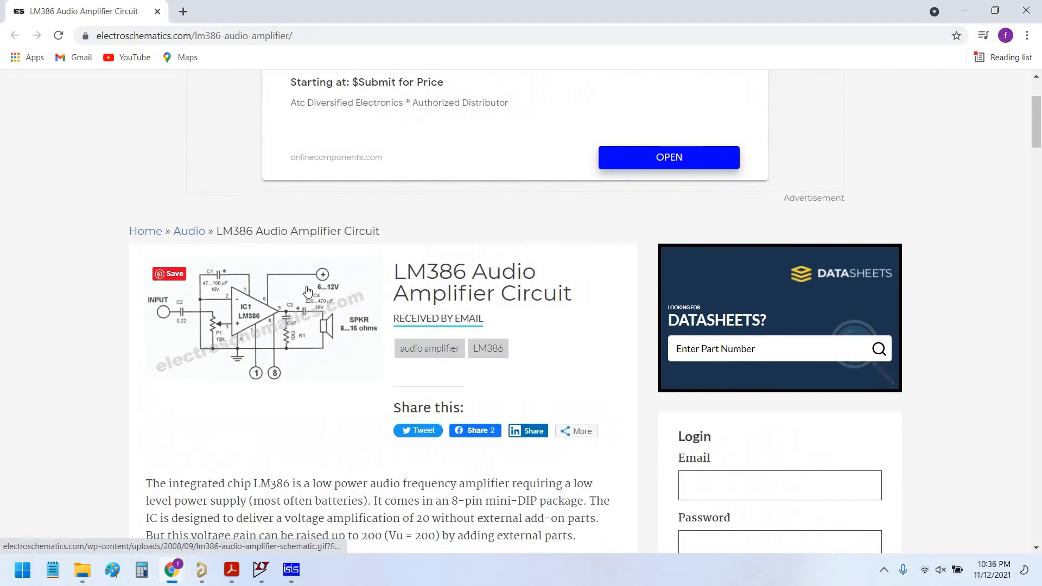
scroll(down, 3)
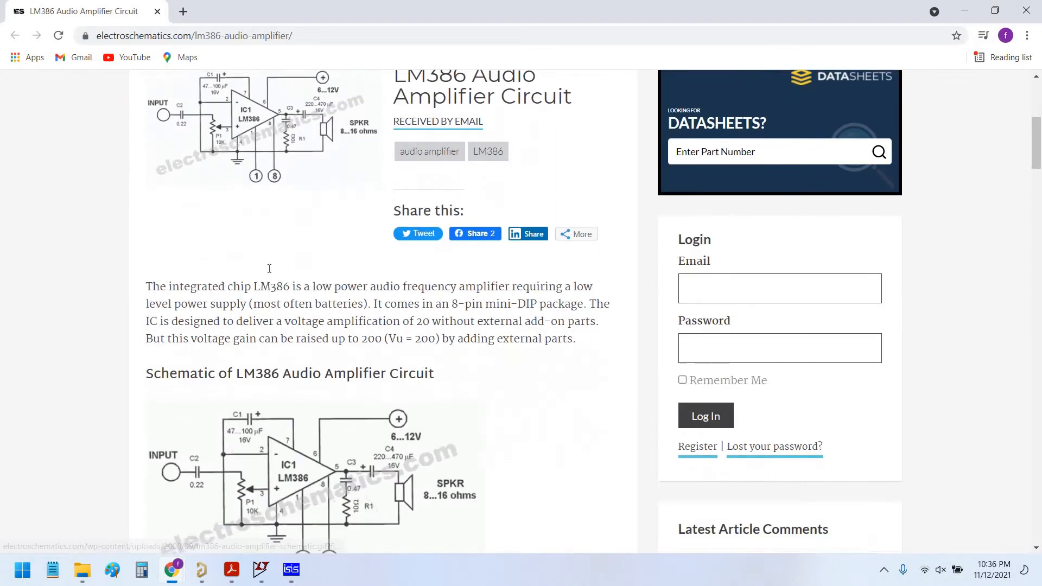
scroll(down, 3)
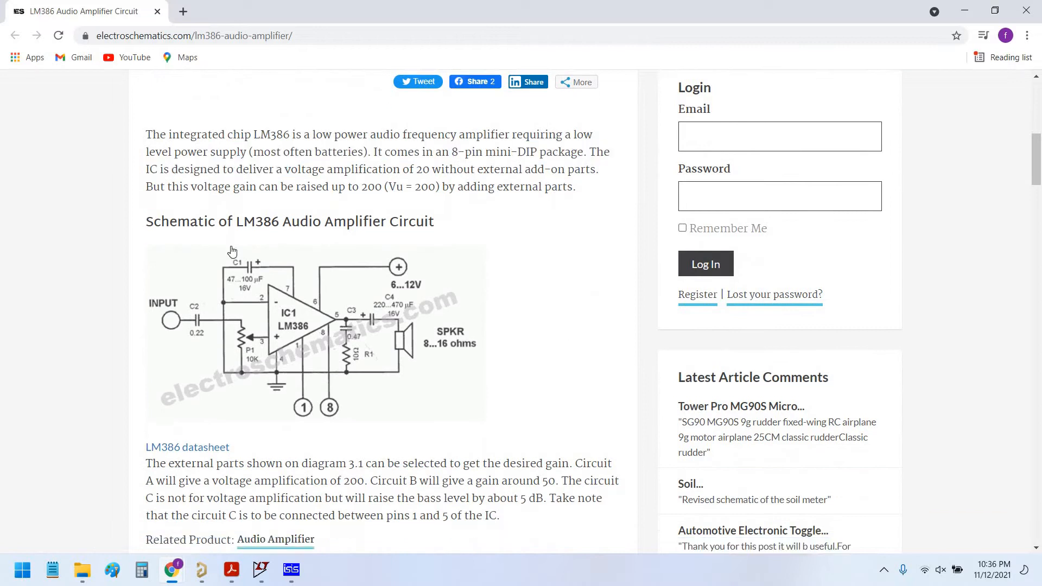
scroll(down, 3)
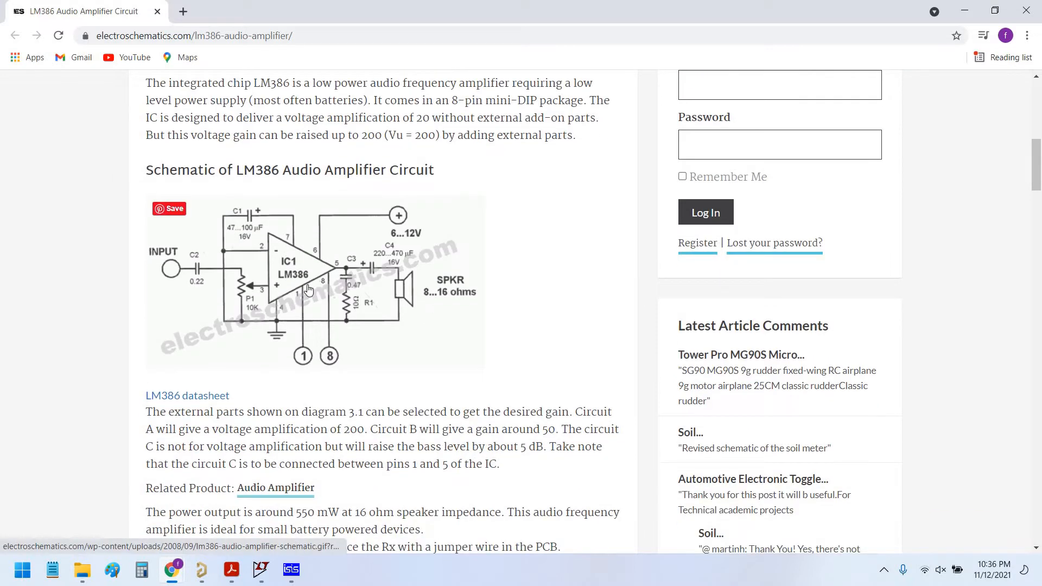
mouse_move(309, 287)
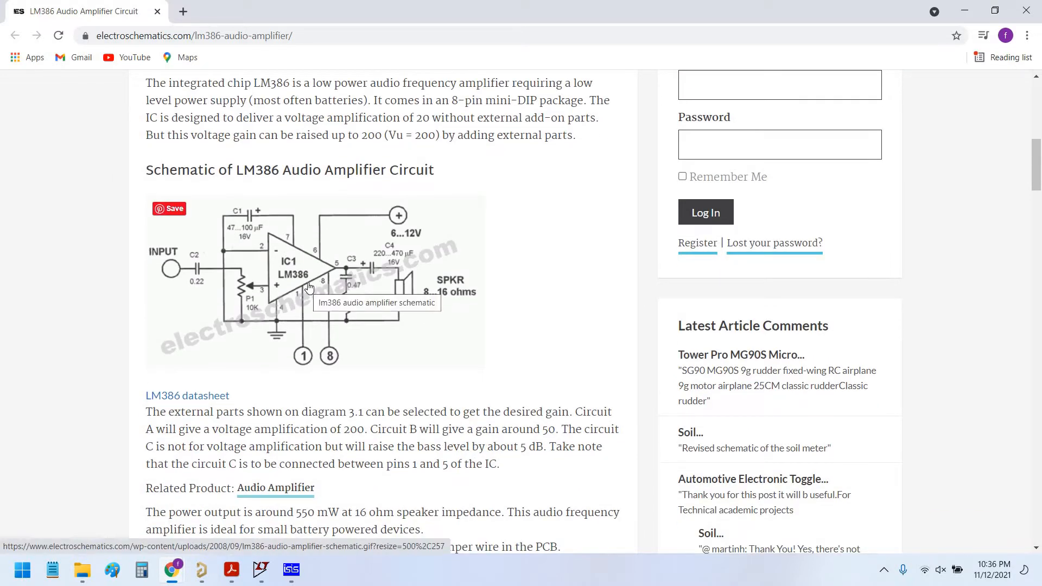
mouse_move(429, 332)
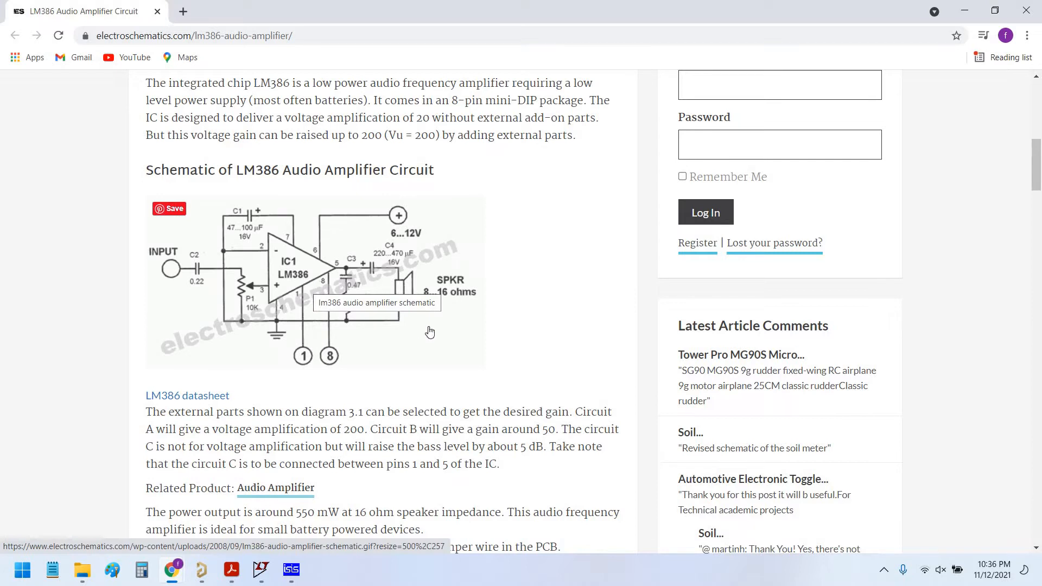
mouse_move(401, 295)
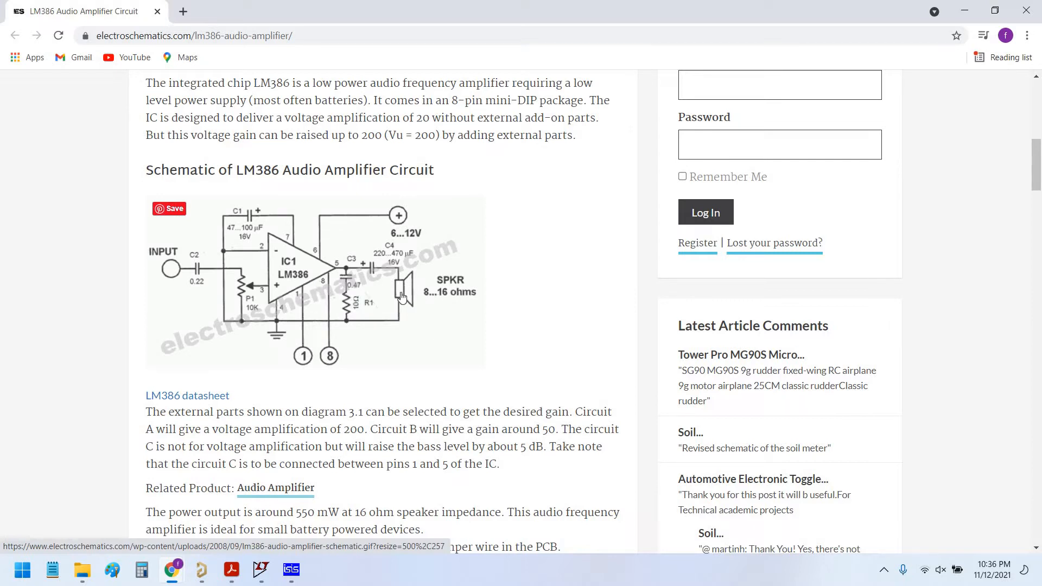
mouse_move(444, 292)
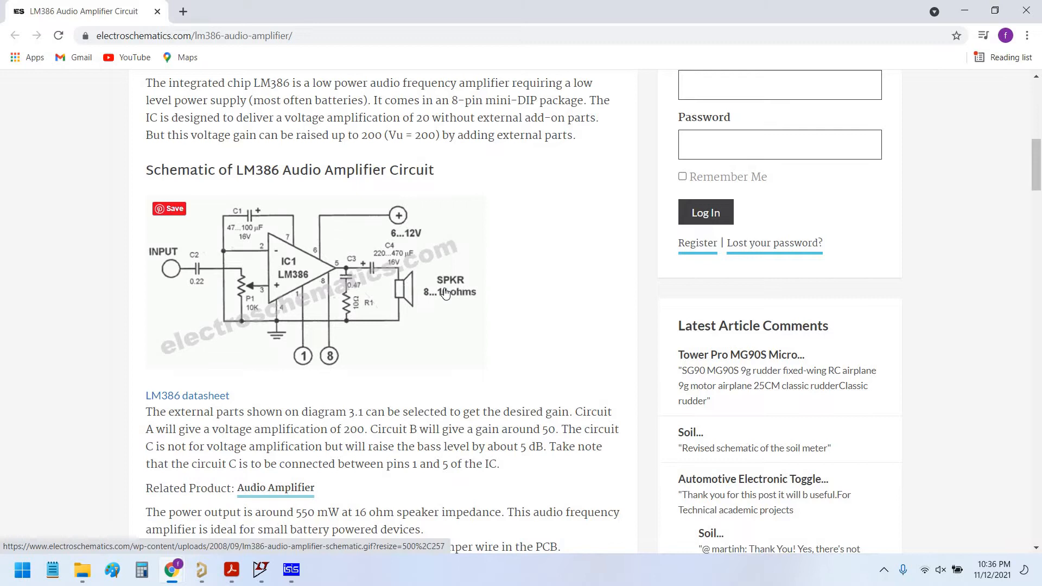
mouse_move(443, 295)
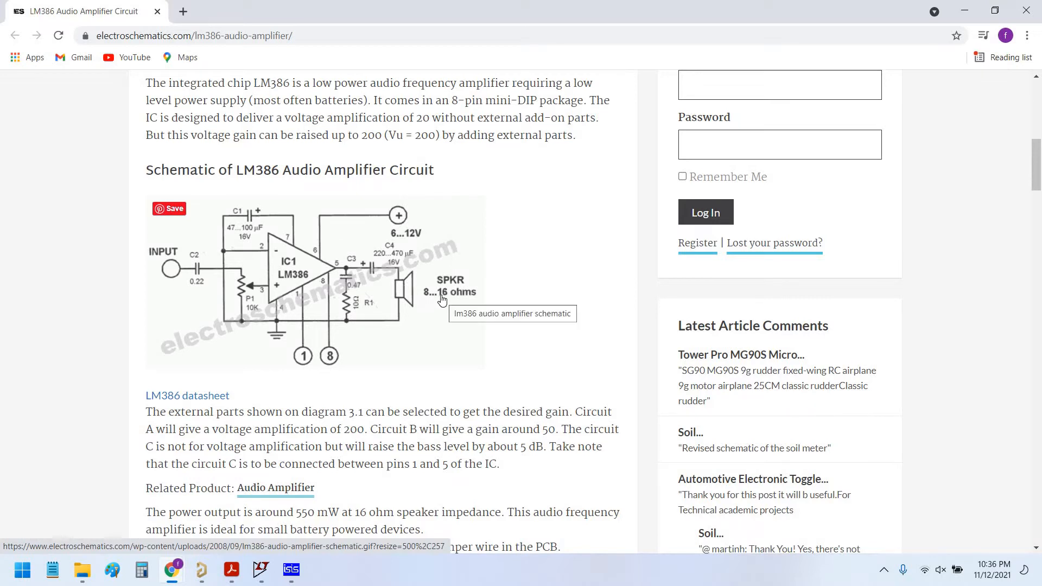
Step: Search 'speak', add the SPEAKER model as LS1 and check its component properties
click(291, 569)
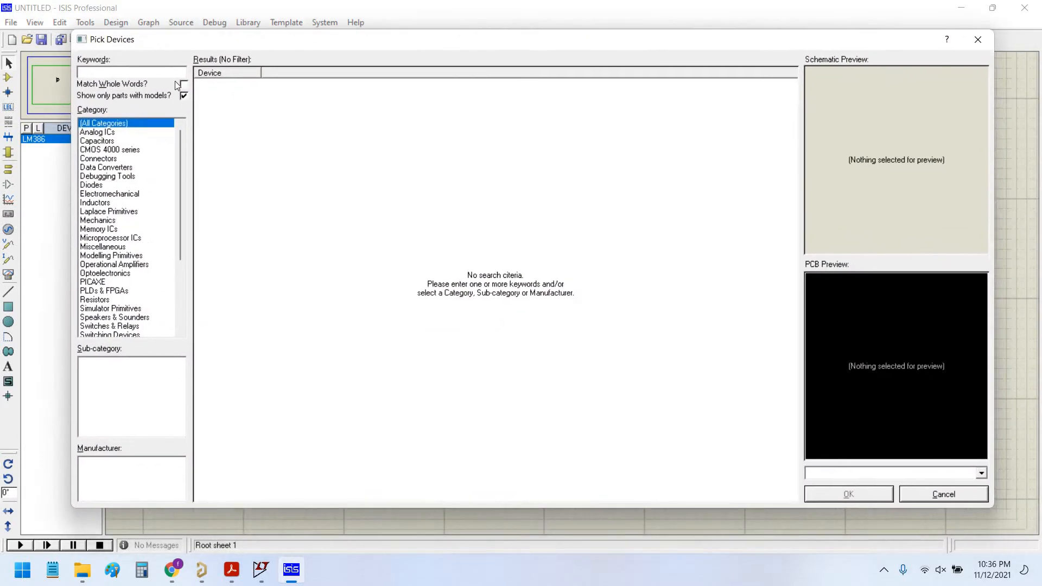
text(speaker)
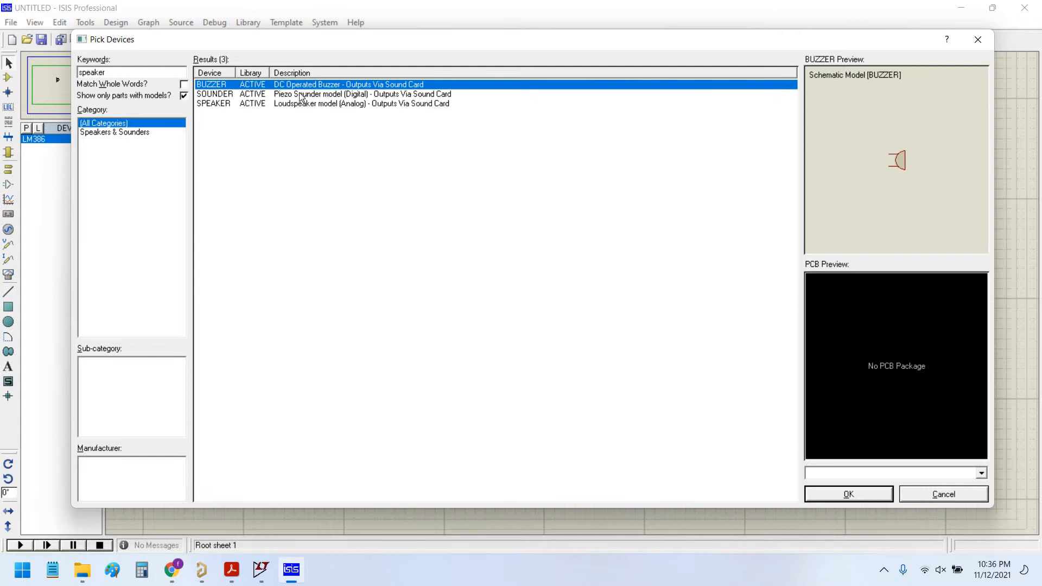
click(332, 103)
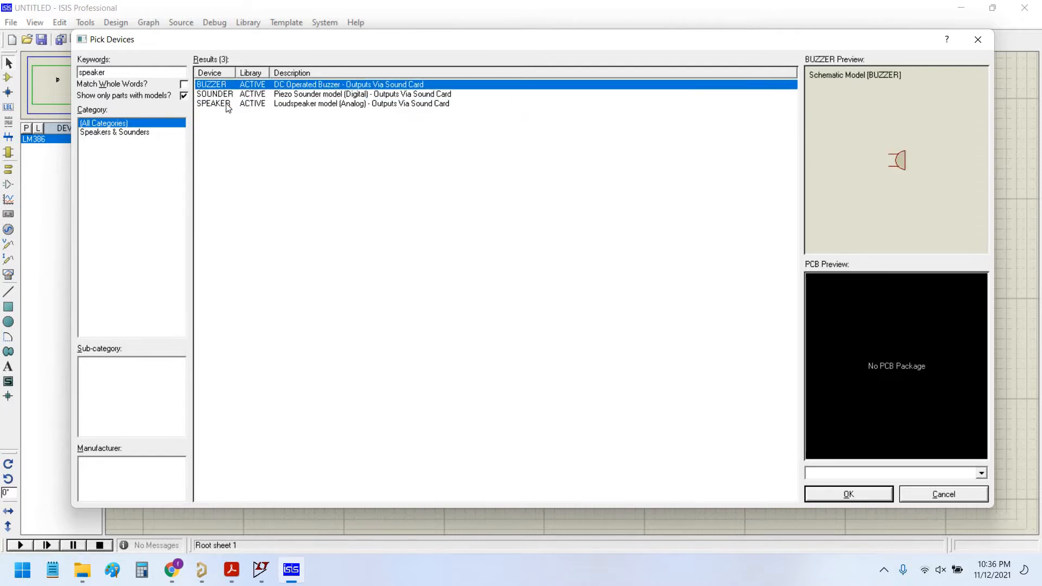
mouse_move(219, 93)
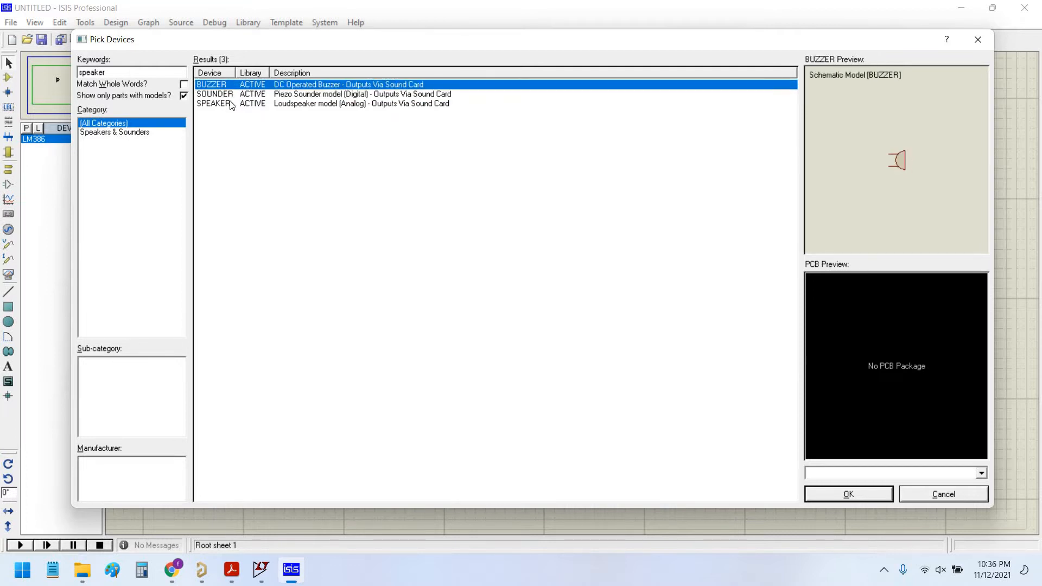
click(212, 103)
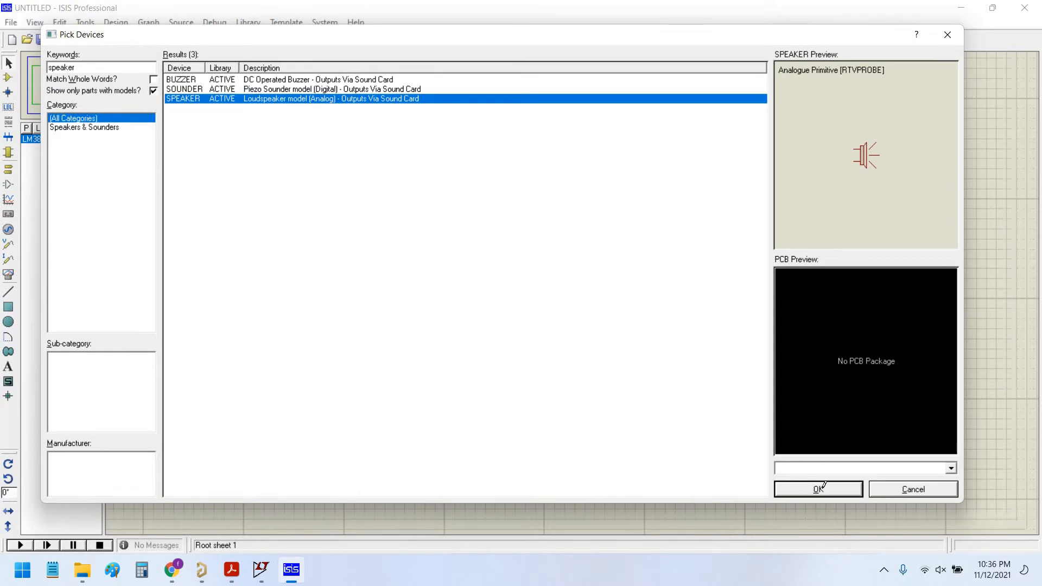
click(817, 488)
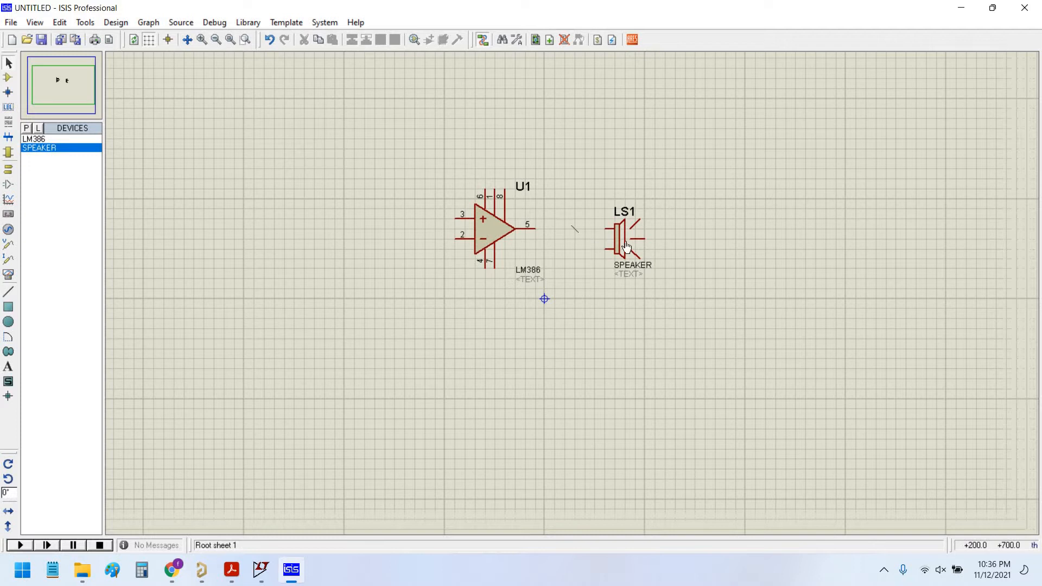
double_click(624, 239)
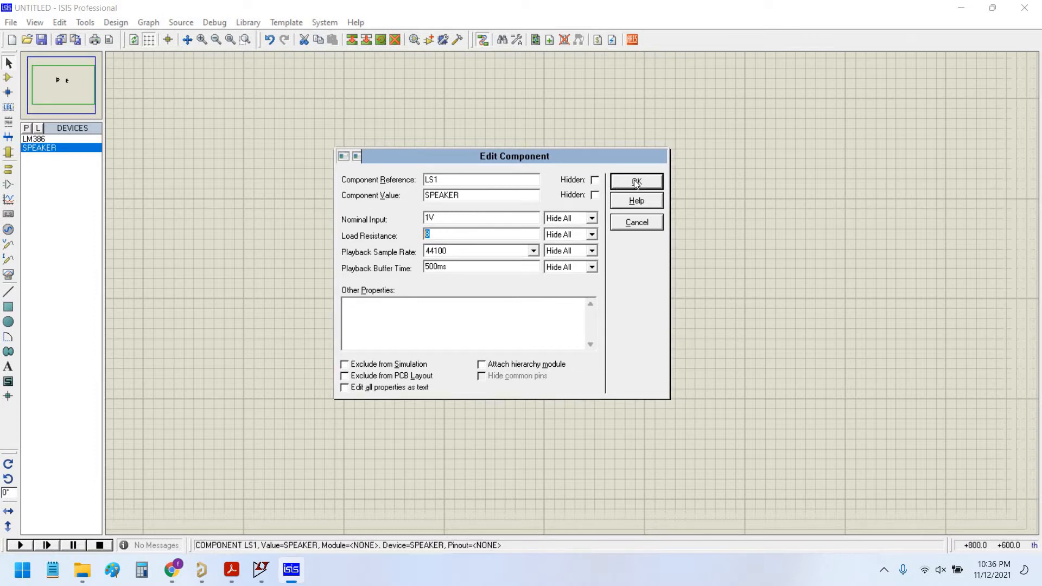
mouse_move(507, 184)
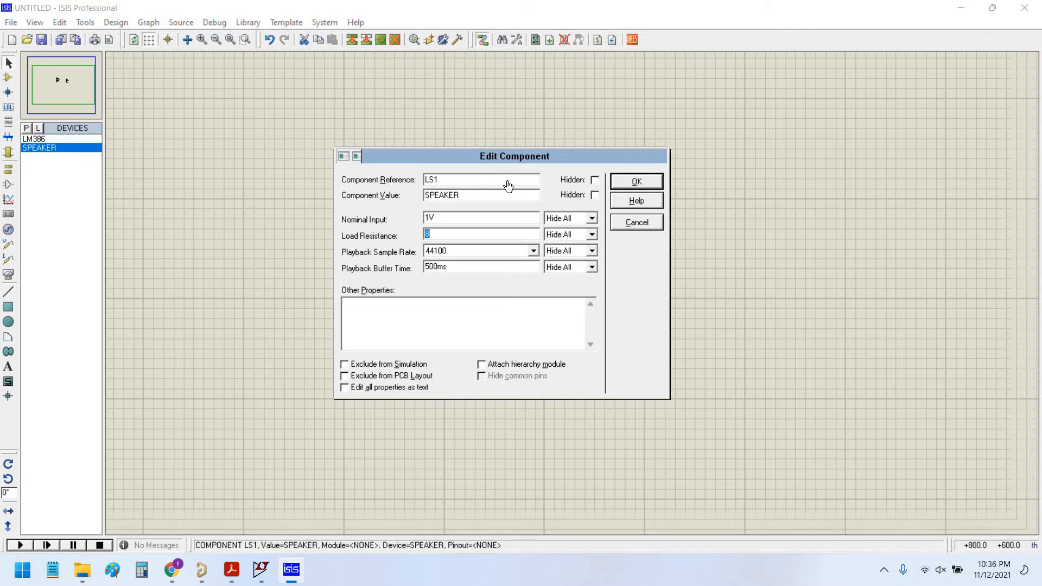
click(635, 181)
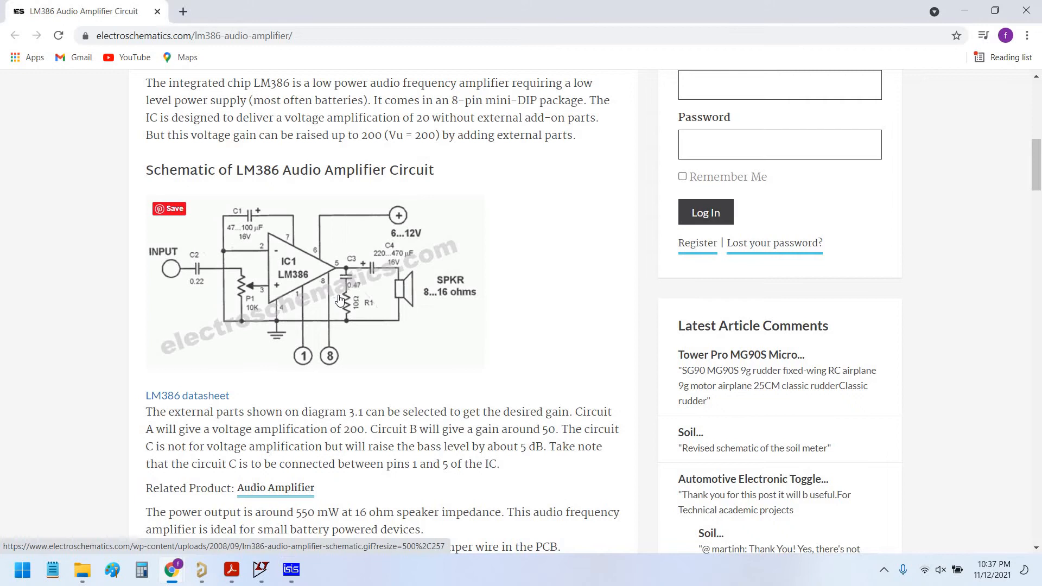
mouse_move(71, 148)
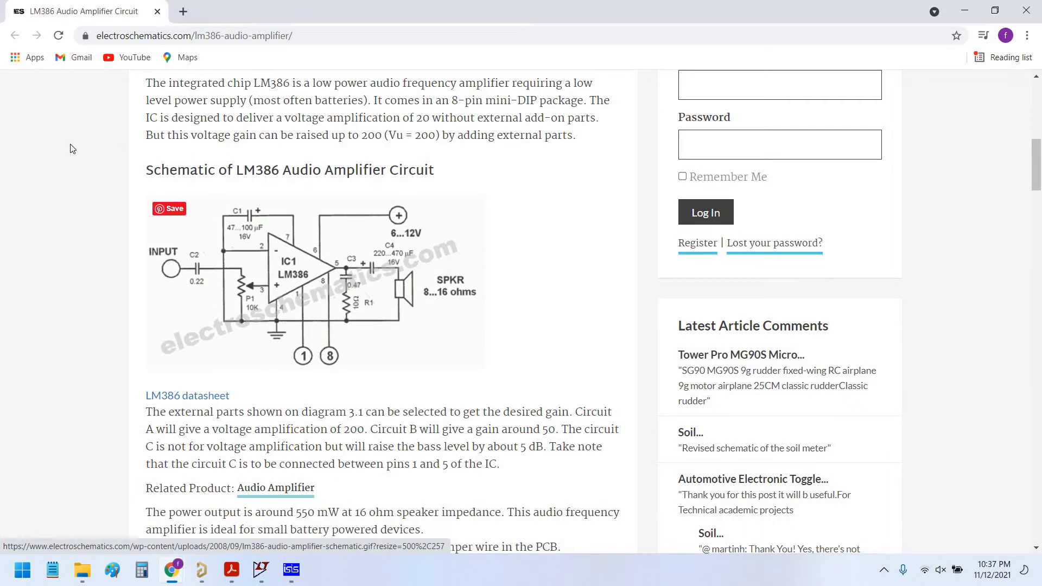
Step: Add the GENELECT100U16V radial electrolytic capacitor and position C1 between U1 and LS1
click(291, 570)
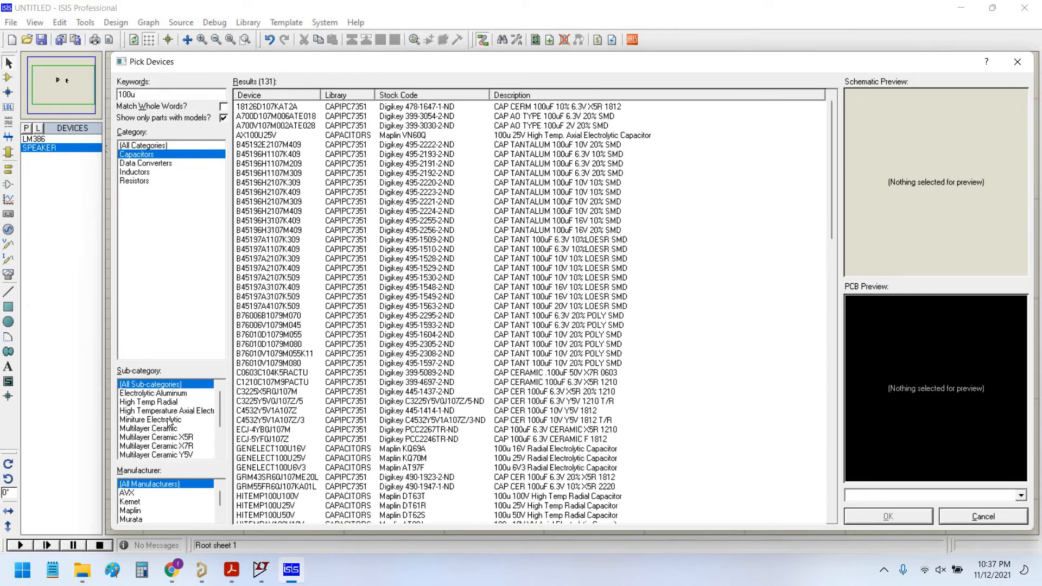
click(148, 428)
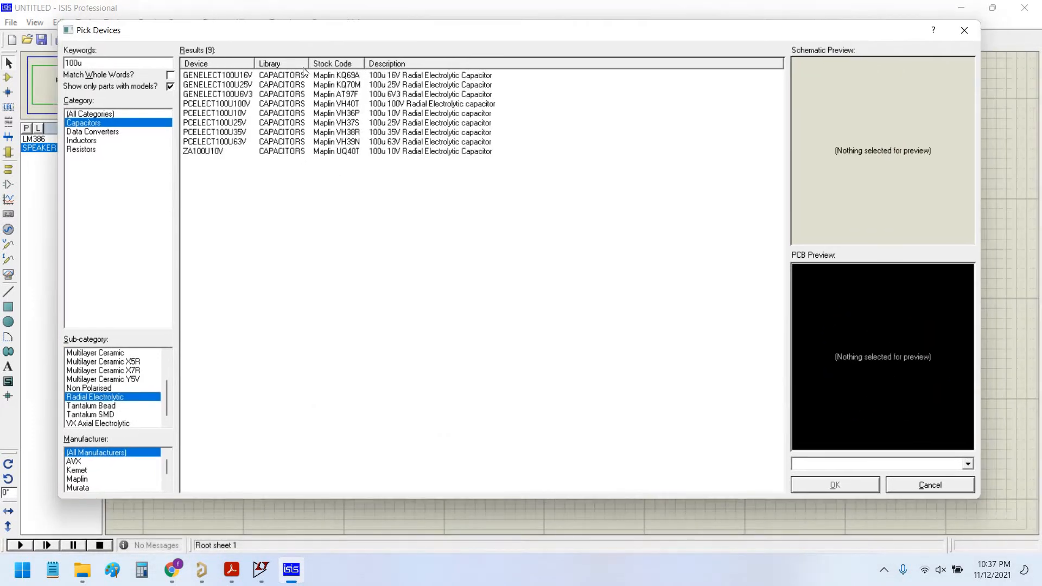
click(217, 74)
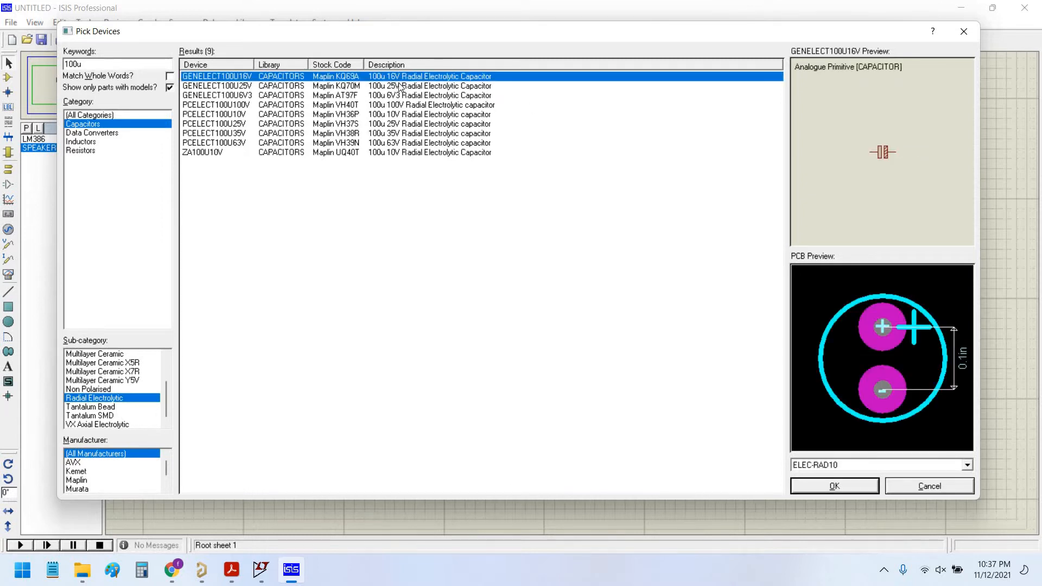
mouse_move(585, 193)
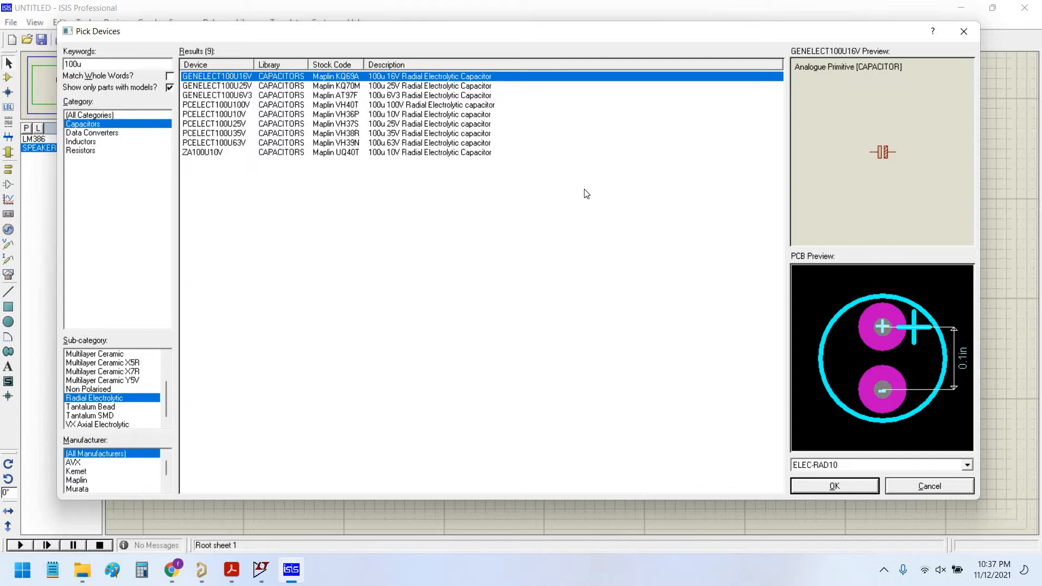
mouse_move(817, 449)
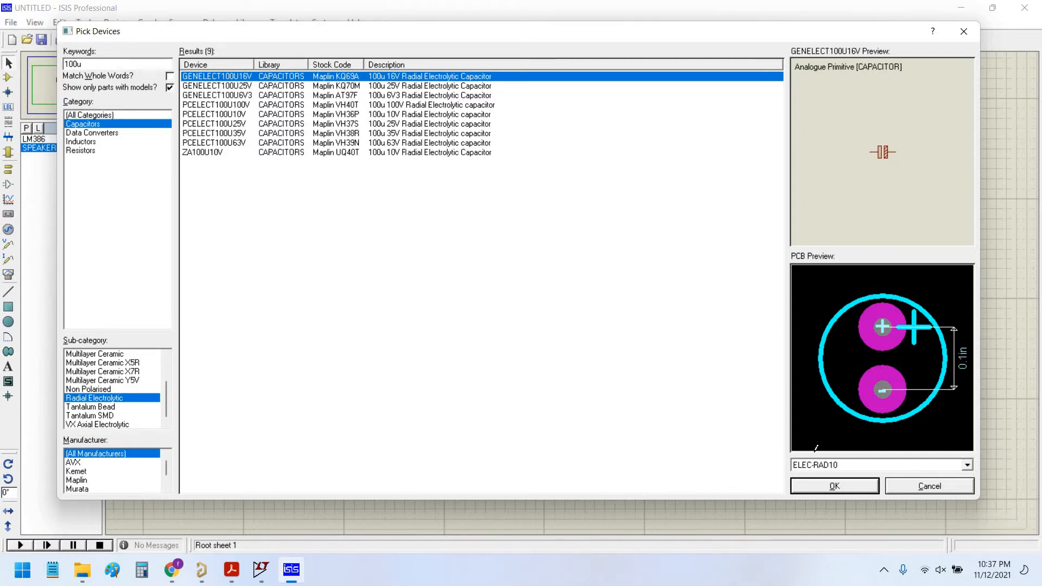
click(833, 485)
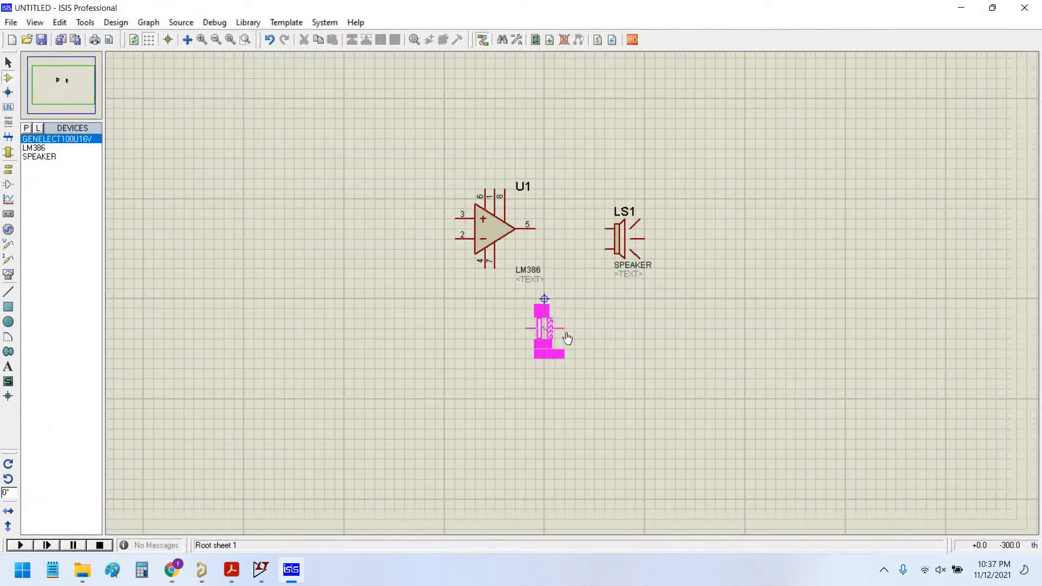
click(172, 569)
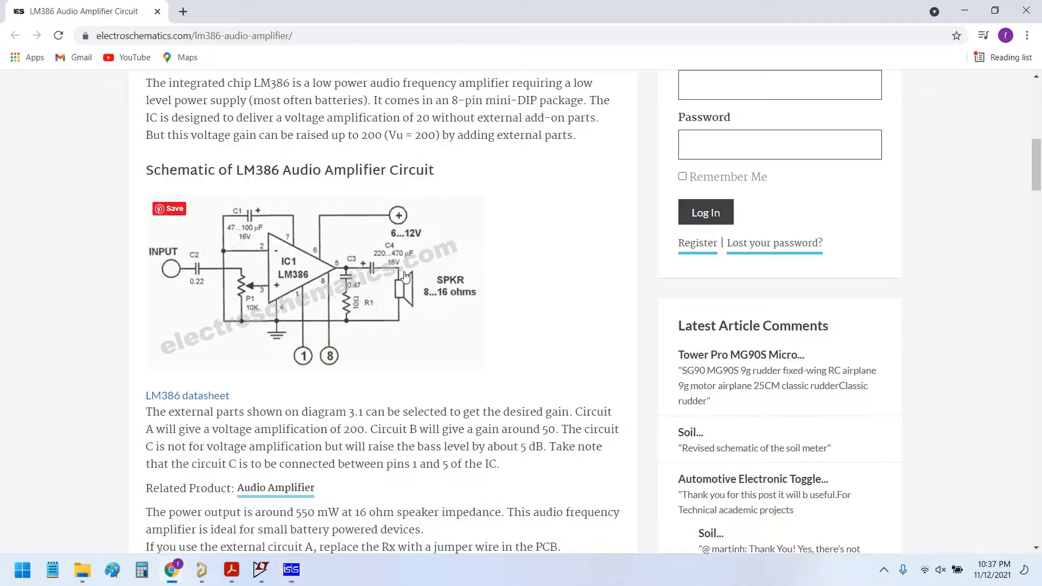
click(291, 569)
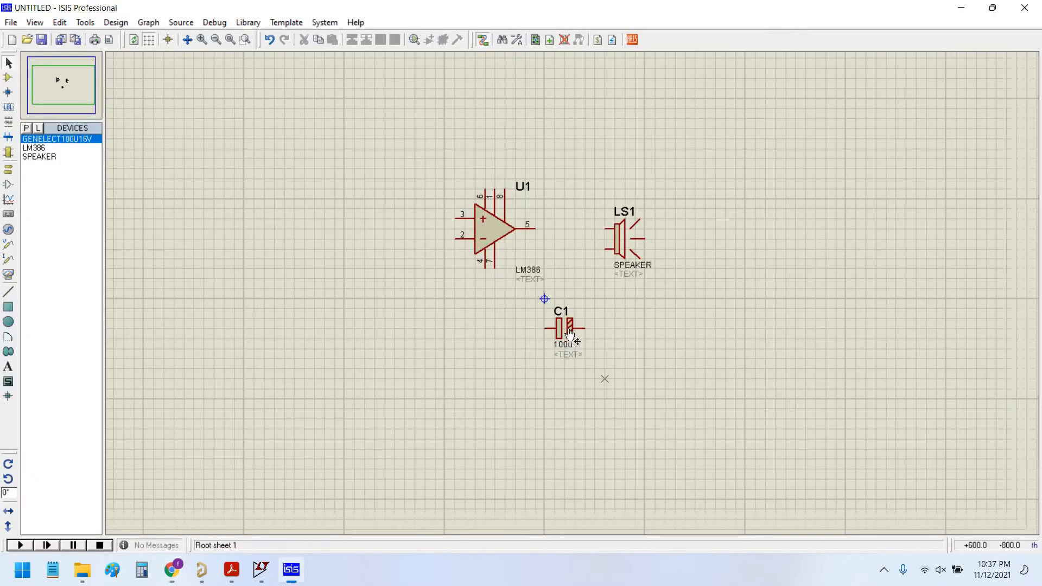
click(565, 328)
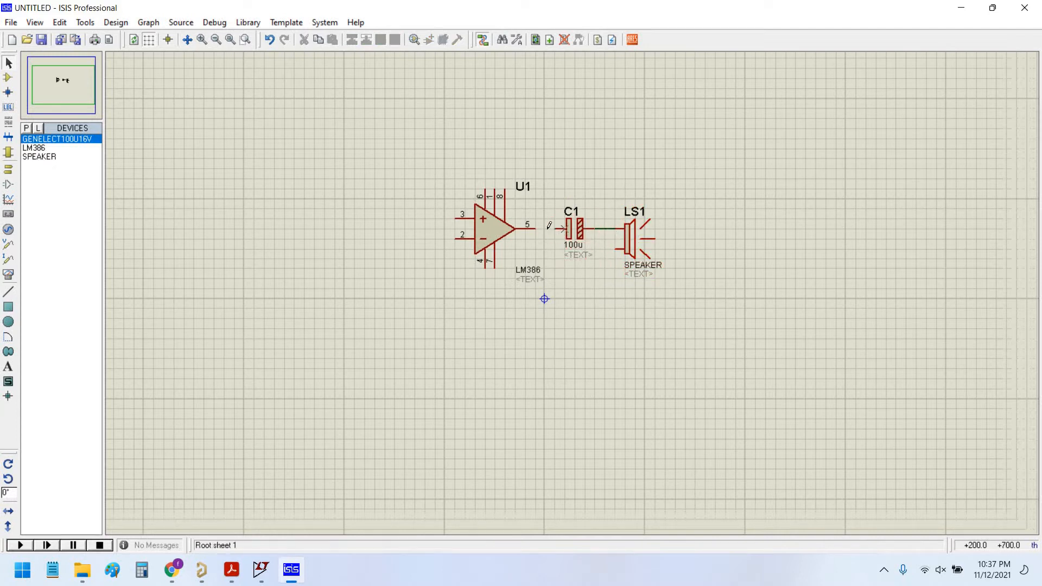
click(172, 569)
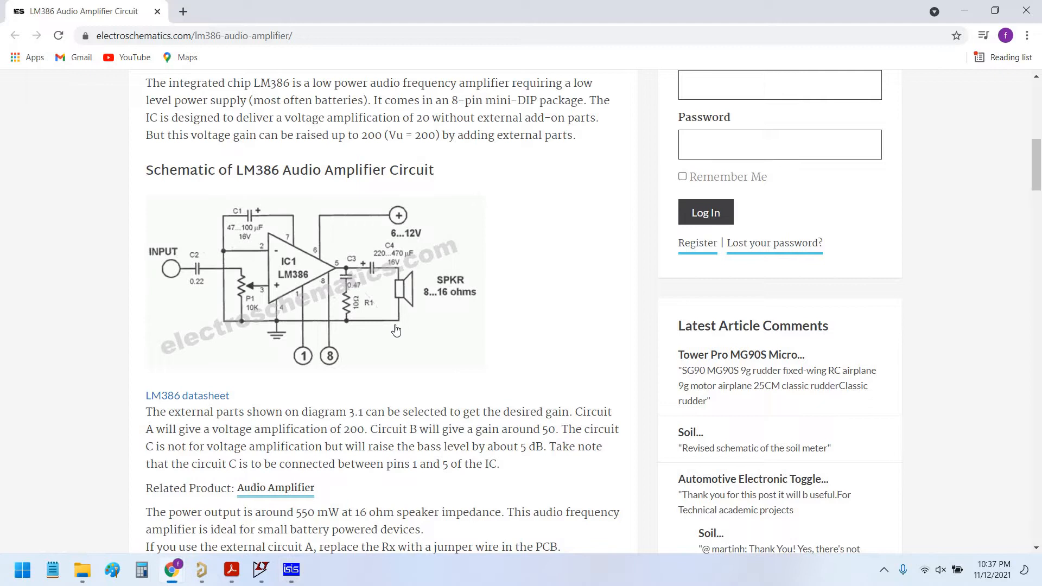
Step: Wire U1 pin 5 to C1, then add POLYESTER470N as C2 and inspect its properties
click(291, 569)
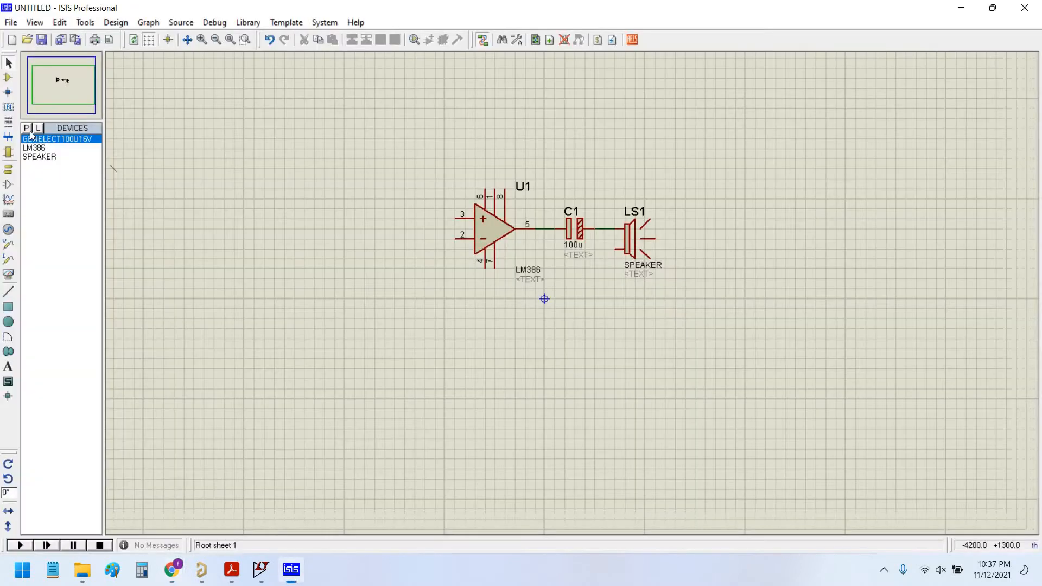
click(26, 128)
text(0.47u)
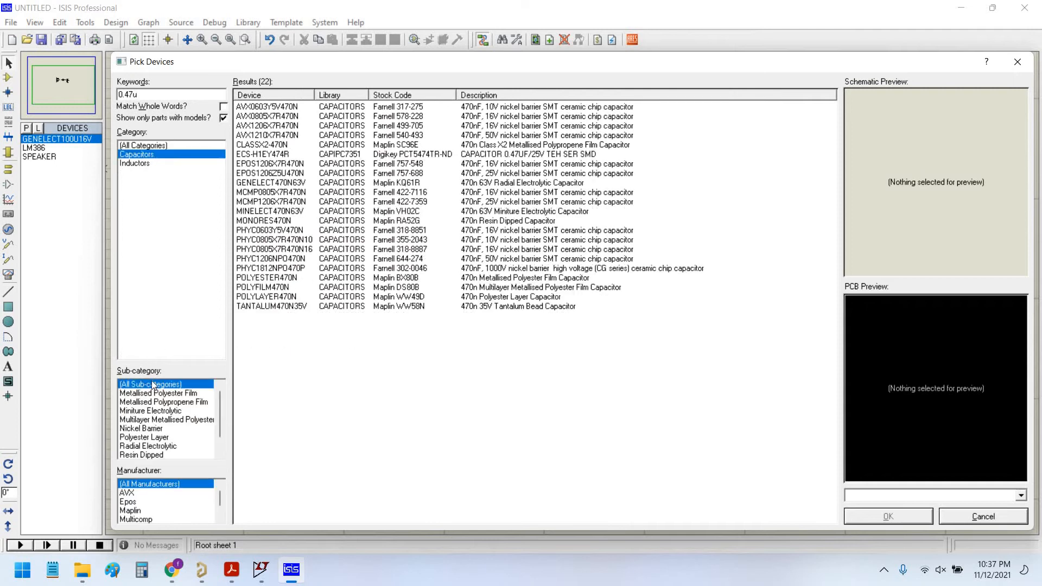
click(158, 392)
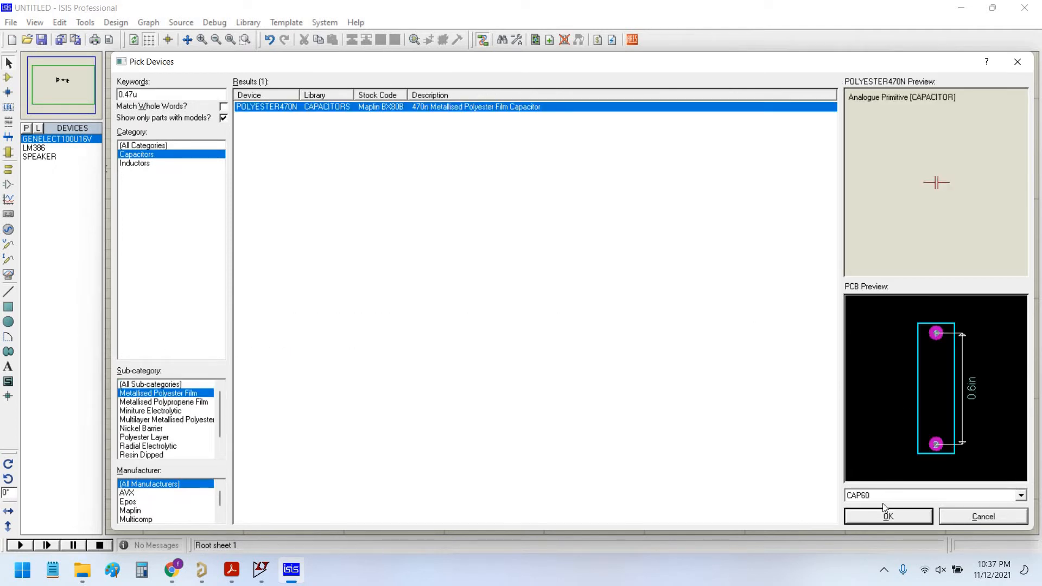
click(887, 516)
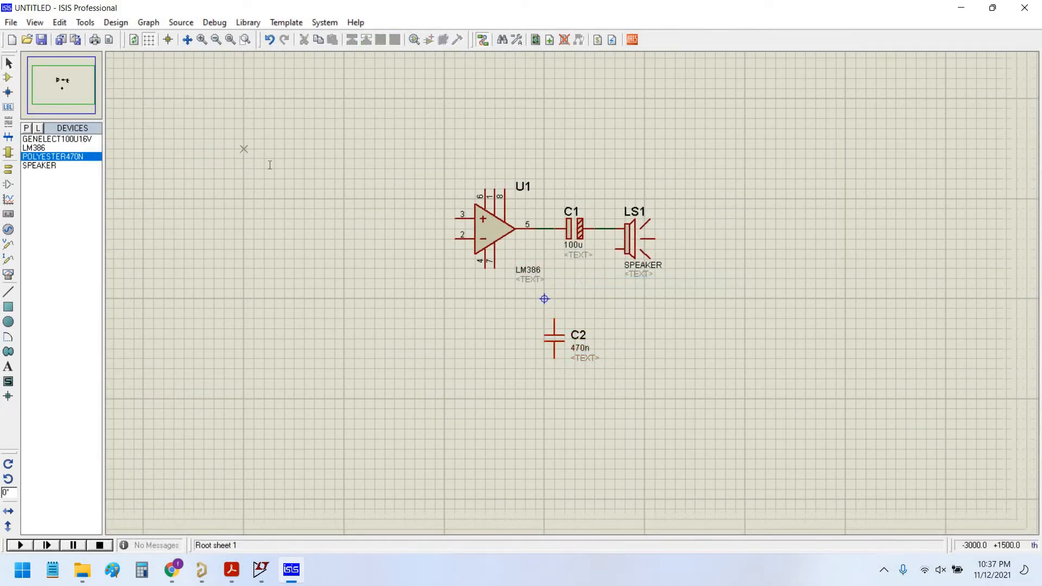
click(554, 339)
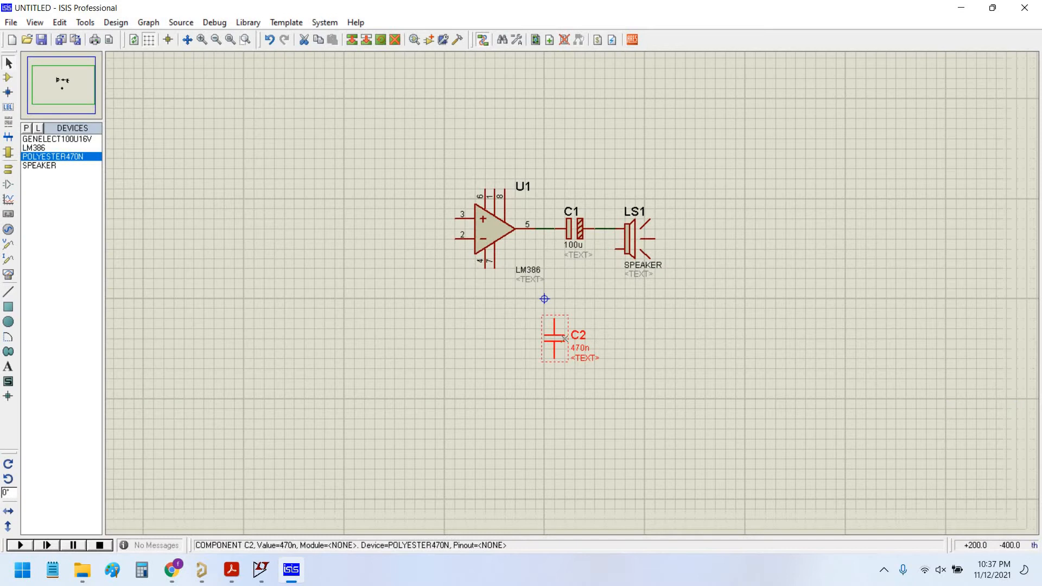
double_click(553, 338)
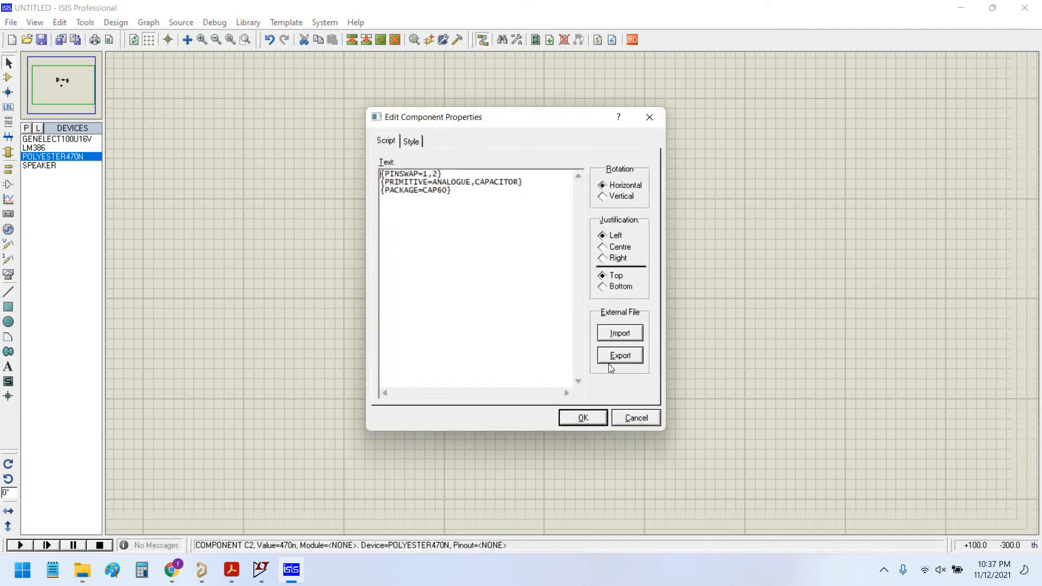
click(581, 417)
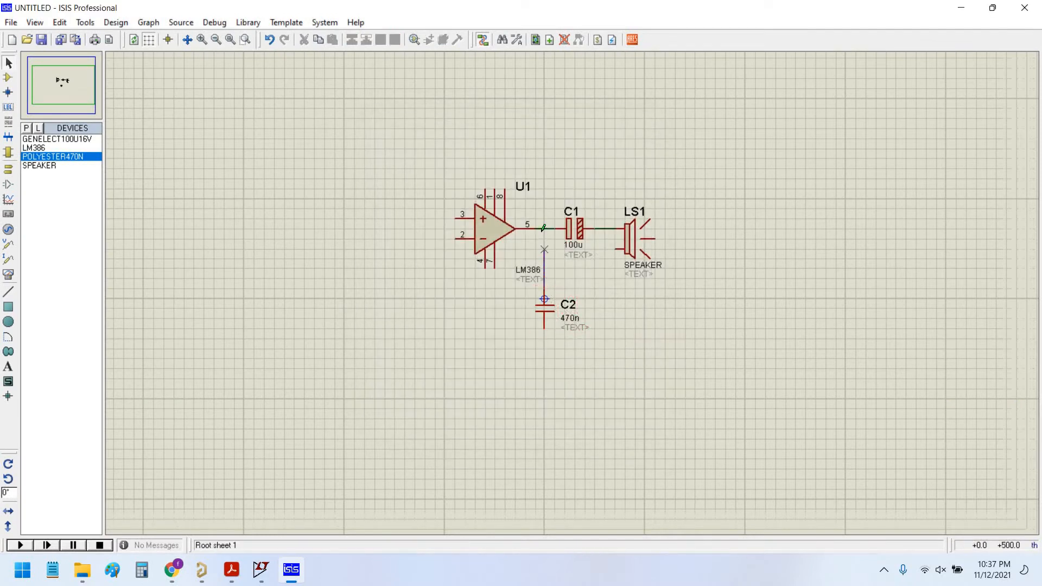
Step: Search '10r', filter to Resistors and choose the MINRES10R 10-ohm resistor
click(171, 570)
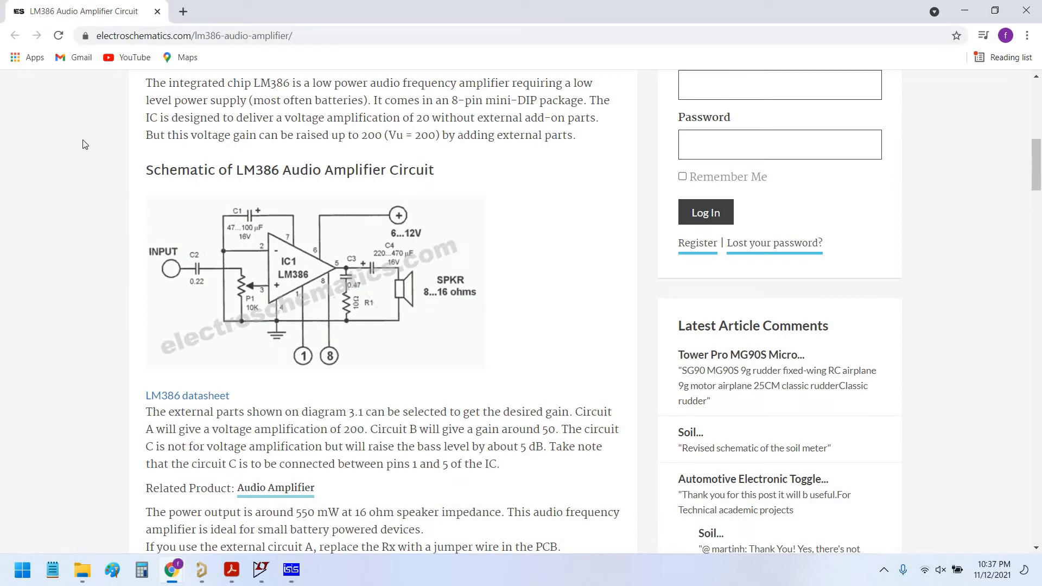
click(290, 569)
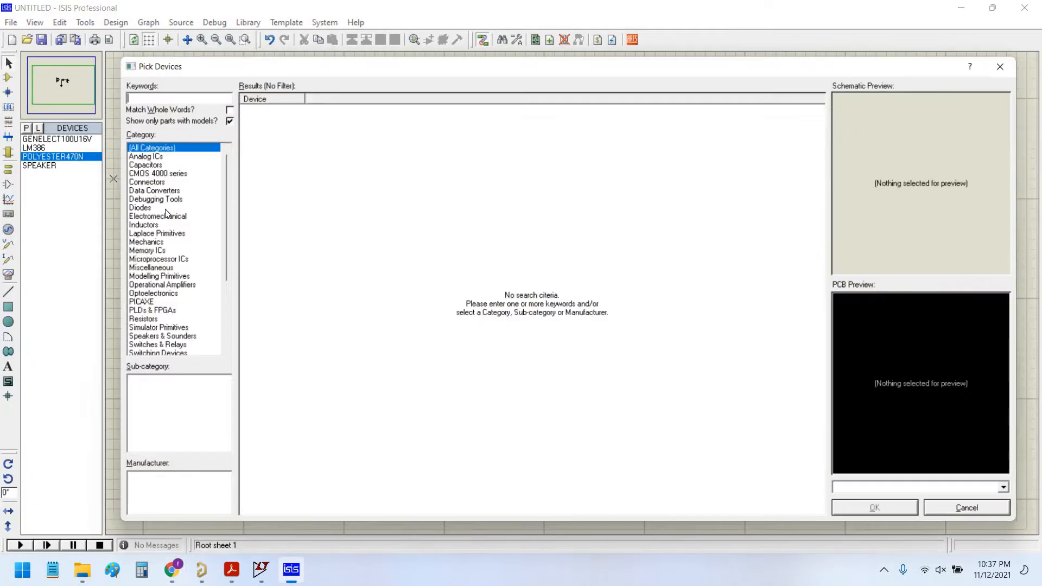
text(10r)
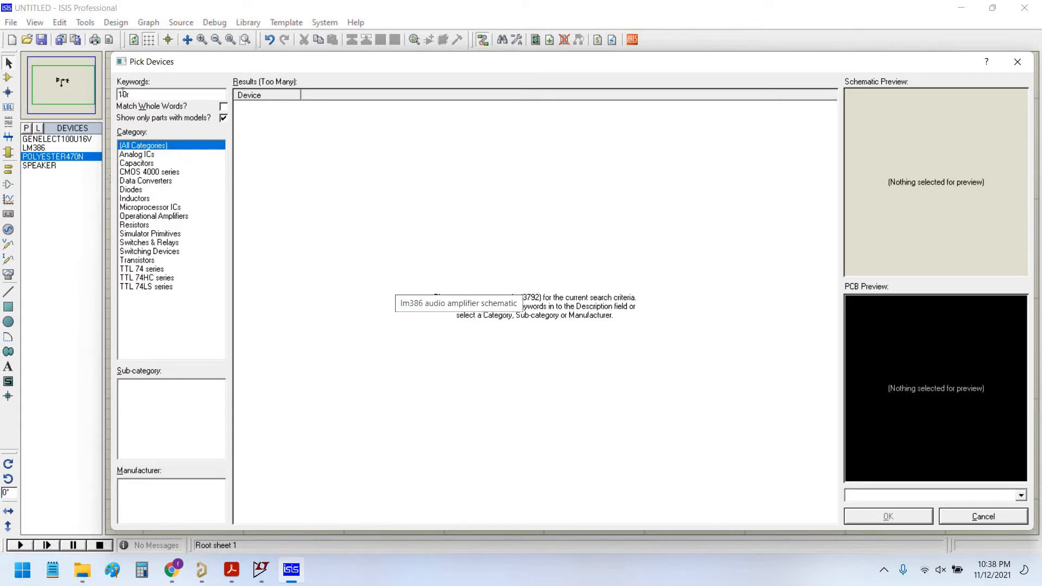
click(134, 224)
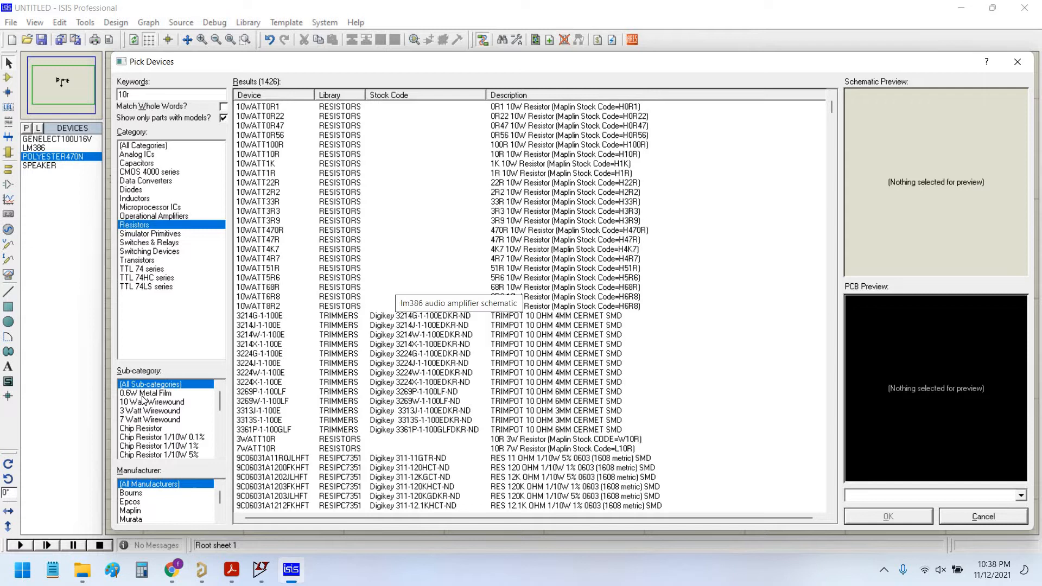
click(145, 393)
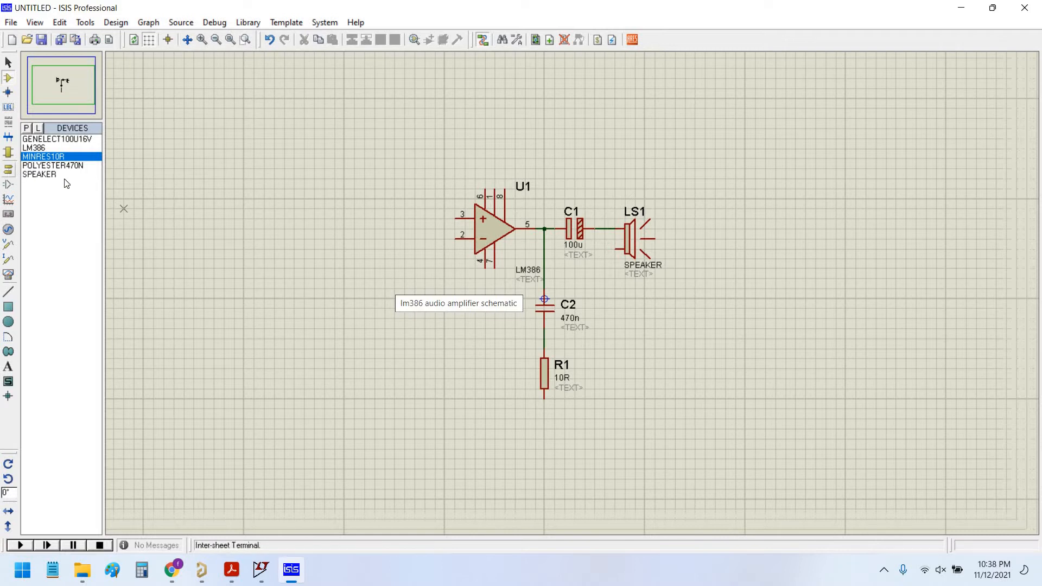
Step: Place a GROUND terminal below R1 and compare it with the Chrome reference schematic
click(9, 153)
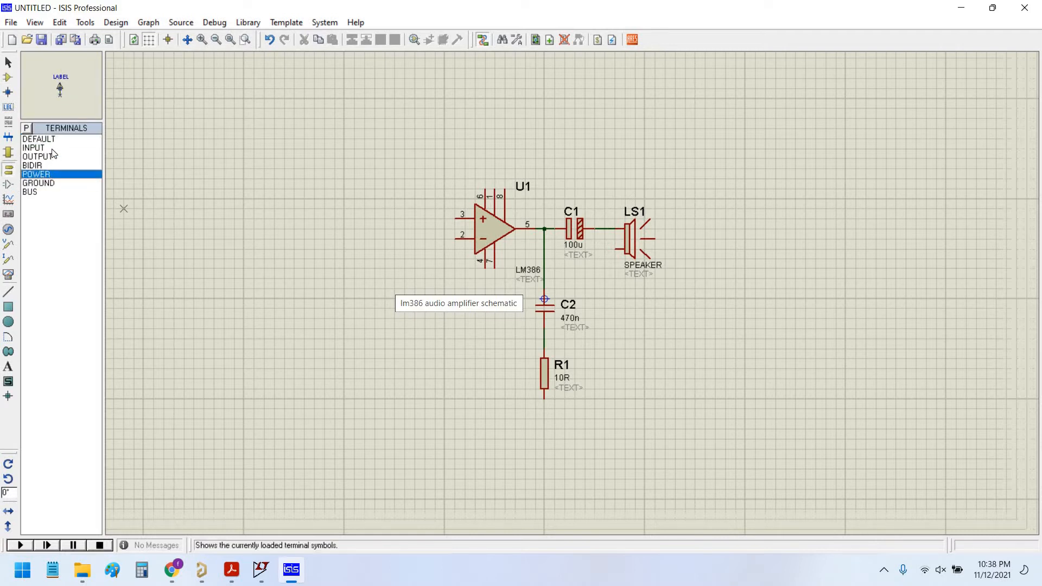
click(37, 183)
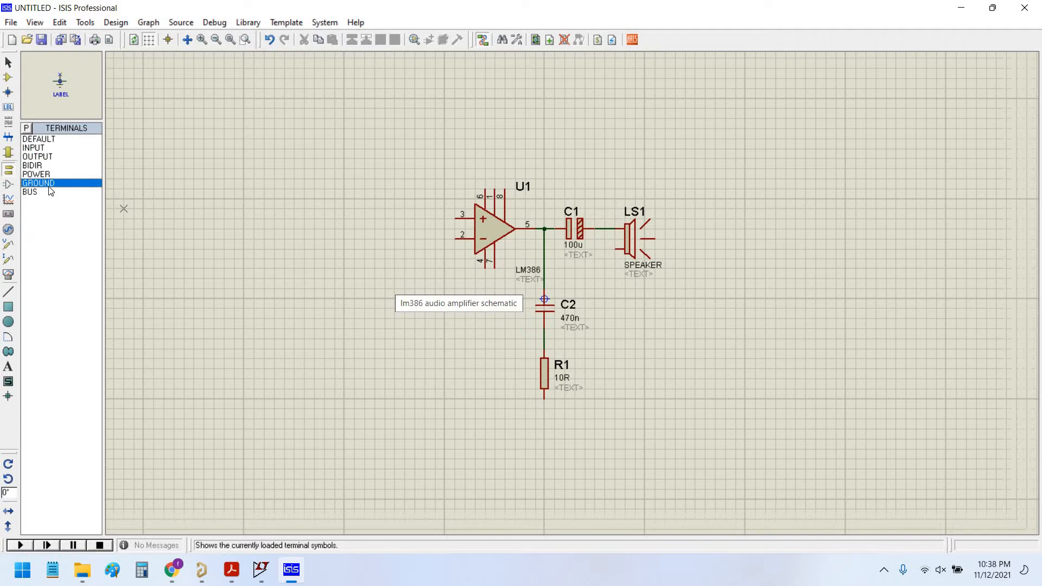
mouse_move(59, 190)
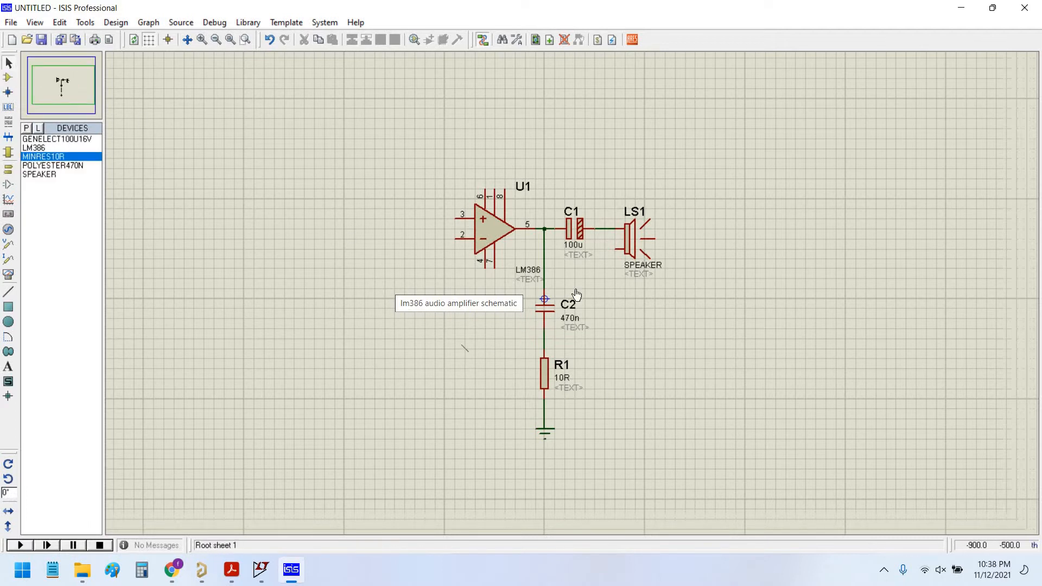
click(171, 569)
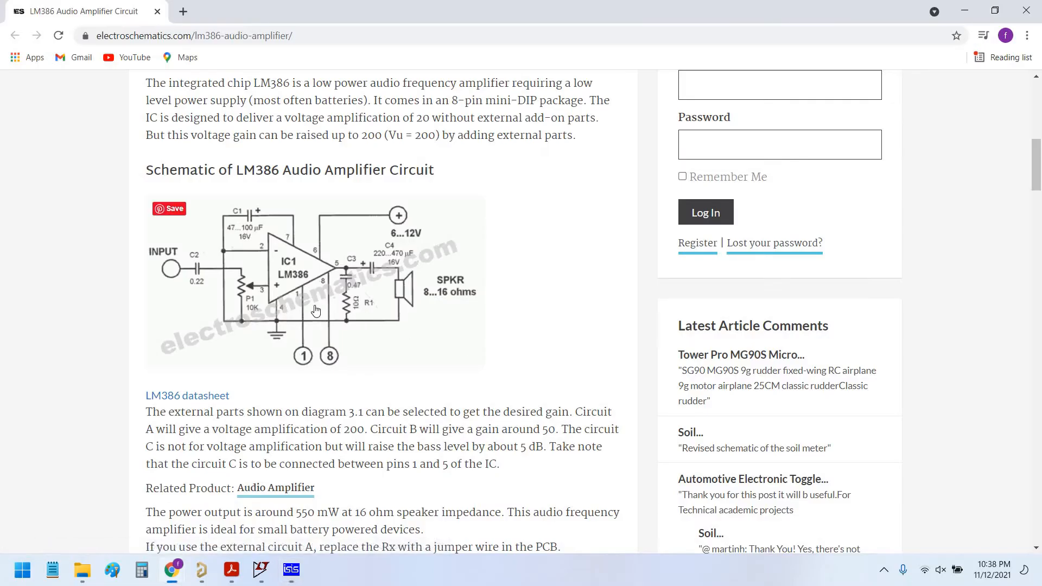
mouse_move(252, 309)
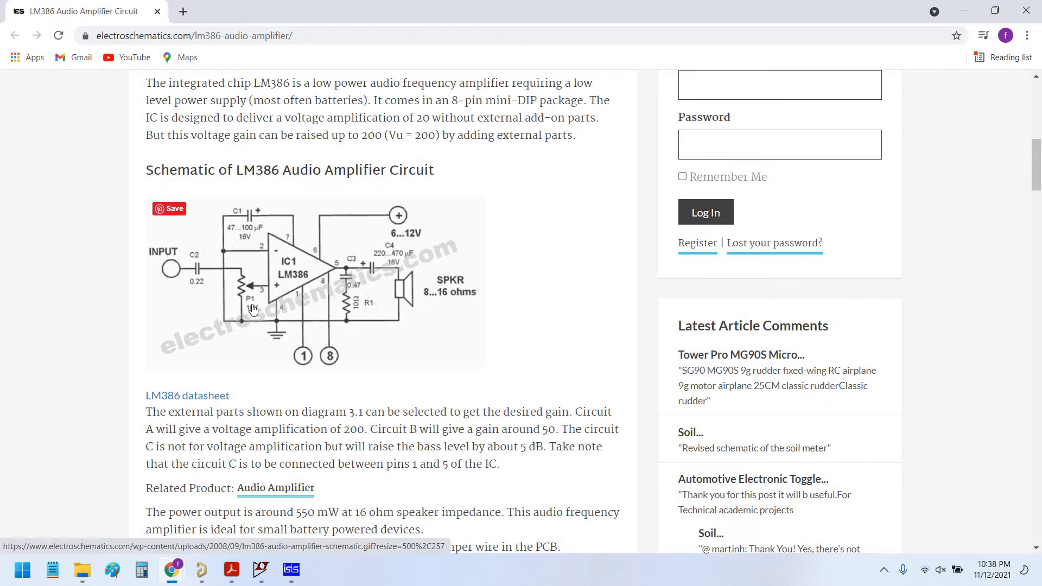
click(290, 569)
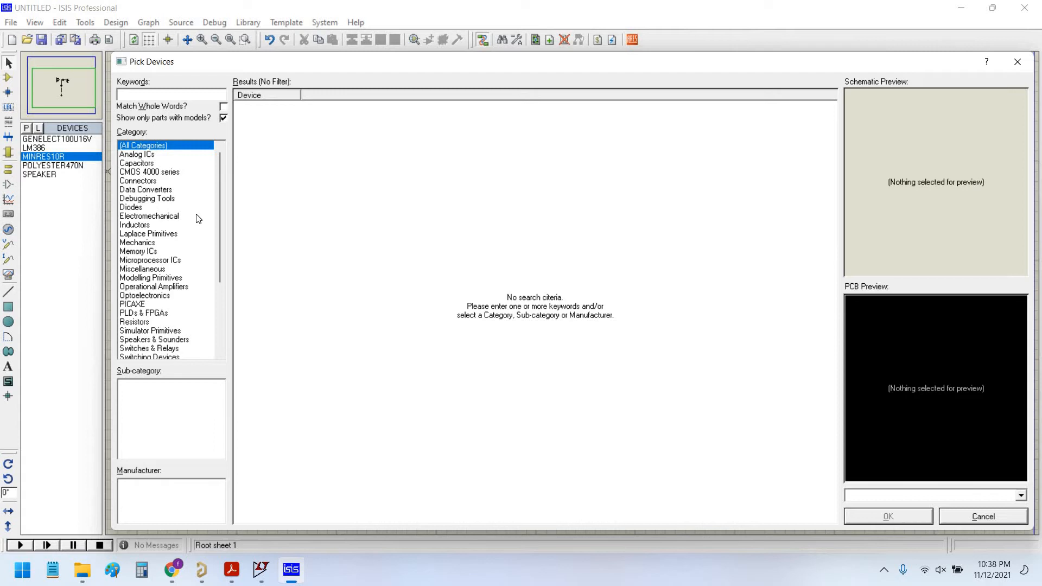
Step: Search 'pot hg' and place the POT-HG potentiometer RV1 left of the amplifier
text(p)
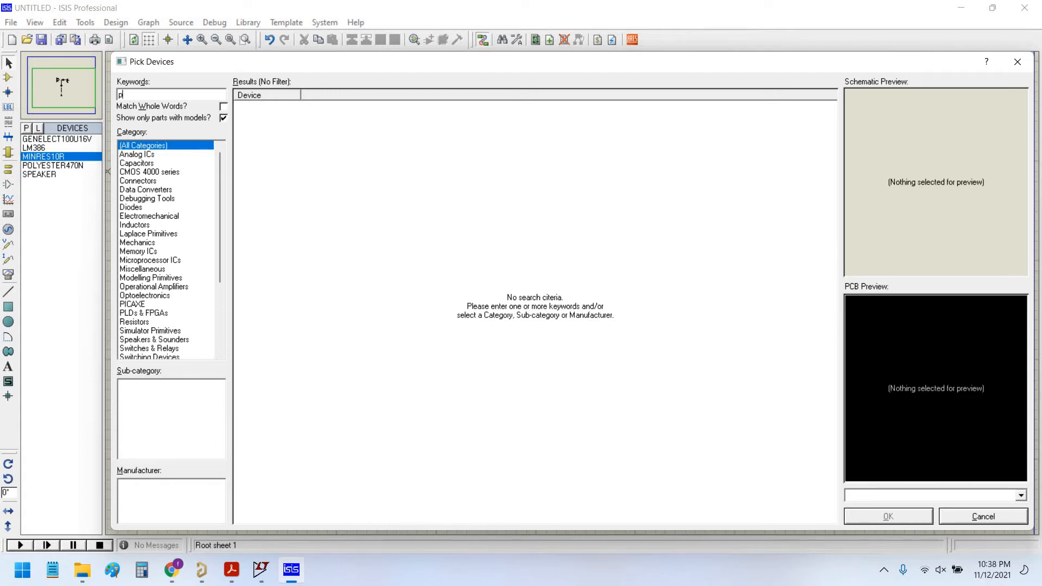
text(ot hg)
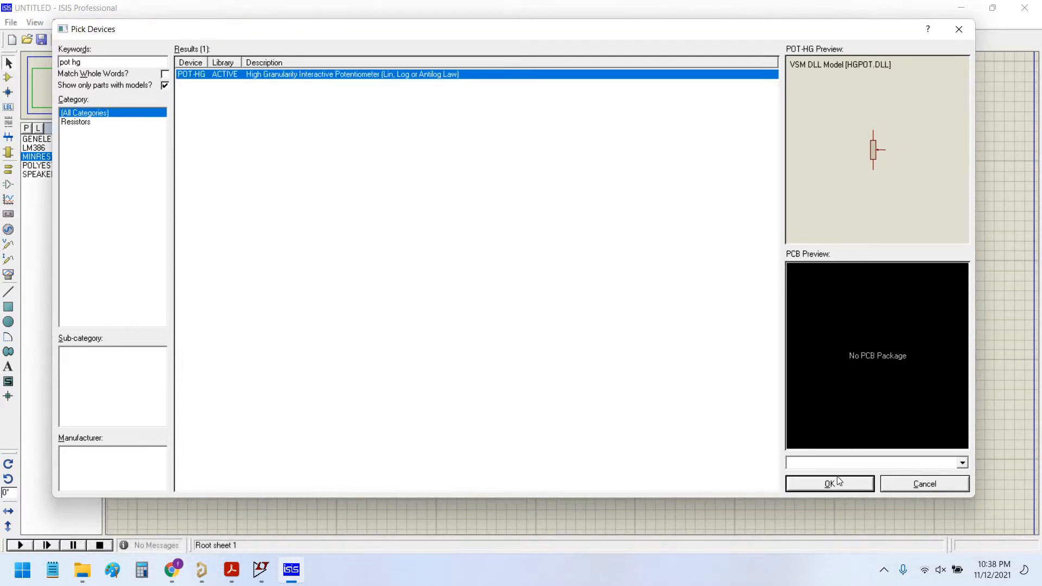
click(828, 483)
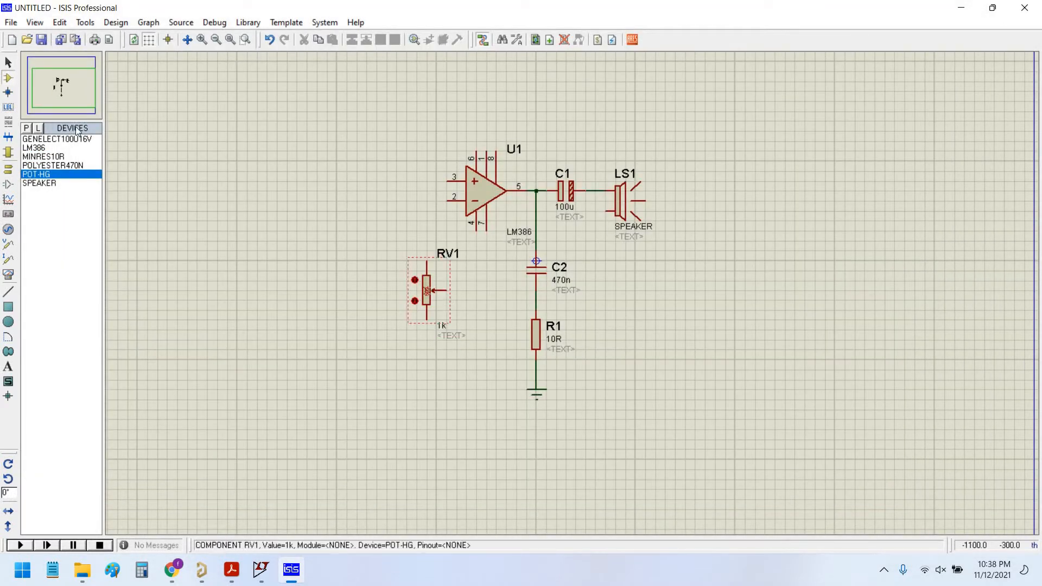
click(319, 218)
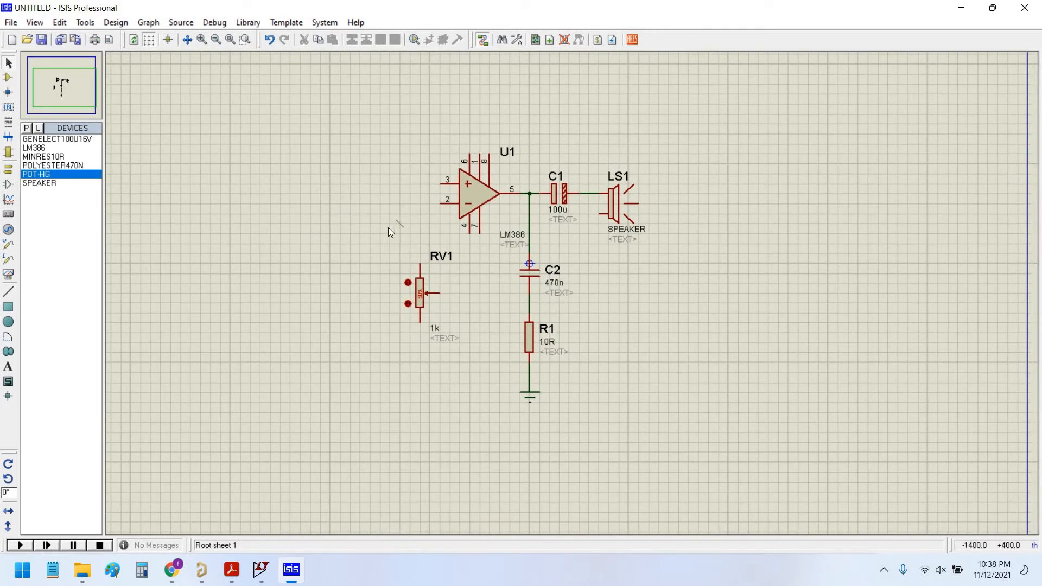
Step: Adjust RV1's wiper setting and review its properties
scroll(up, 3)
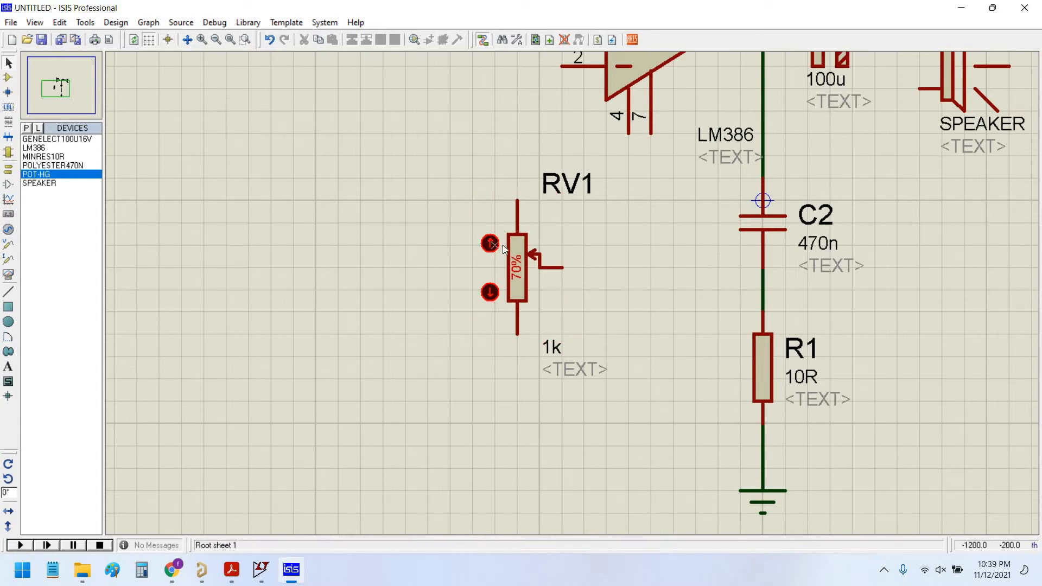
click(515, 273)
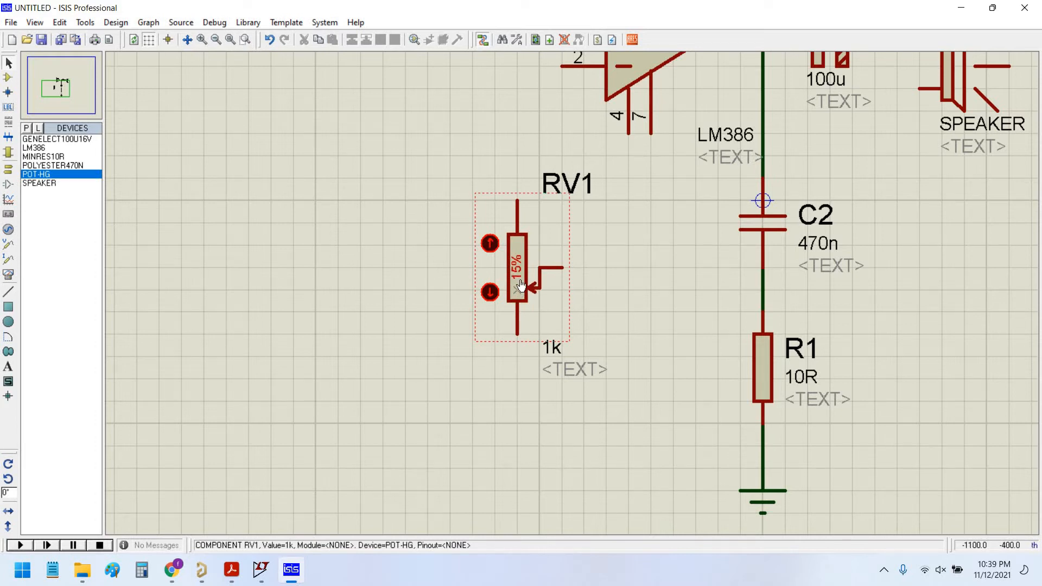
mouse_move(523, 275)
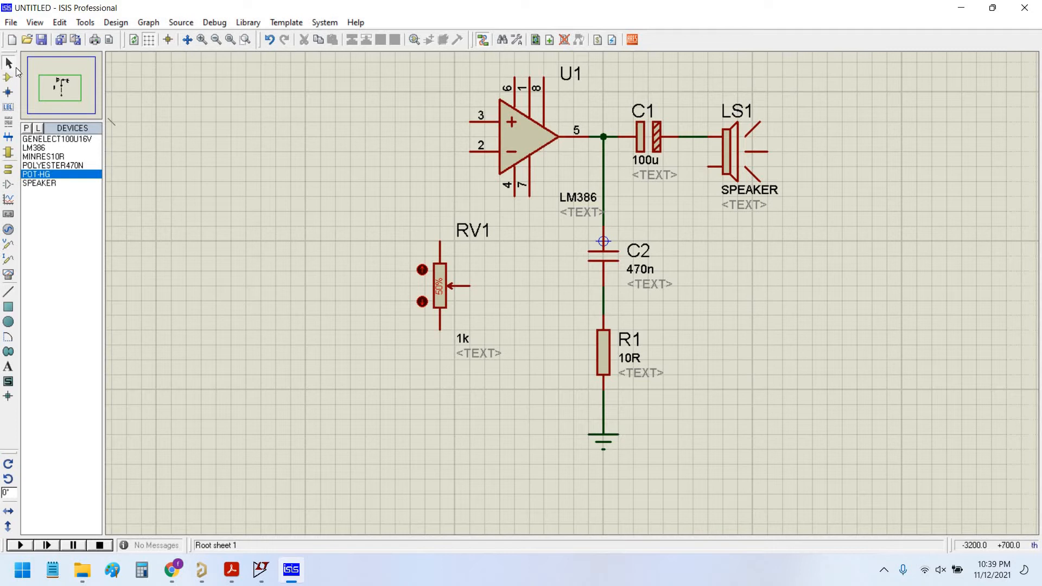
mouse_move(303, 278)
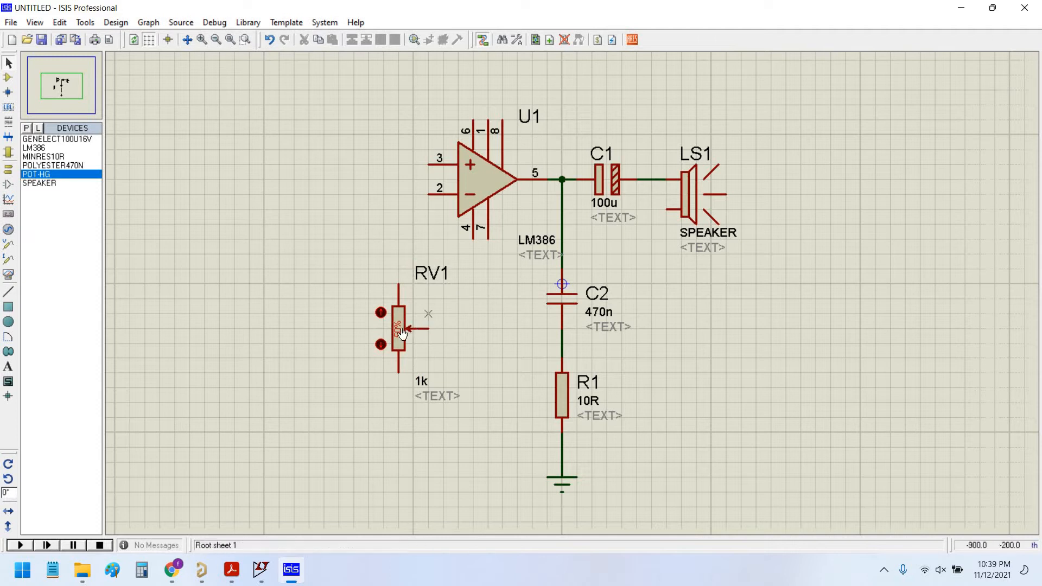
right_click(399, 329)
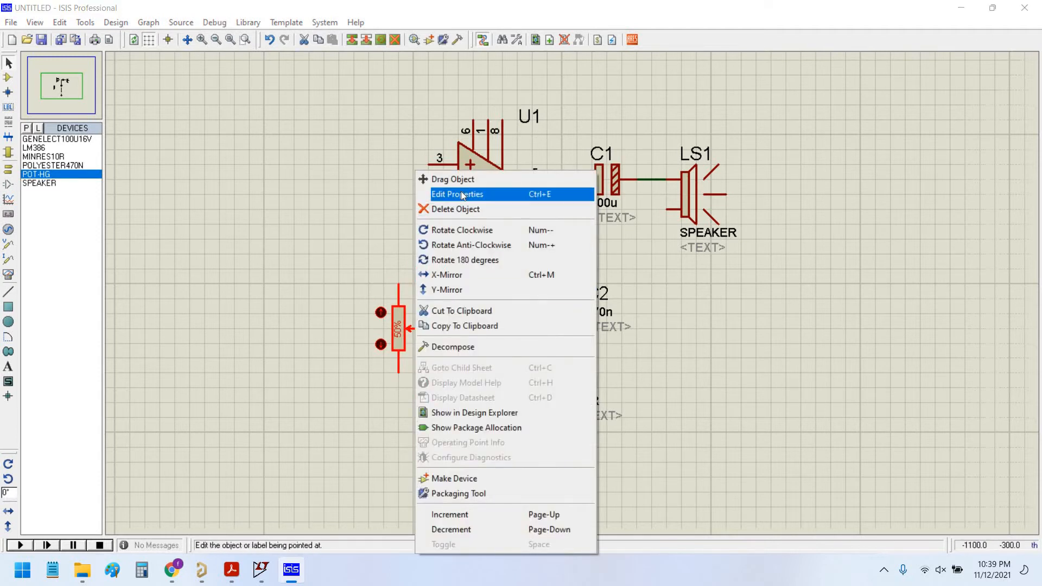
click(457, 194)
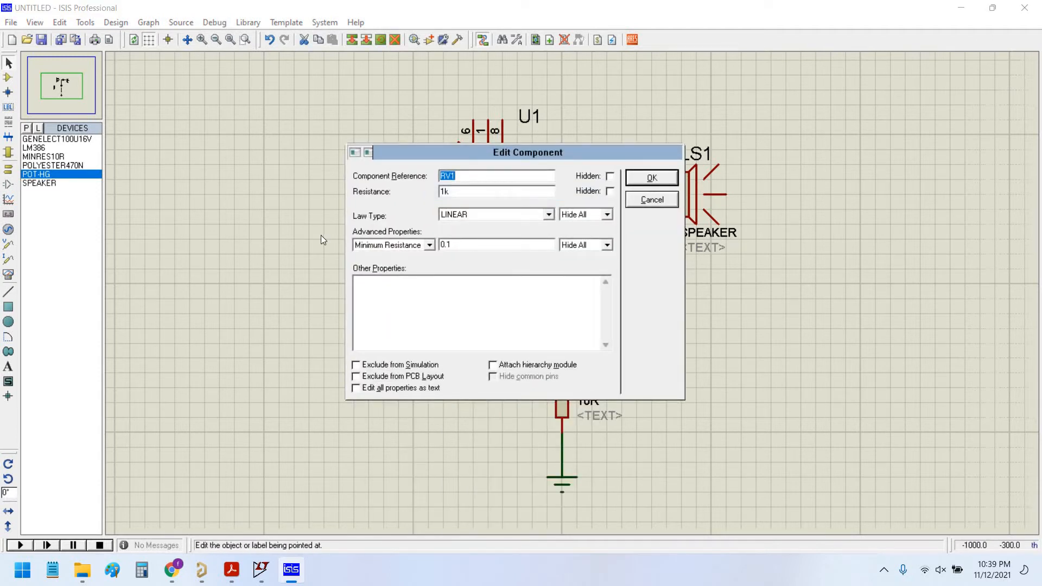
click(171, 571)
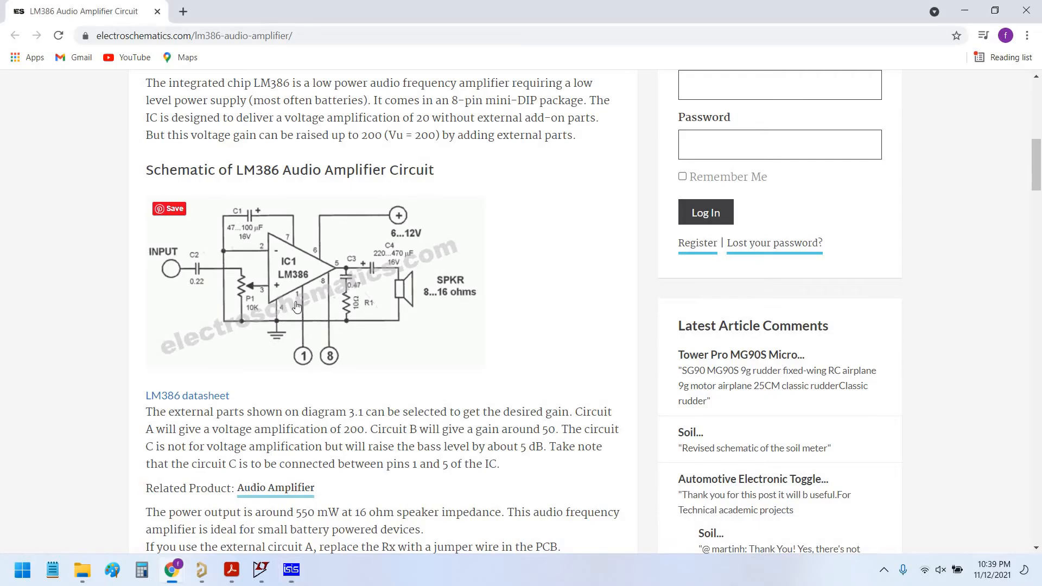
mouse_move(305, 314)
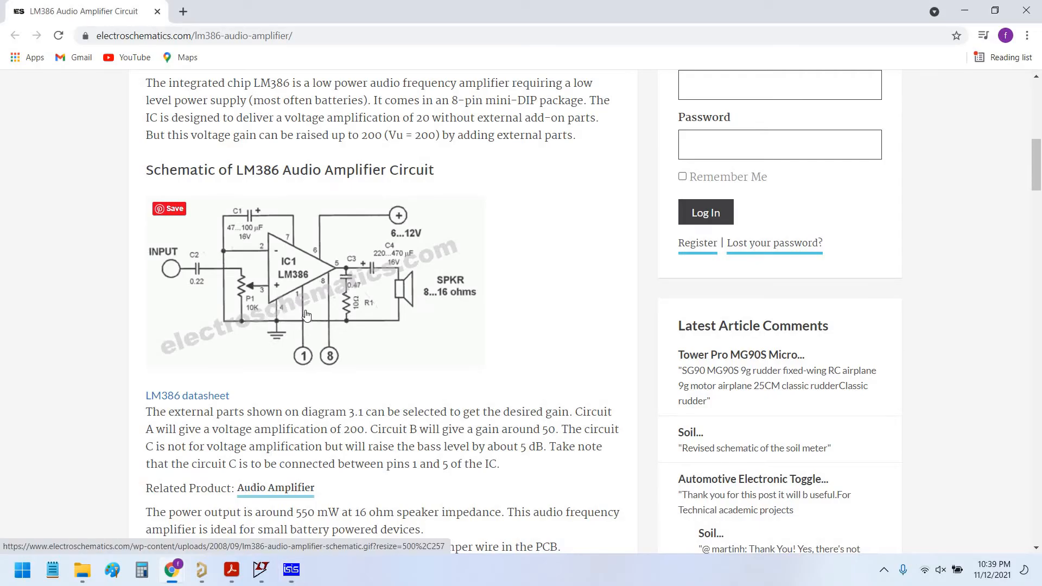
mouse_move(365, 318)
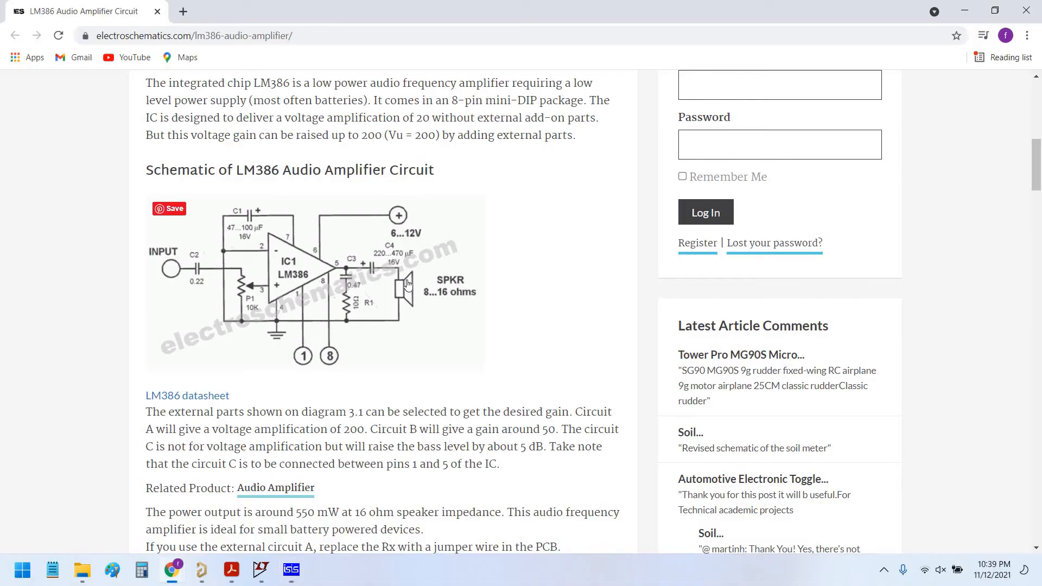
mouse_move(392, 271)
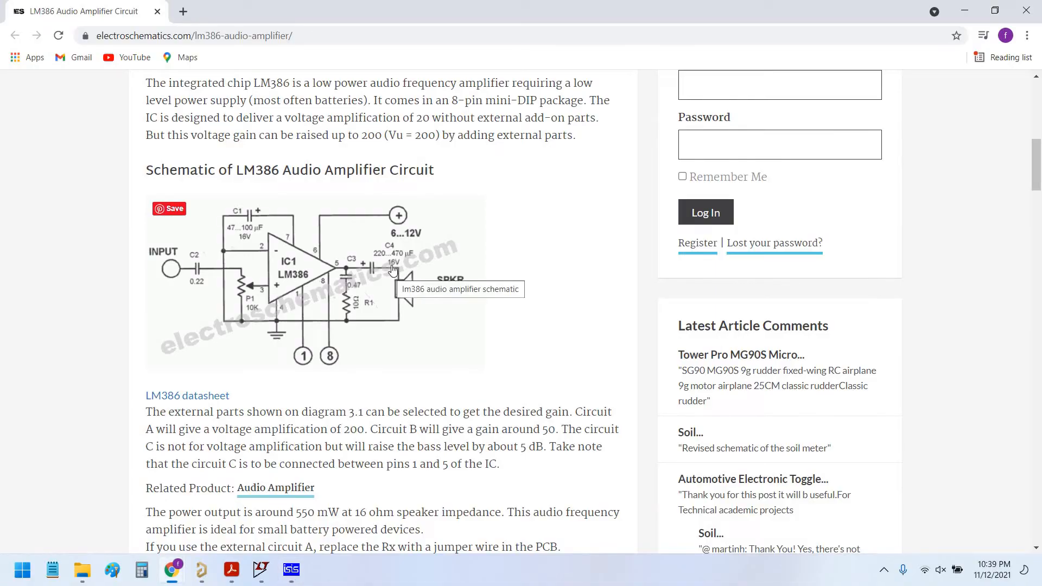
Step: Return to Proteus after viewing the LM386 reference diagram in Chrome
click(290, 569)
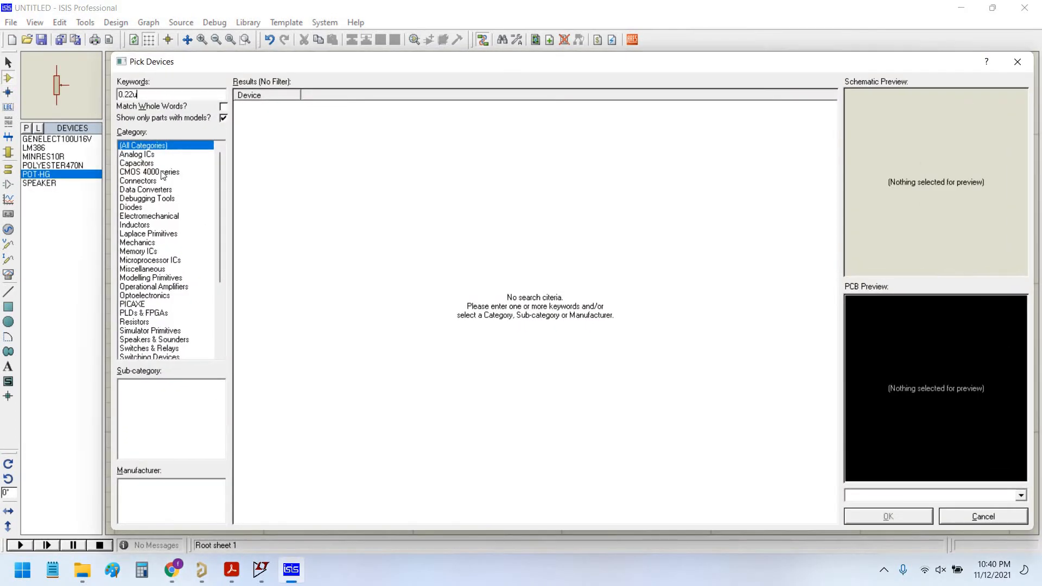
Step: Choose the 220n capacitor in Pick Devices for C3
click(136, 154)
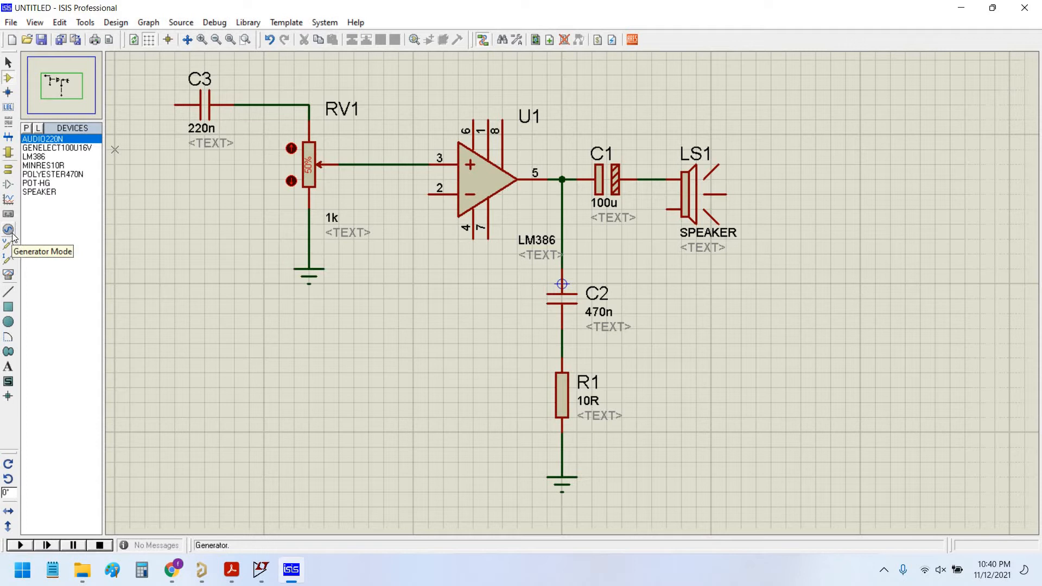
Step: Place a signal generator at C3's left end and make it a sine source
click(9, 230)
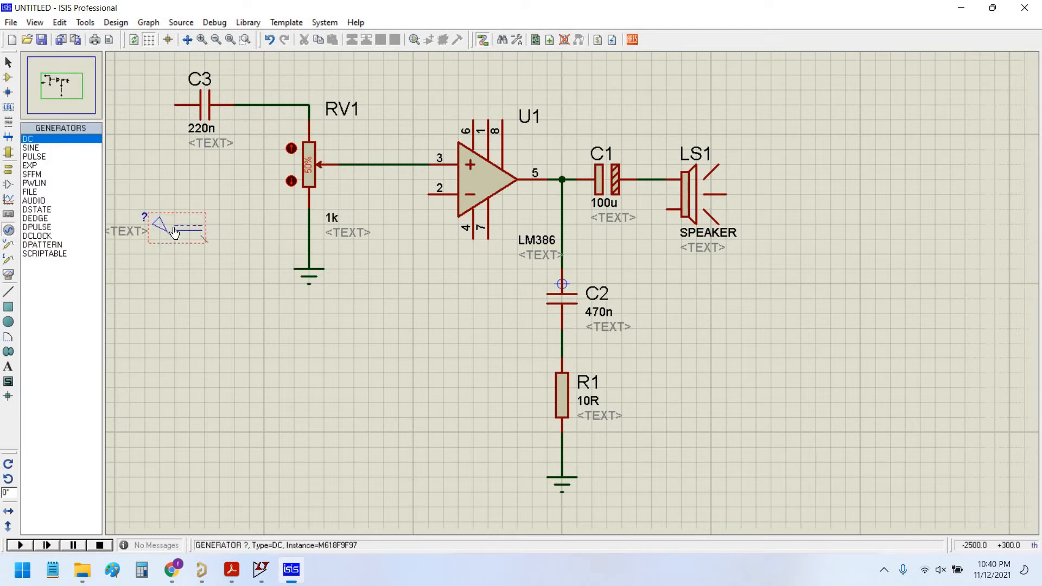
click(31, 147)
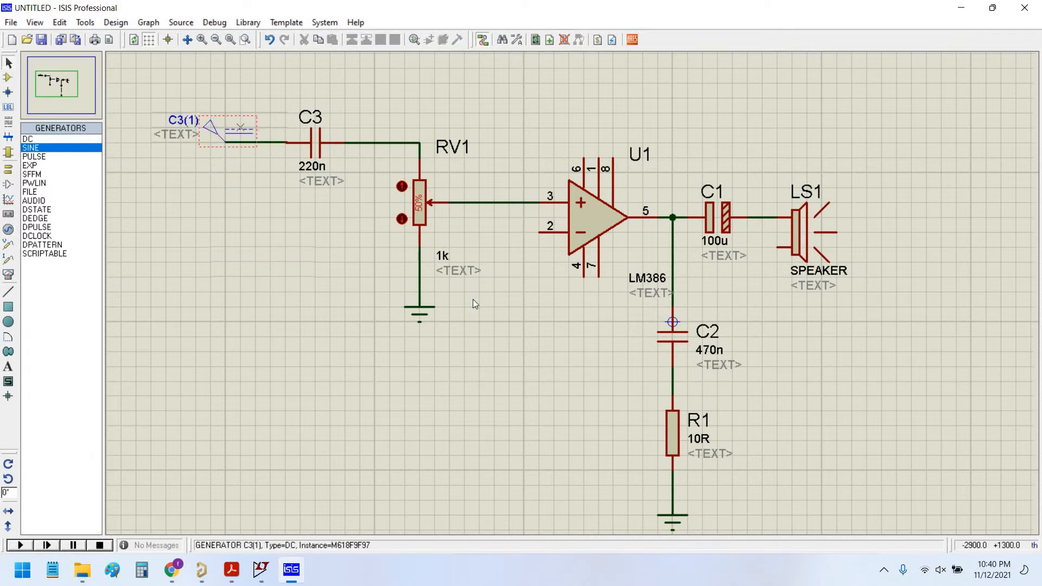
double_click(225, 130)
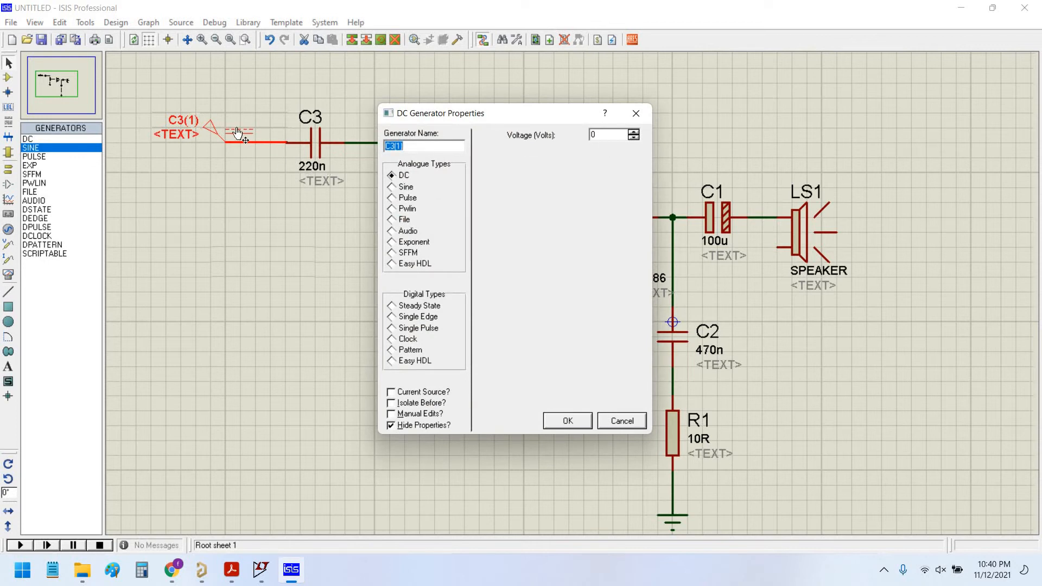
click(620, 420)
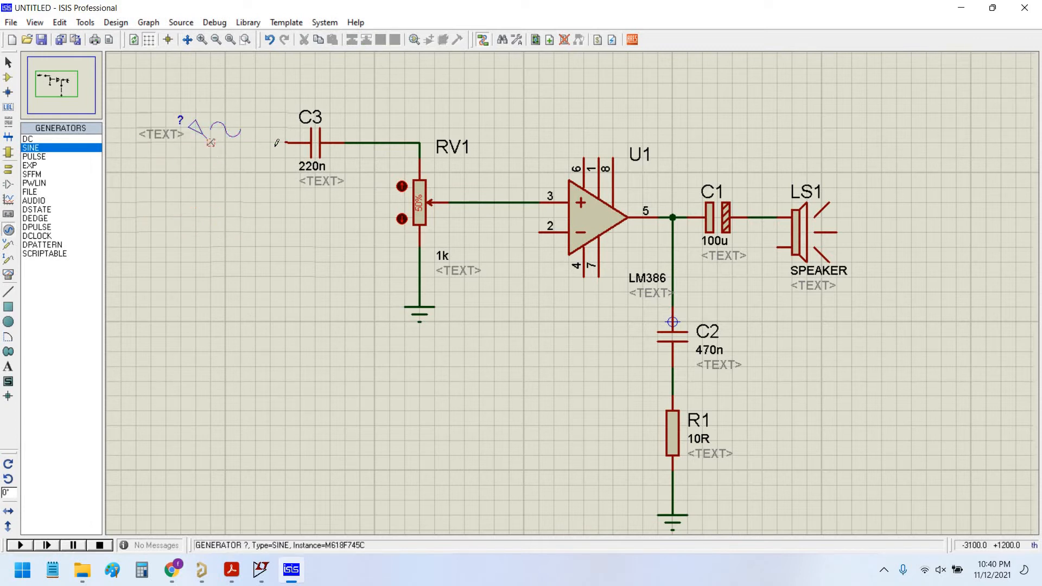
Step: Set the sine generator to 1 kHz and 0.1 V amplitude, then recheck the reference
double_click(209, 143)
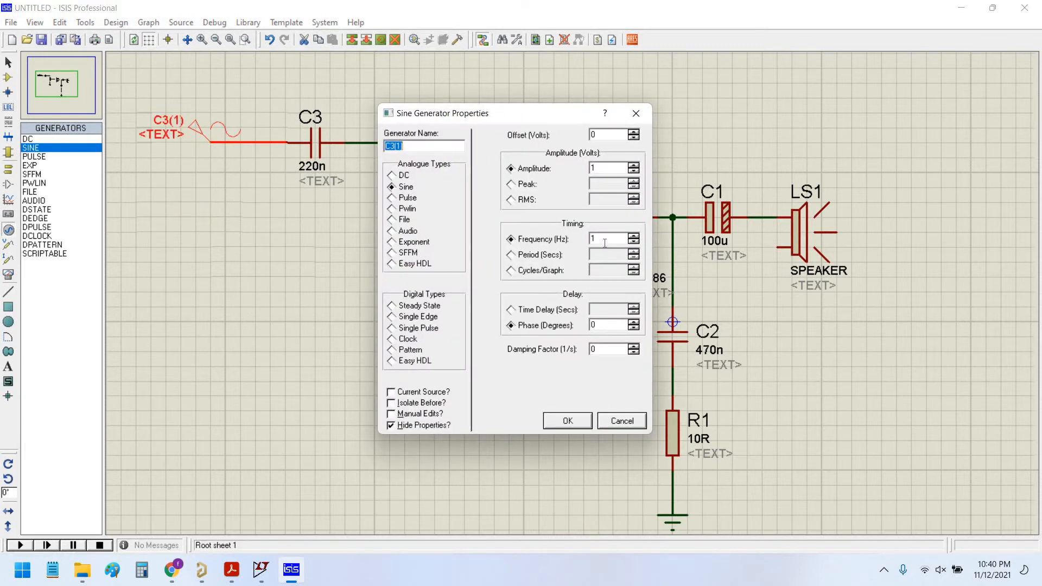
text(KHz)
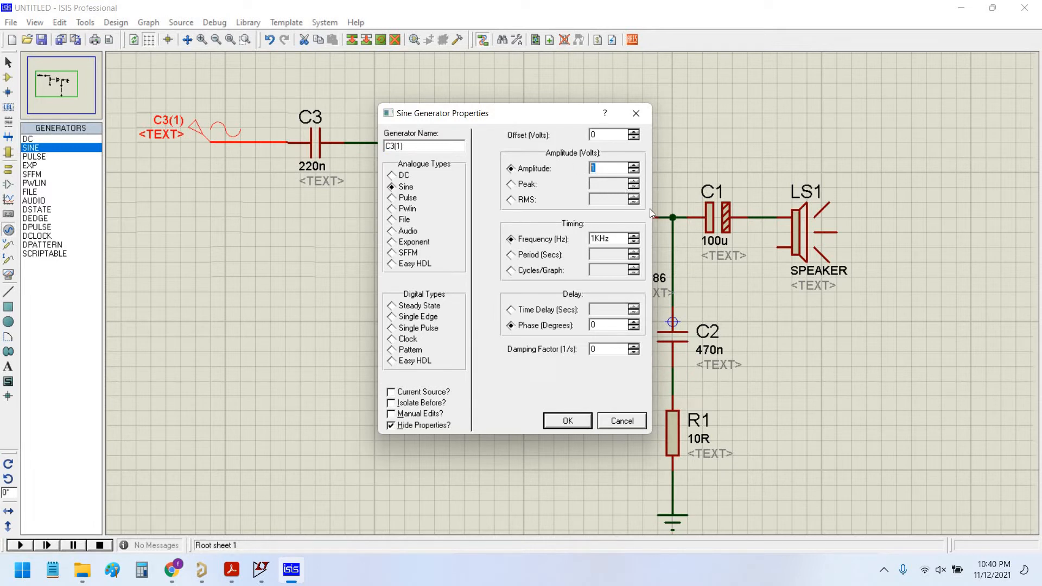
text(0.1)
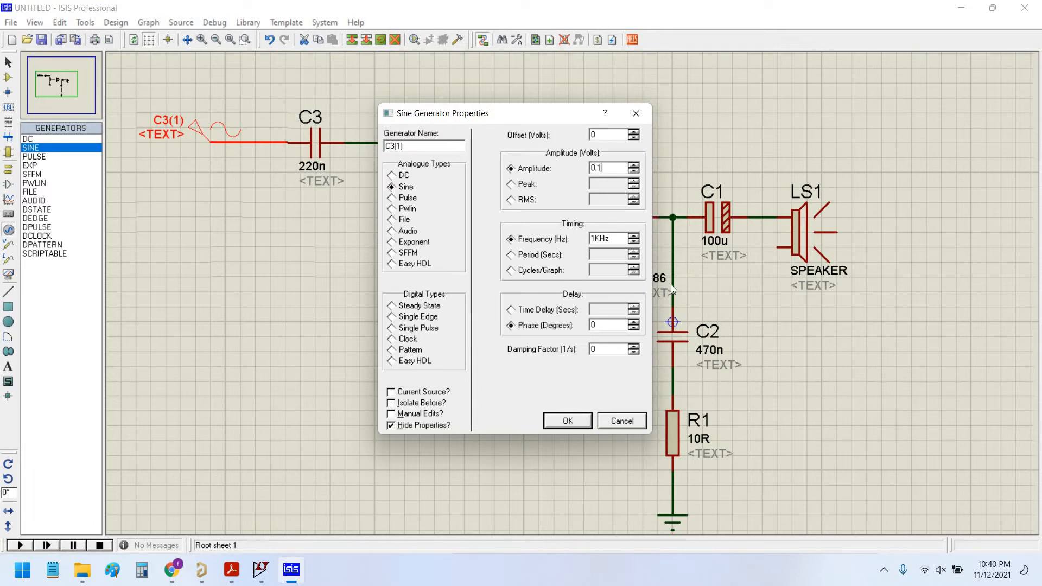
mouse_move(611, 192)
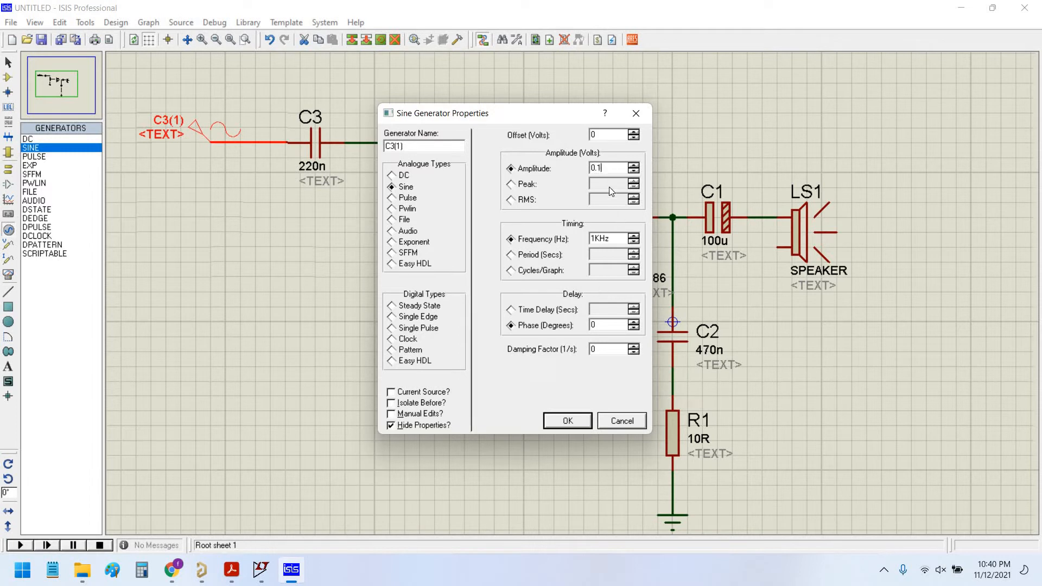
click(393, 186)
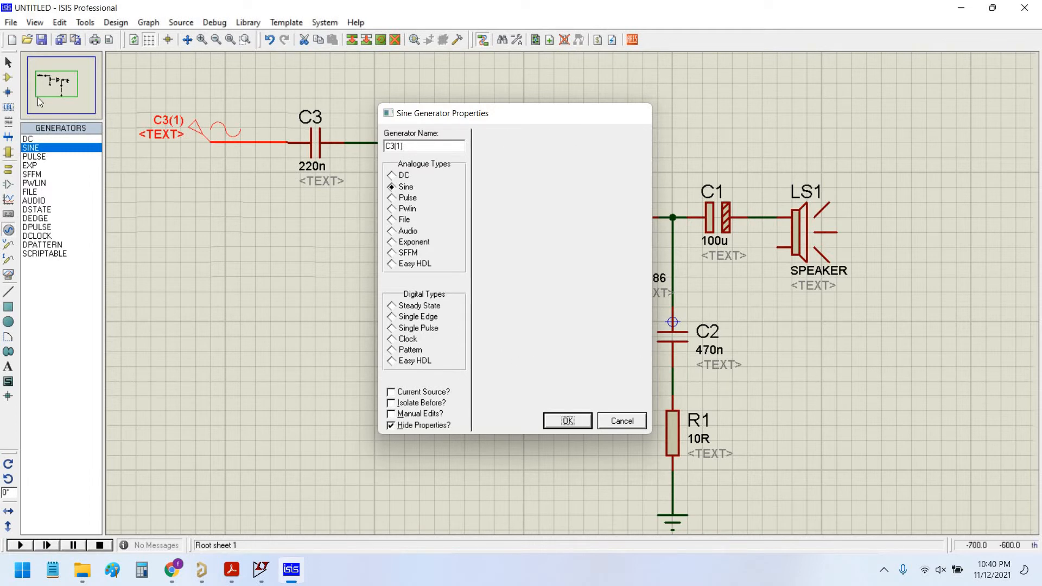
click(566, 421)
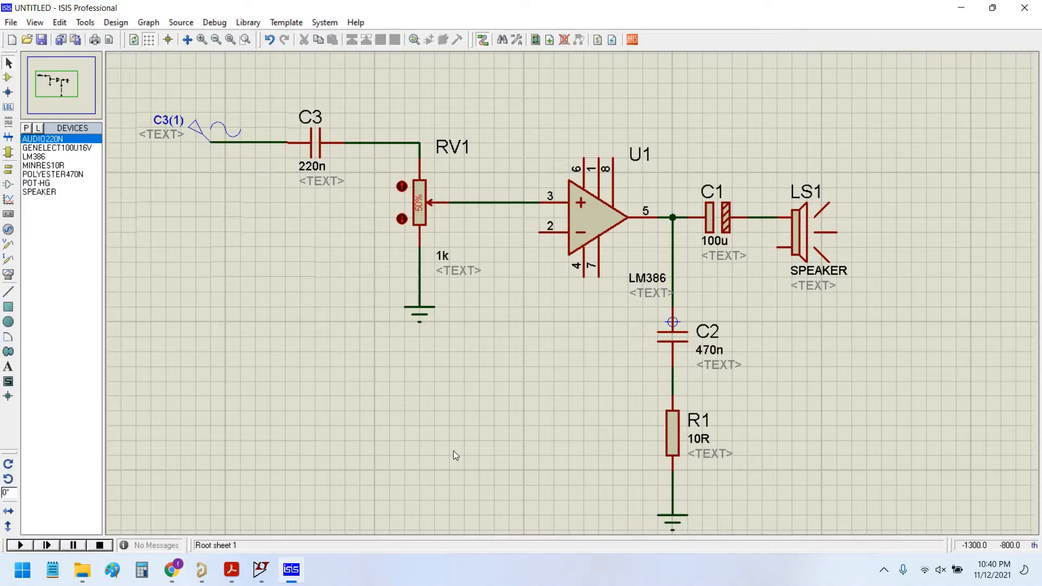
click(172, 570)
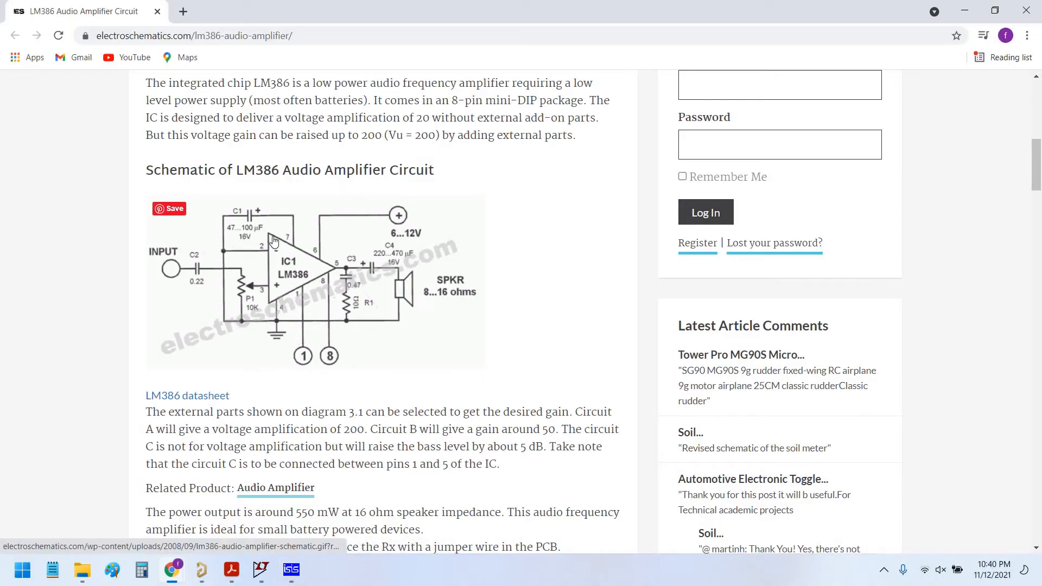
click(291, 569)
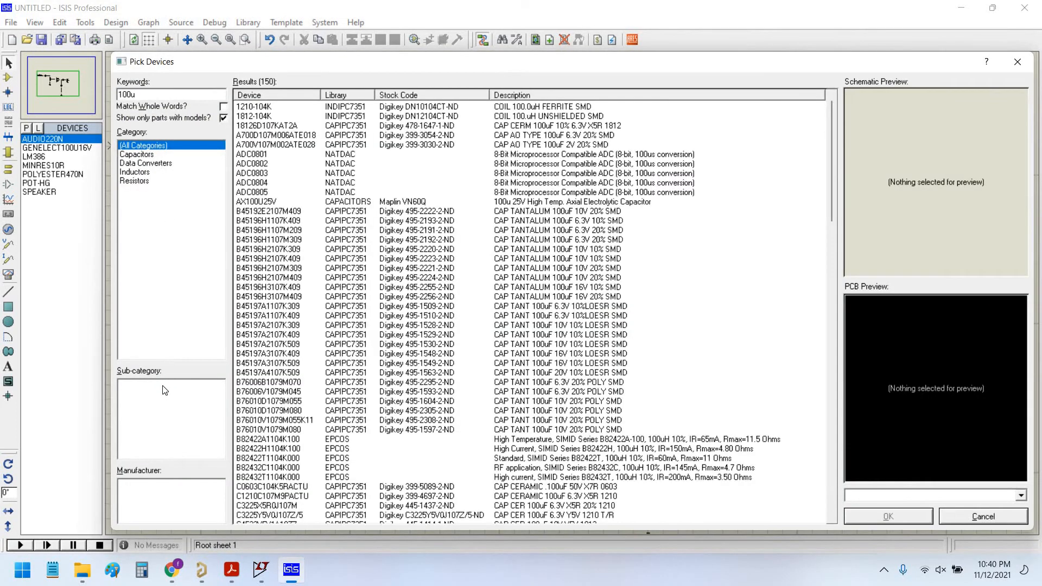
Step: Filter the 100u search to capacitors and pick GENELECT100U16V, then check the reference
click(137, 153)
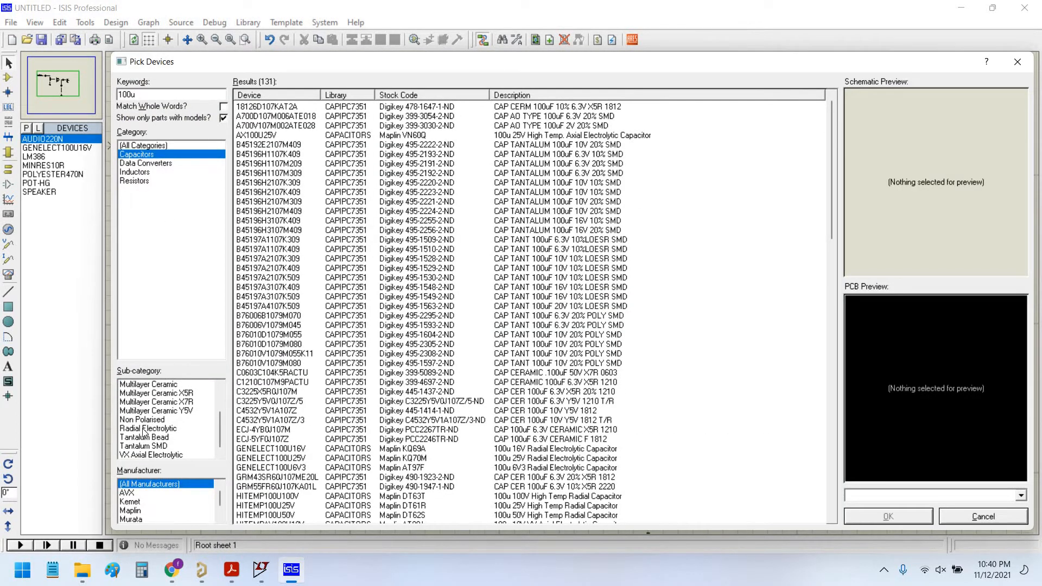
click(148, 429)
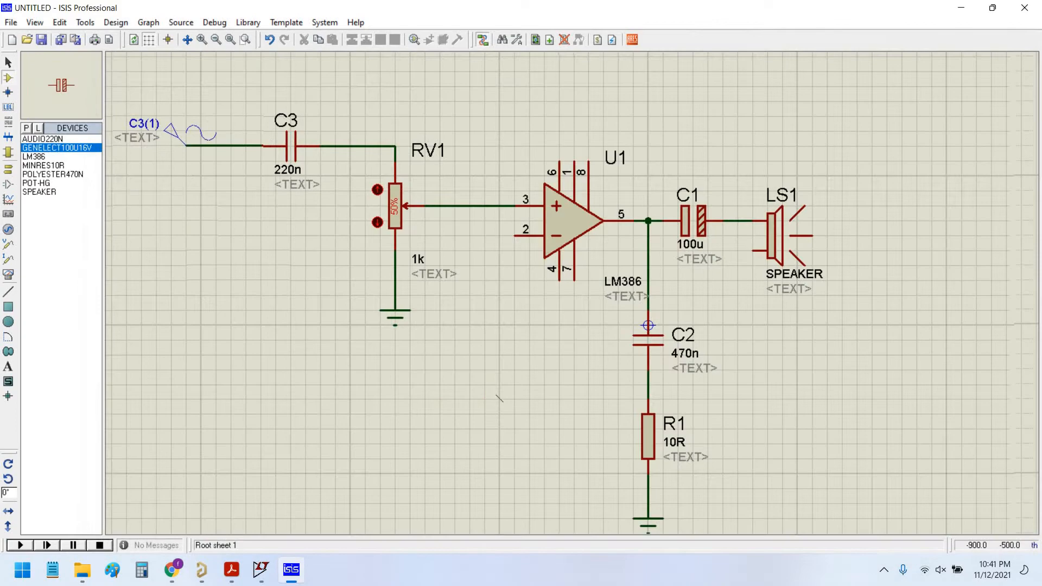
click(172, 570)
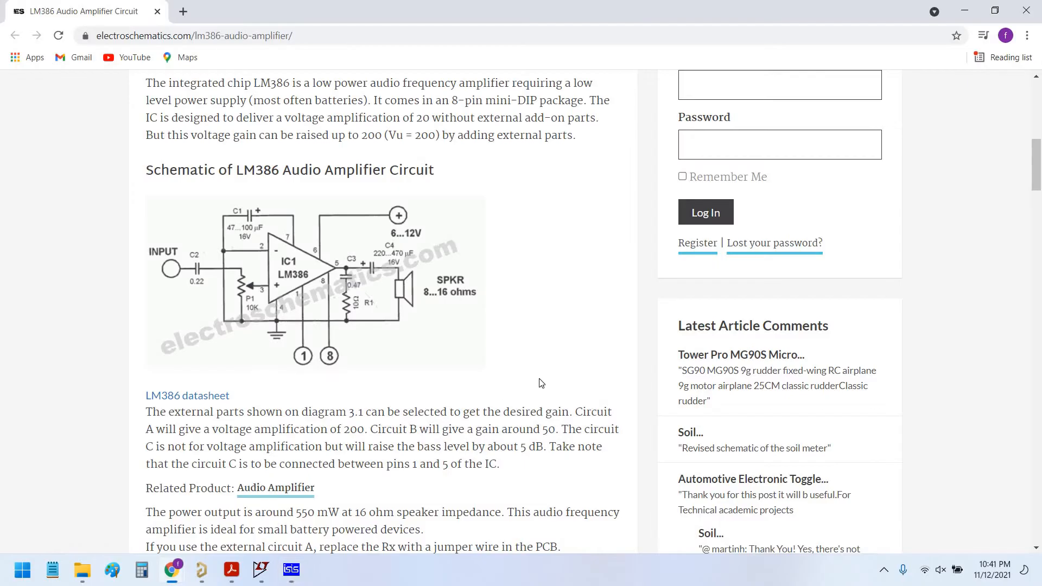
mouse_move(544, 379)
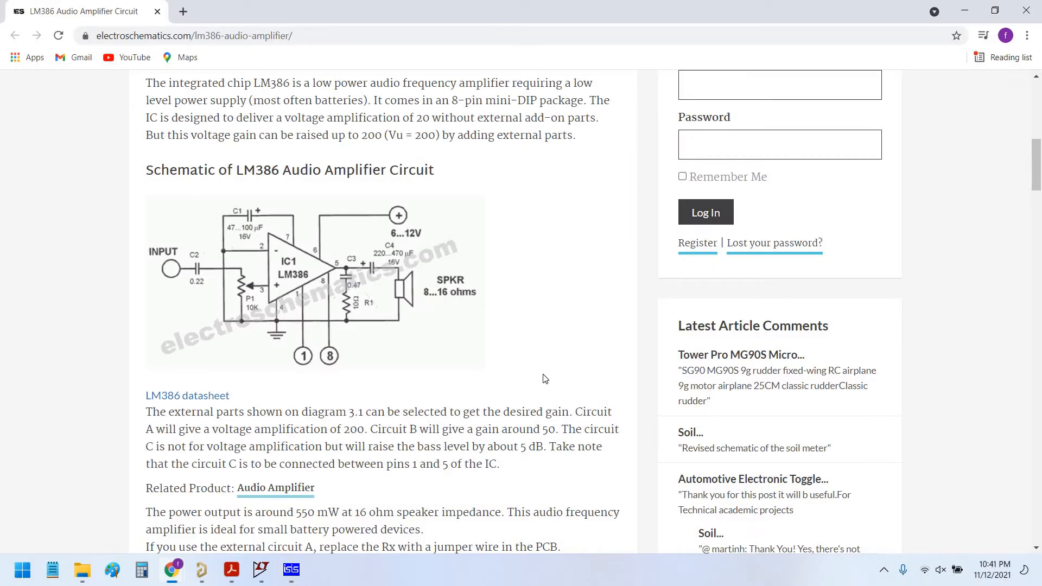
Step: Compare the schematic against the Chrome LM386 reference several times
click(291, 570)
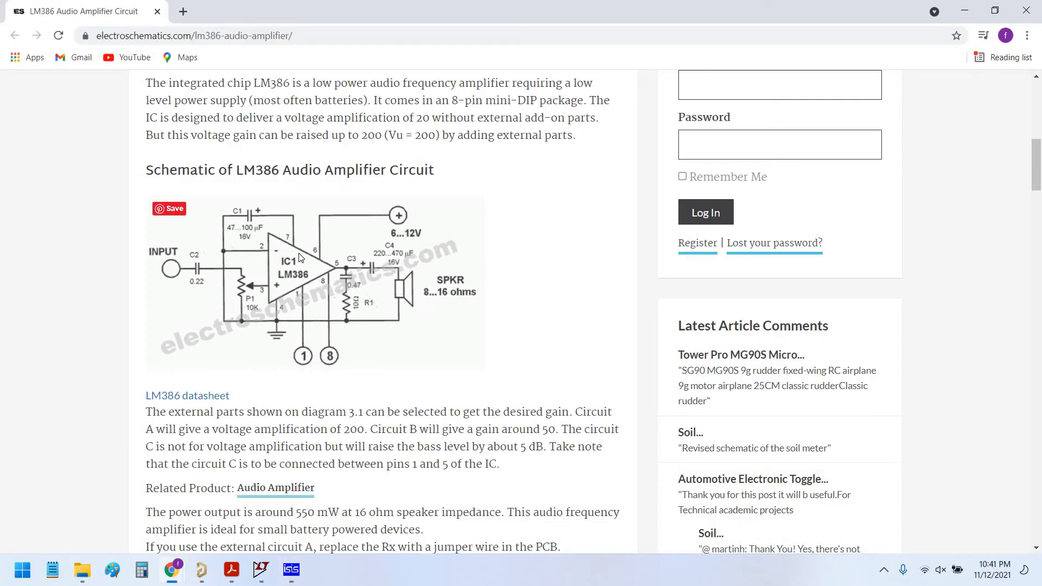
mouse_move(311, 277)
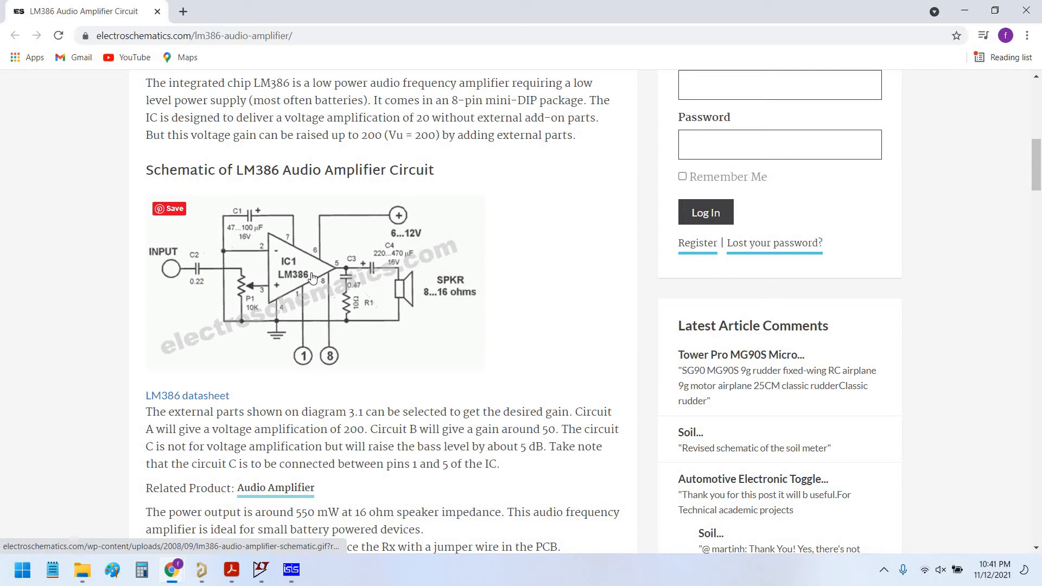
mouse_move(293, 332)
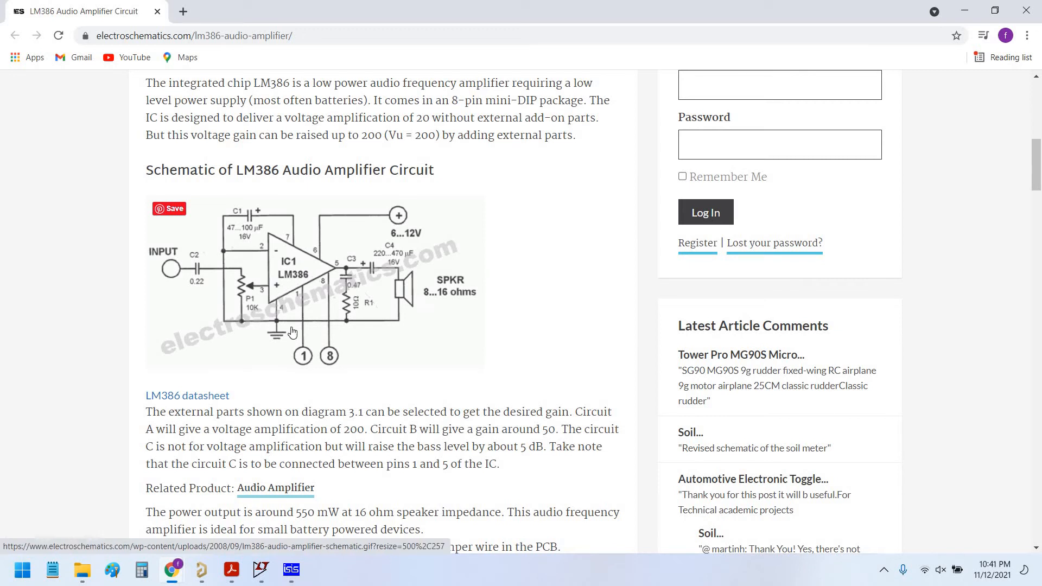
mouse_move(565, 325)
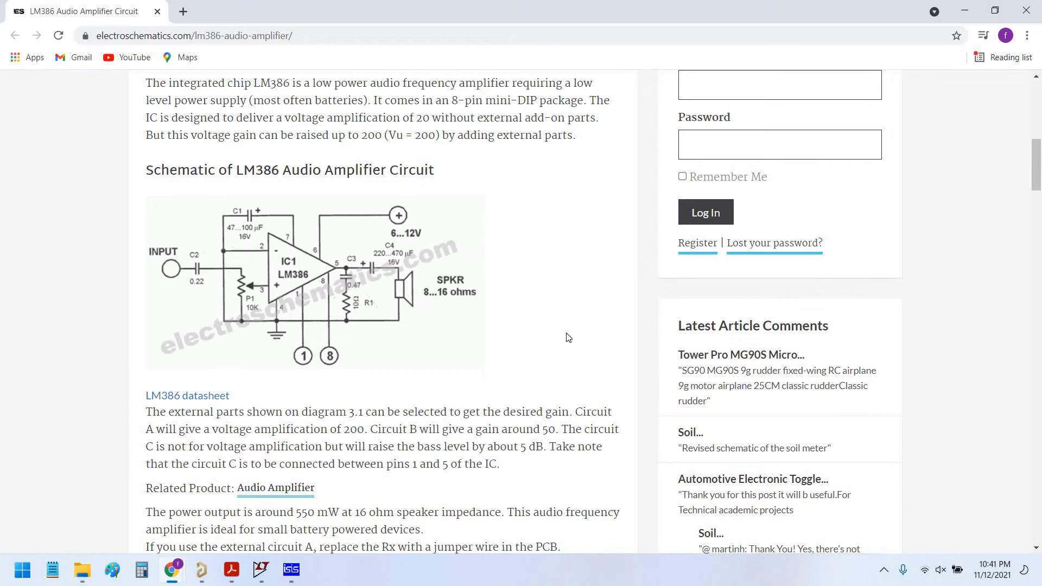
click(290, 569)
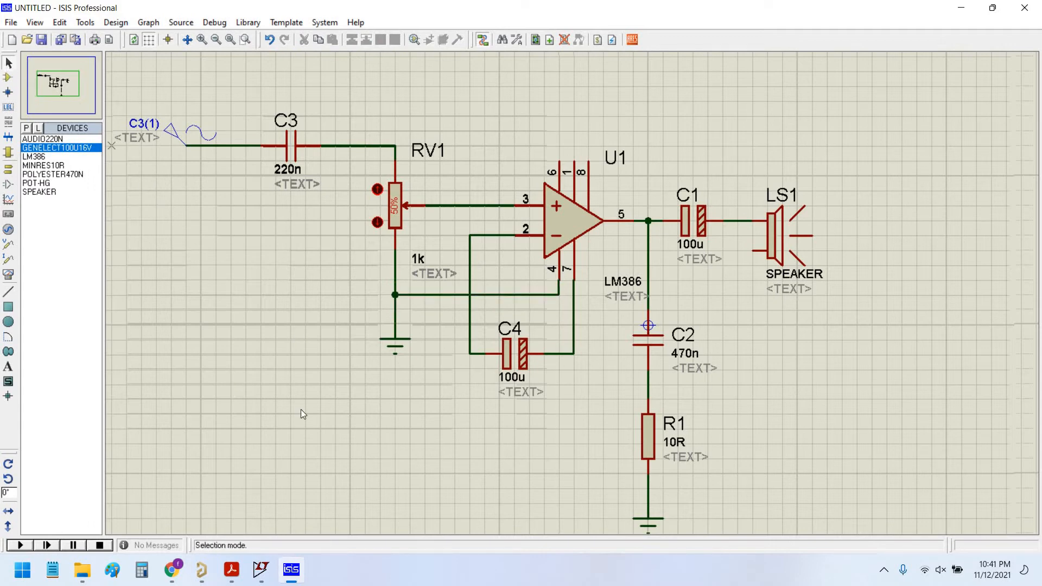
mouse_move(585, 162)
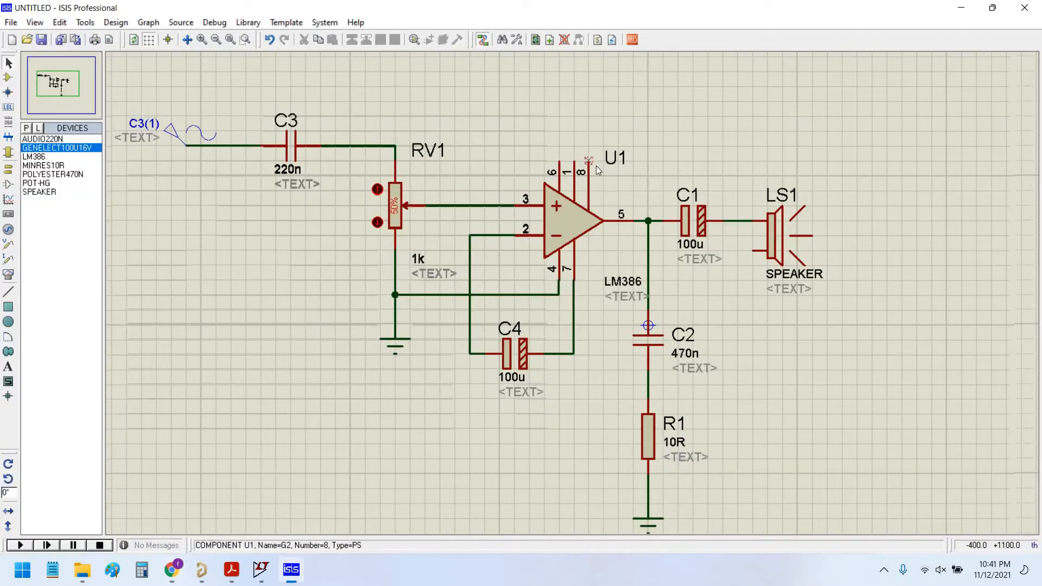
click(172, 569)
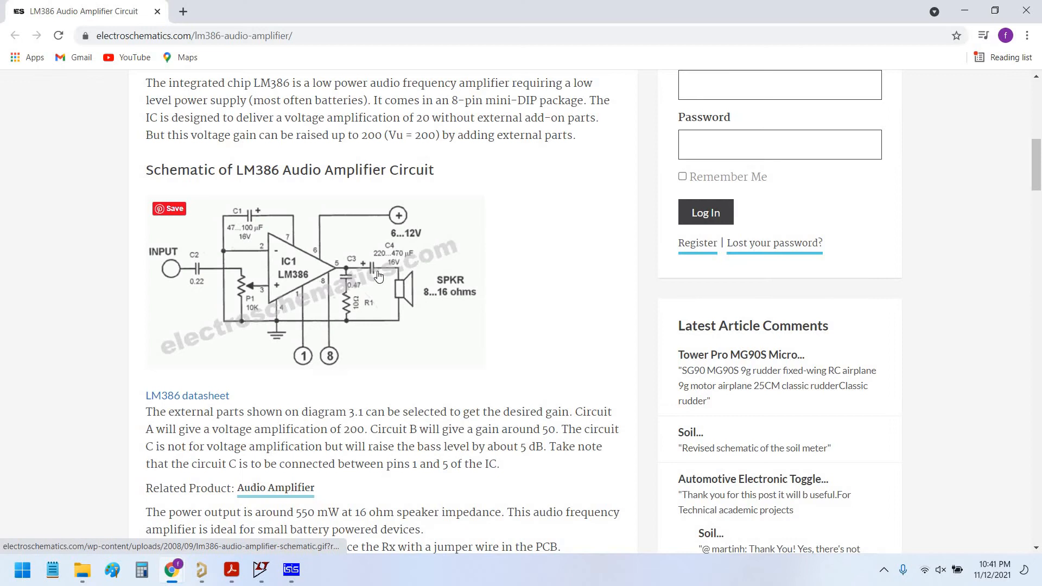
mouse_move(468, 286)
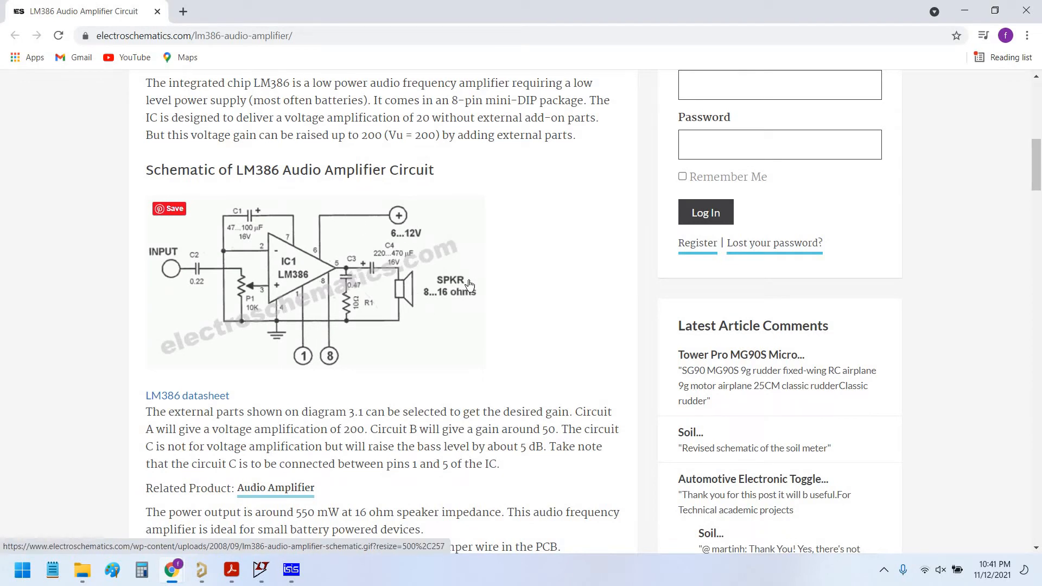
click(291, 570)
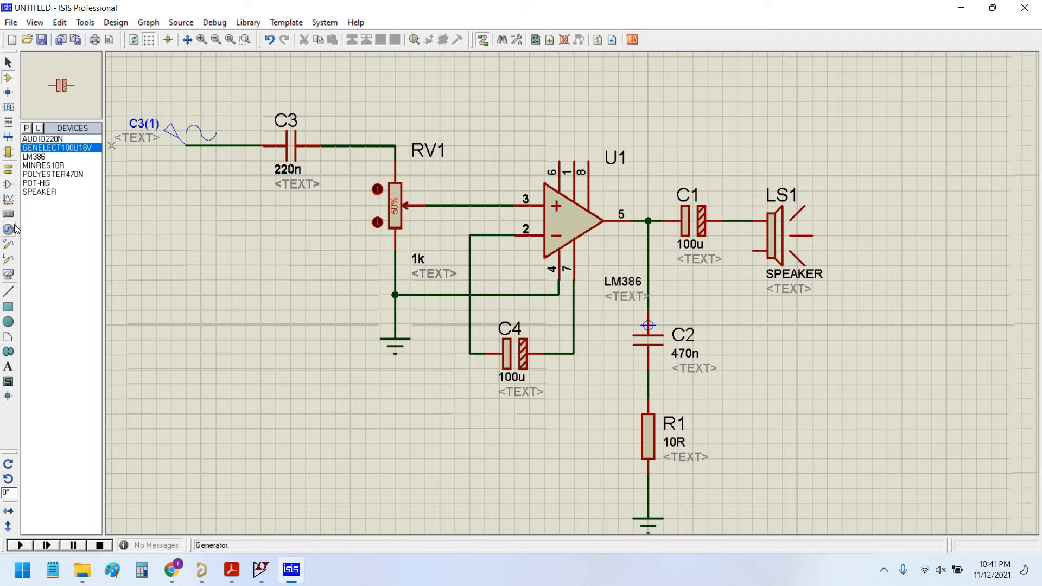
Step: Place a DC generator labelled U1(V+) supplying LM386 pin 6
click(9, 229)
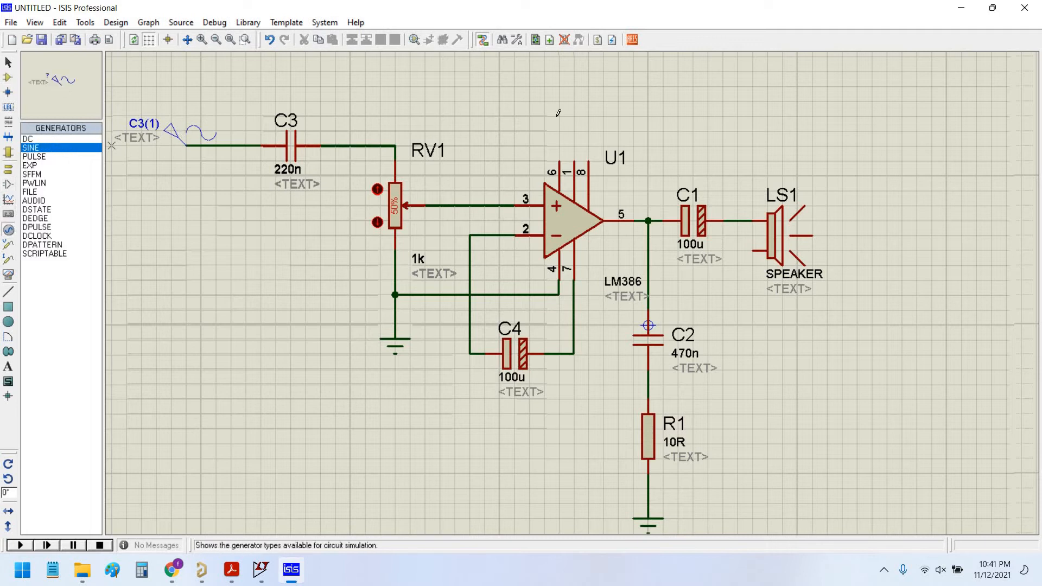
click(171, 569)
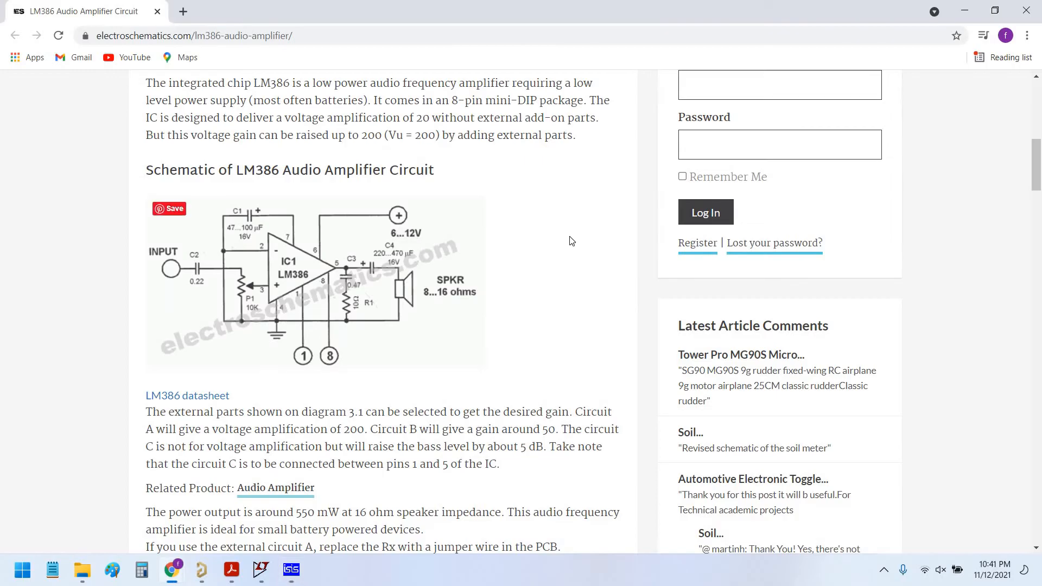
click(290, 570)
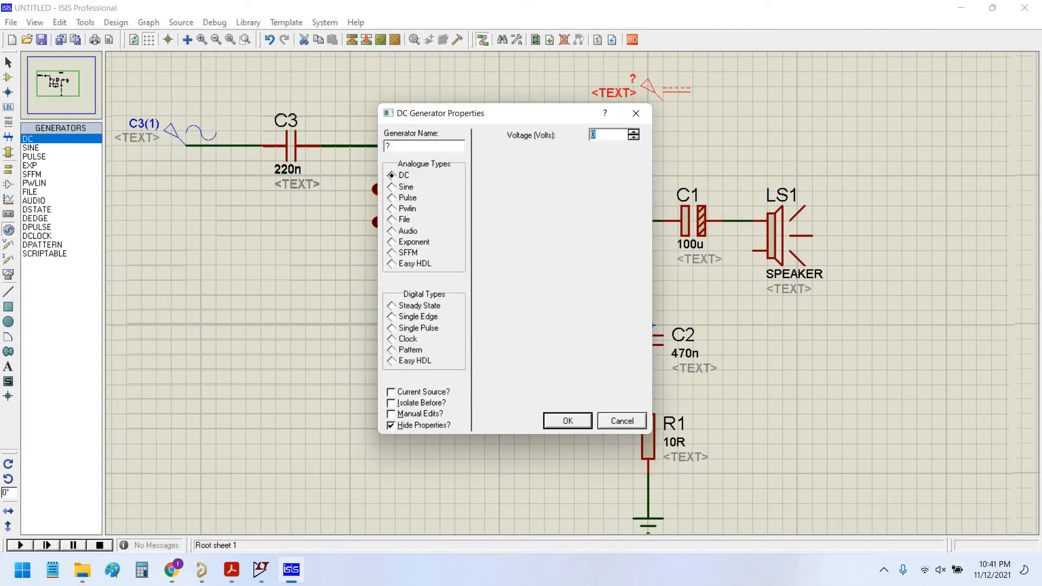
click(566, 421)
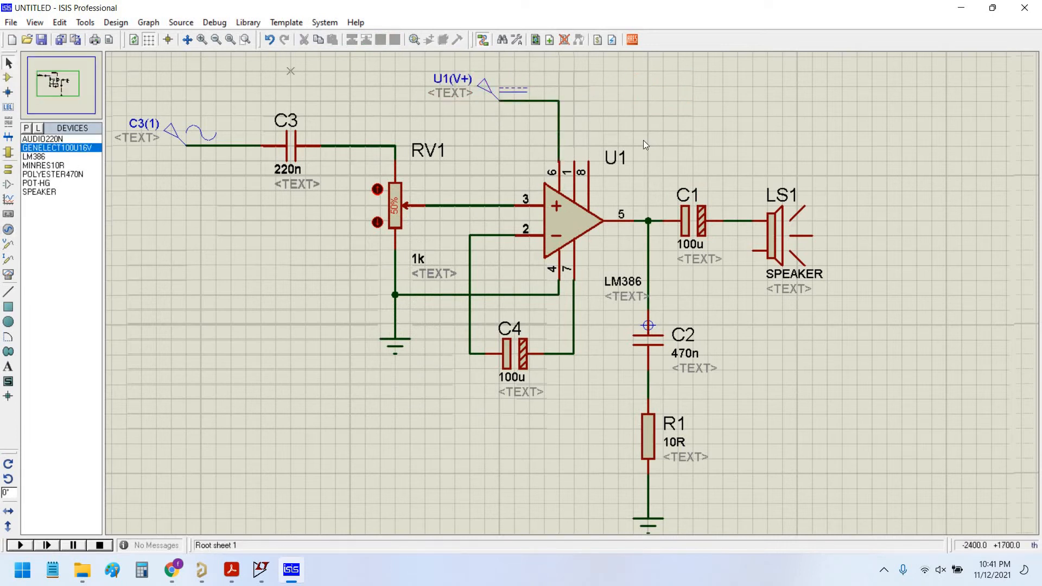
Step: Scroll the LM386 article to Diagram 3.1 External parts, then return to Proteus
click(172, 569)
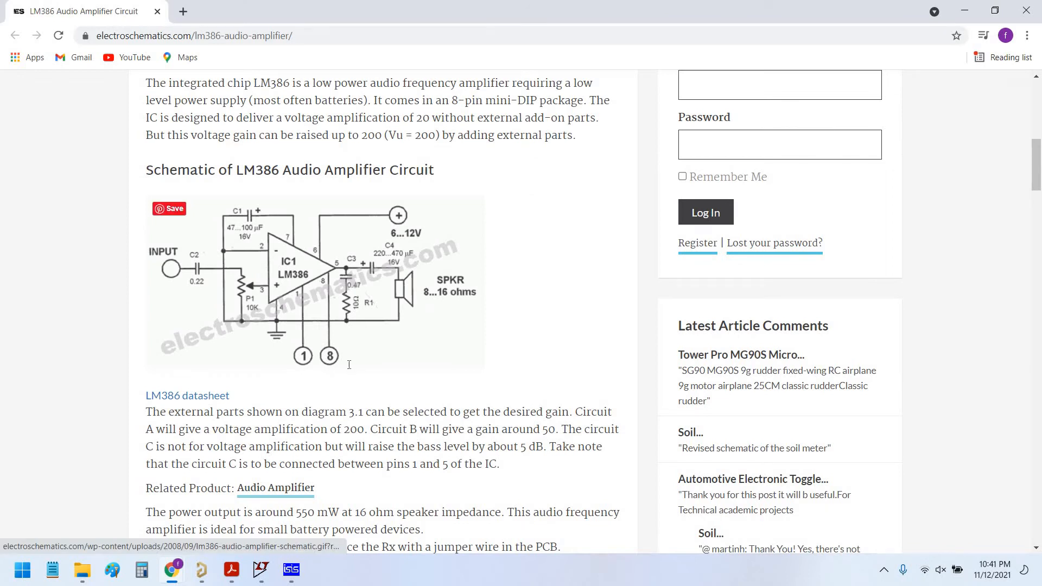
scroll(down, 3)
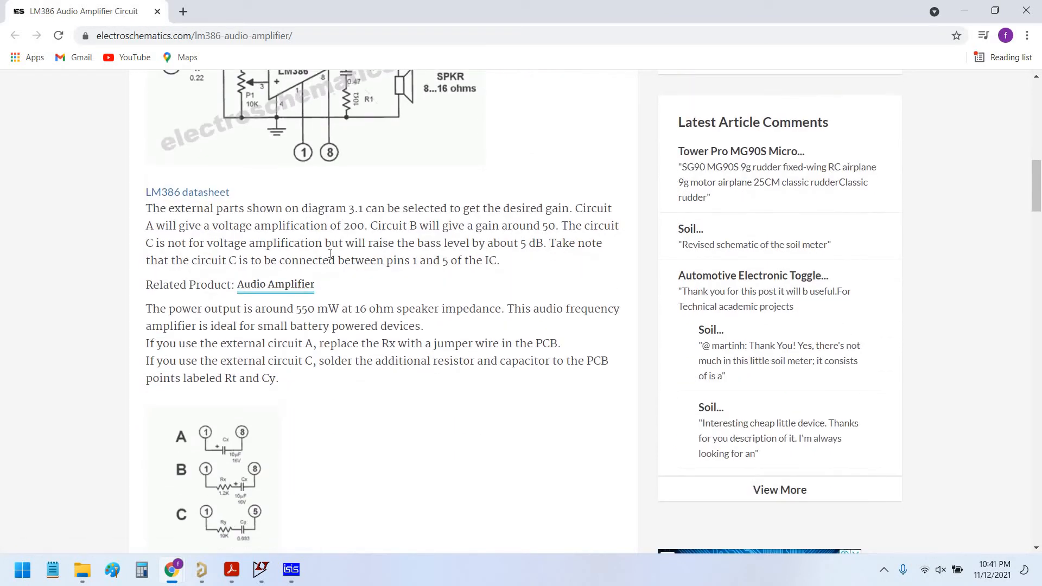
scroll(down, 3)
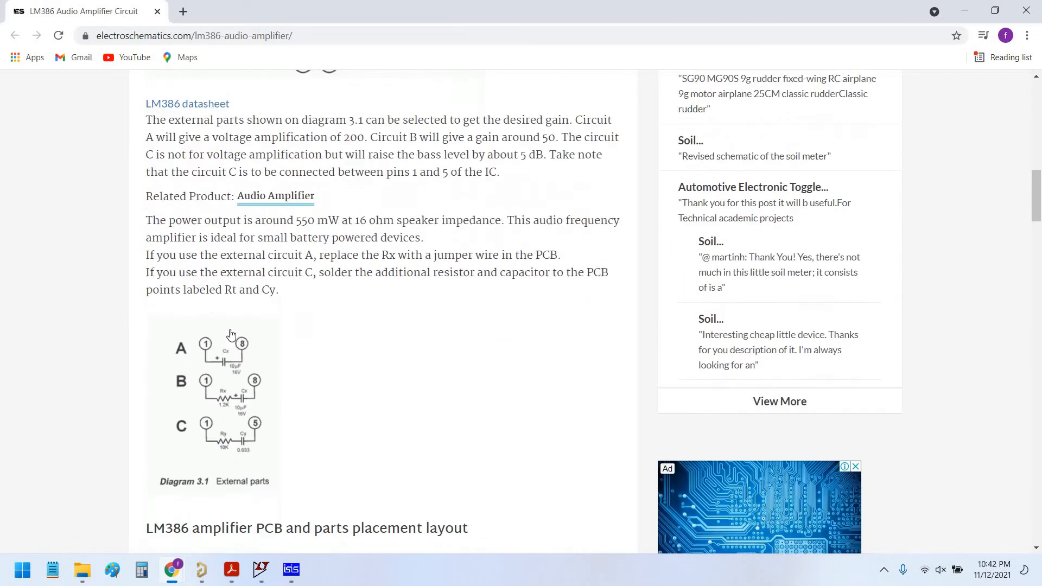
scroll(down, 3)
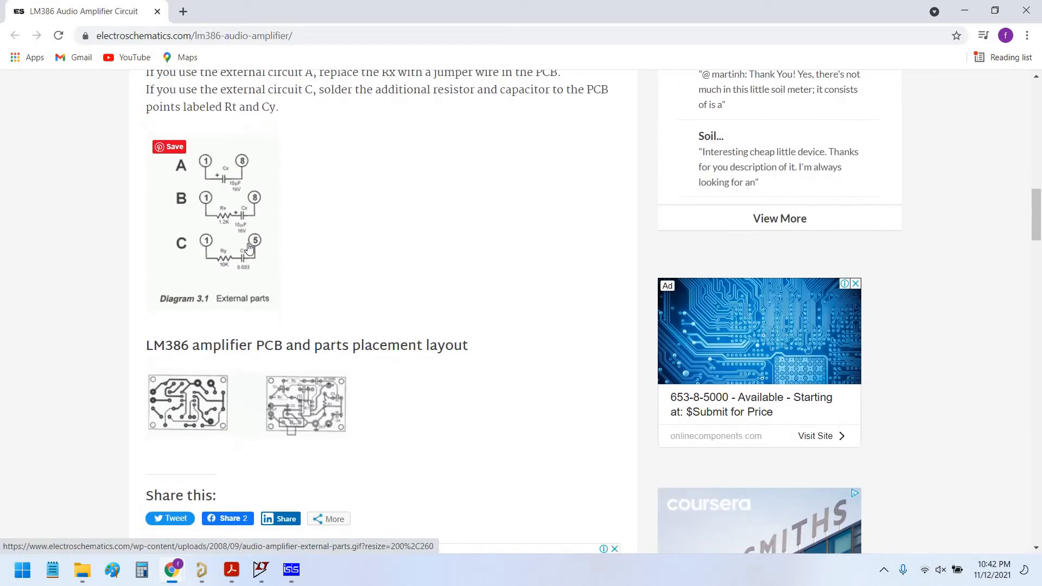
mouse_move(225, 186)
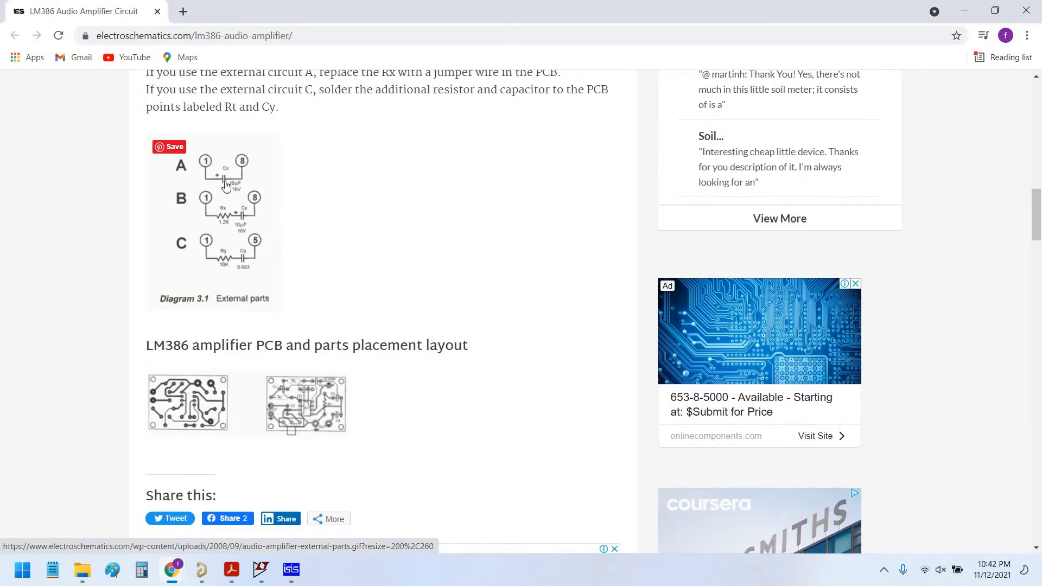
mouse_move(232, 221)
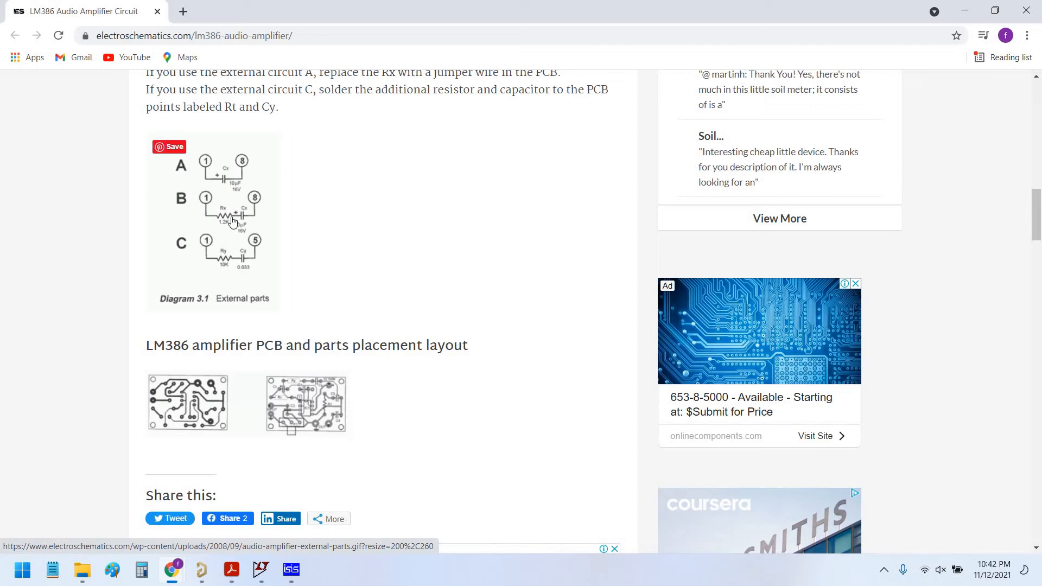
mouse_move(273, 264)
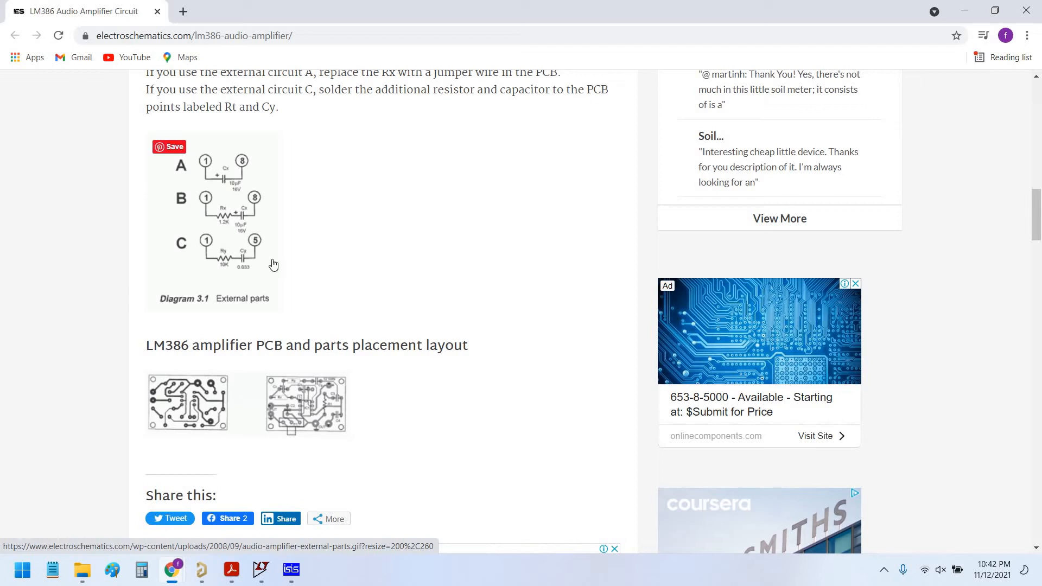
scroll(up, 3)
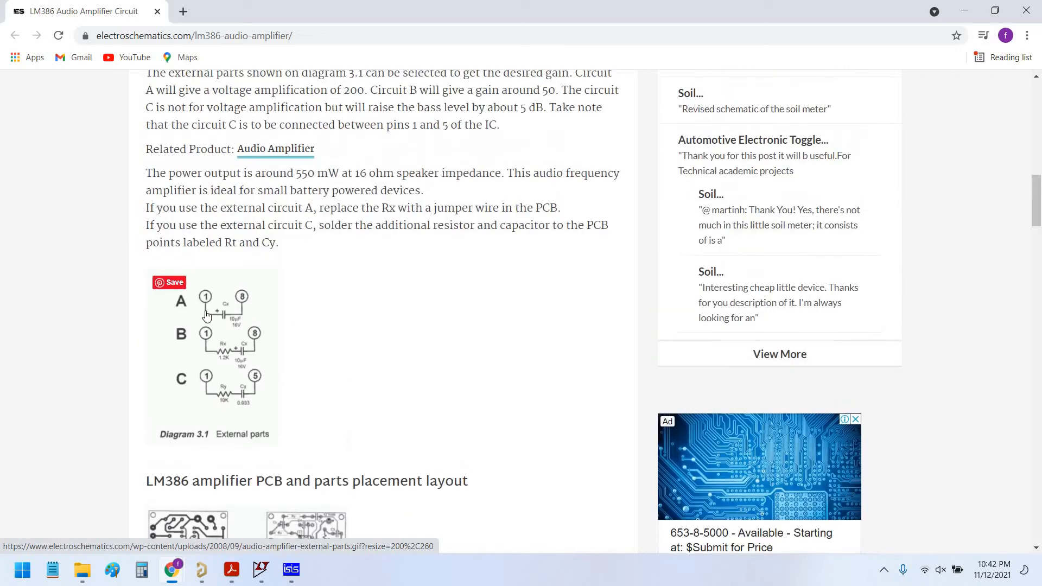
mouse_move(237, 330)
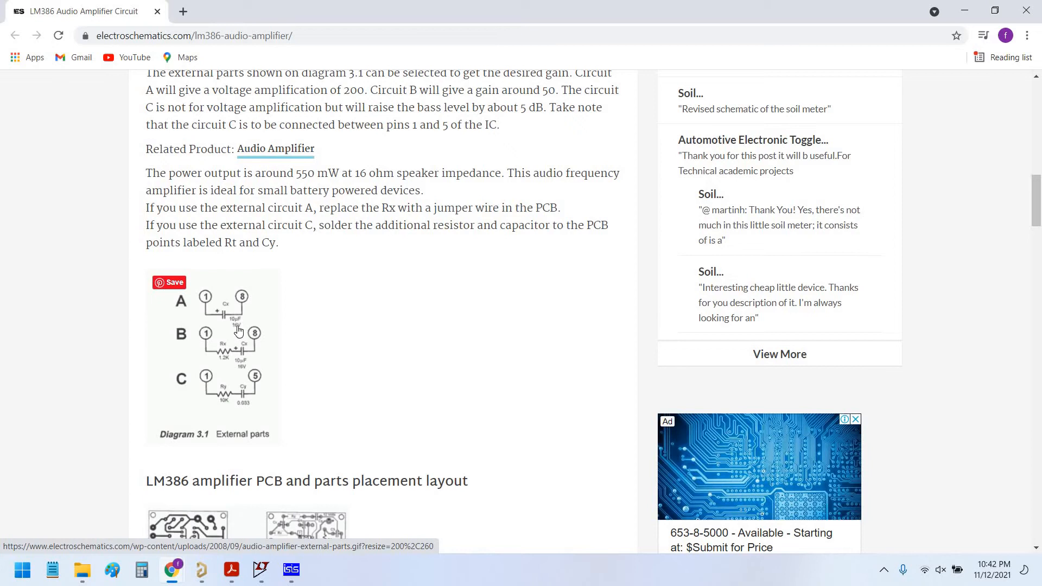
mouse_move(254, 319)
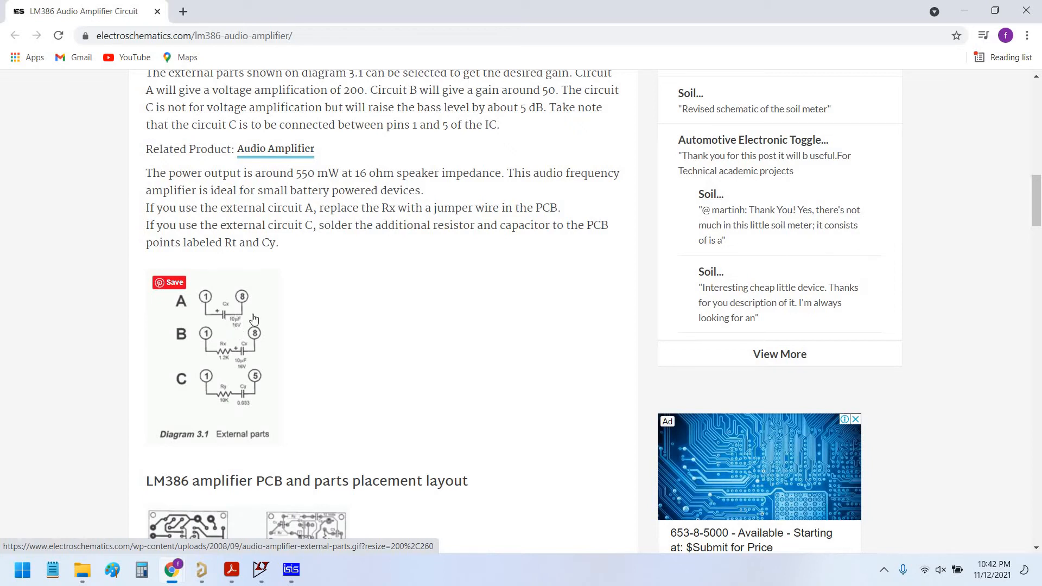
mouse_move(71, 135)
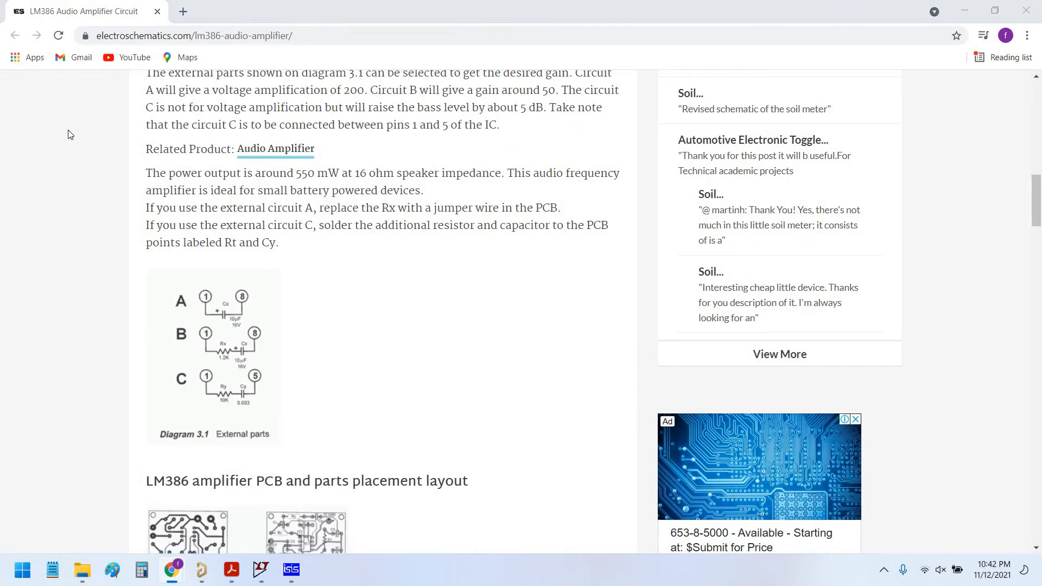
click(291, 569)
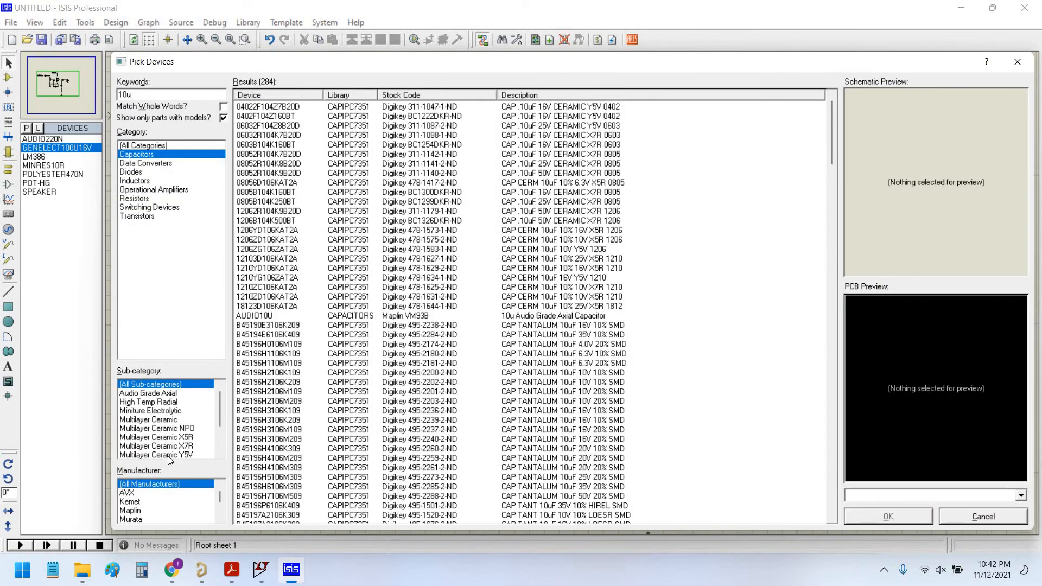
Step: Place GENELECT10U16V capacitor C5 above U1, wired to pins 1 and 8
click(147, 428)
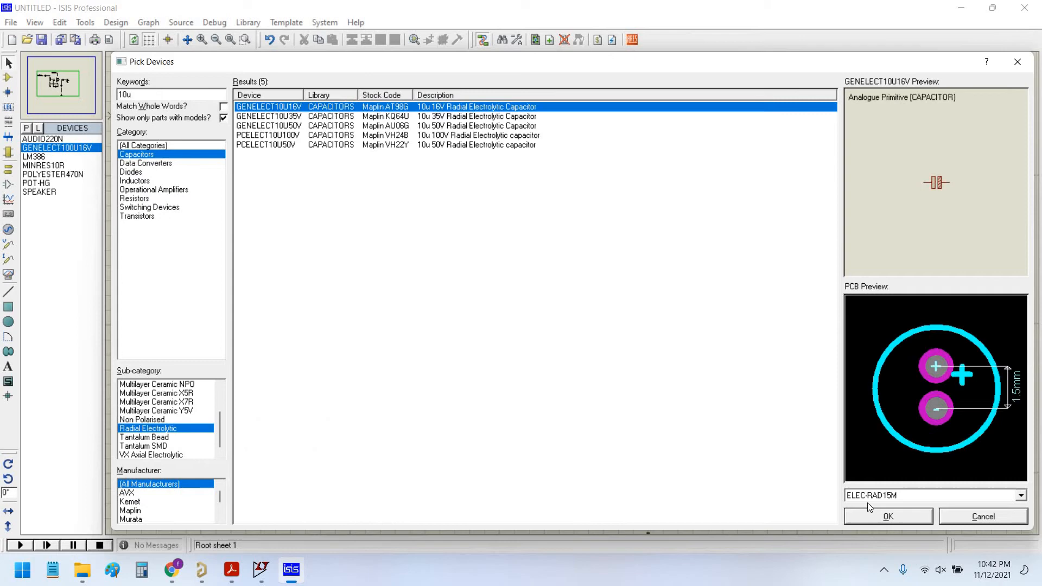
click(887, 516)
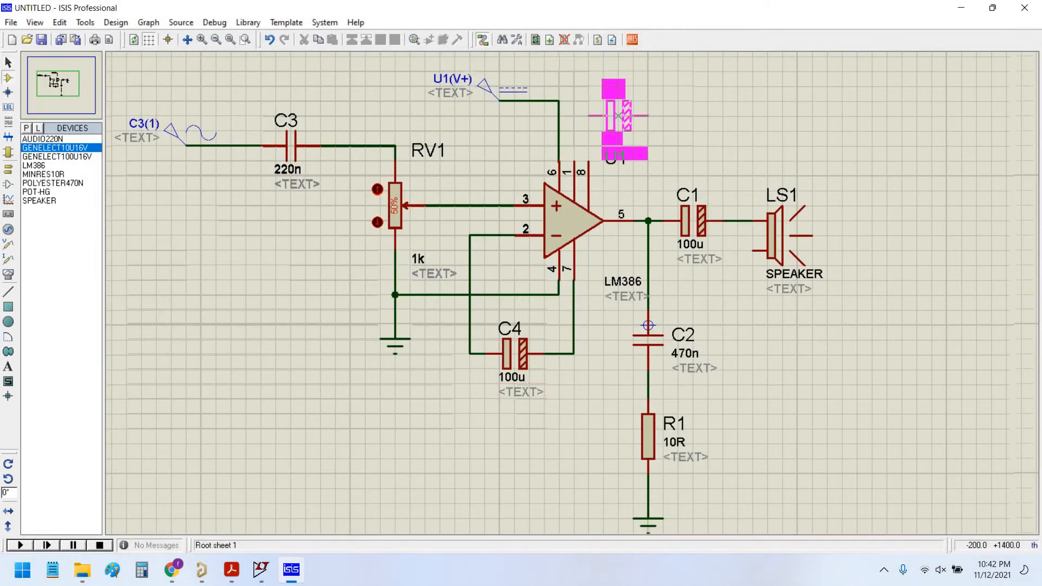
click(172, 569)
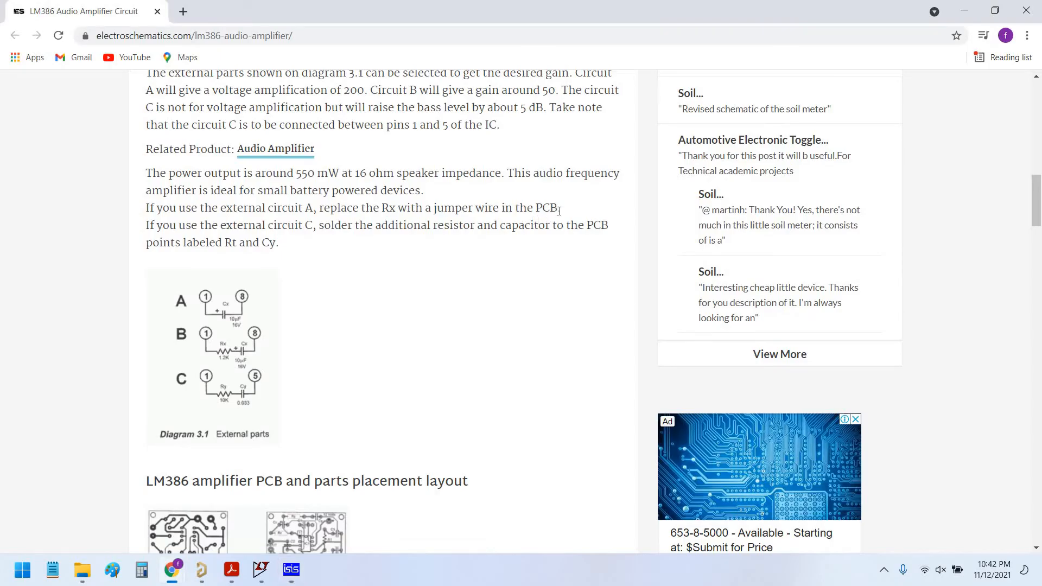
click(290, 570)
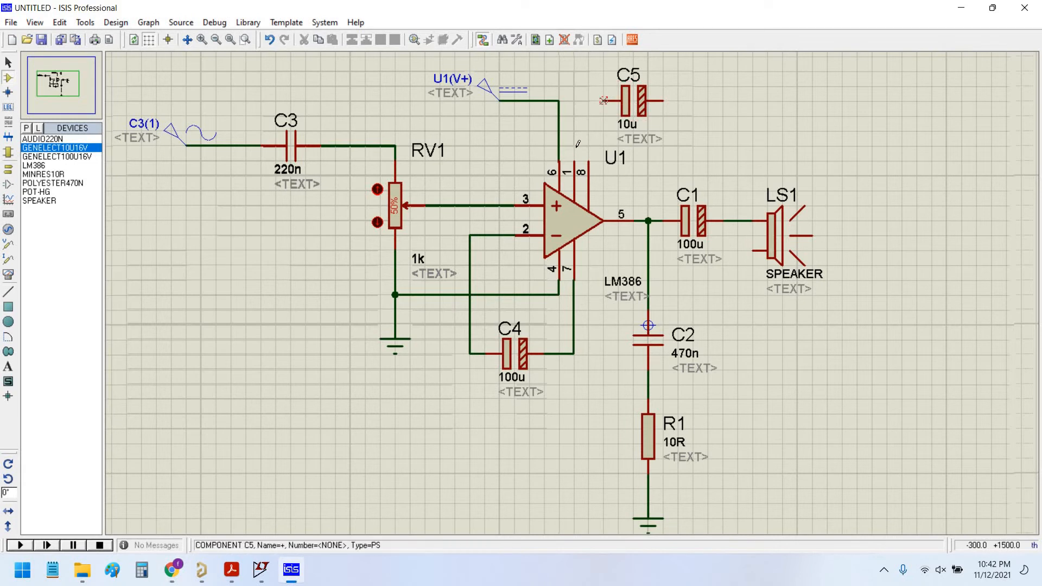
click(628, 100)
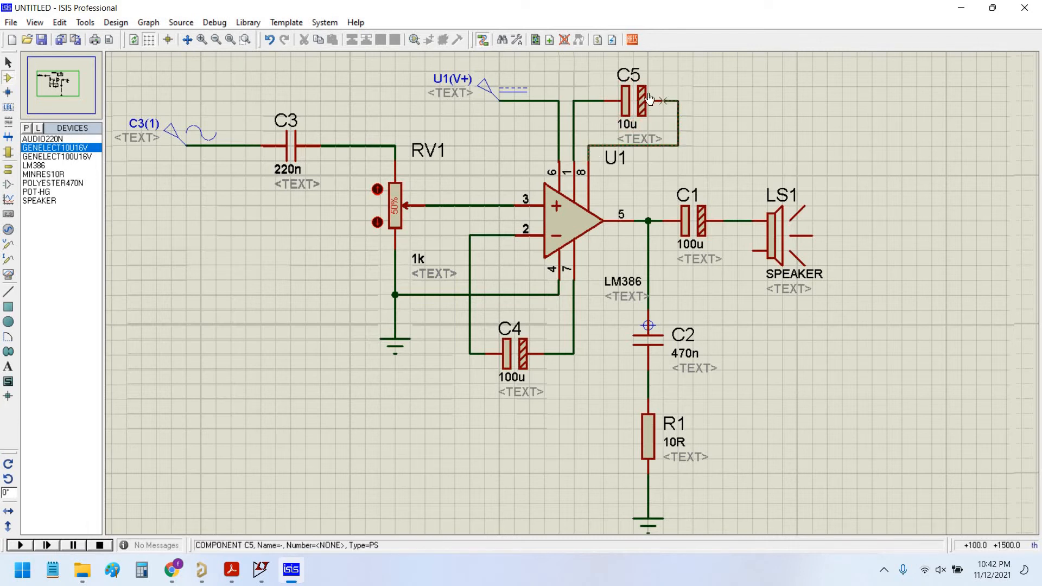
click(628, 97)
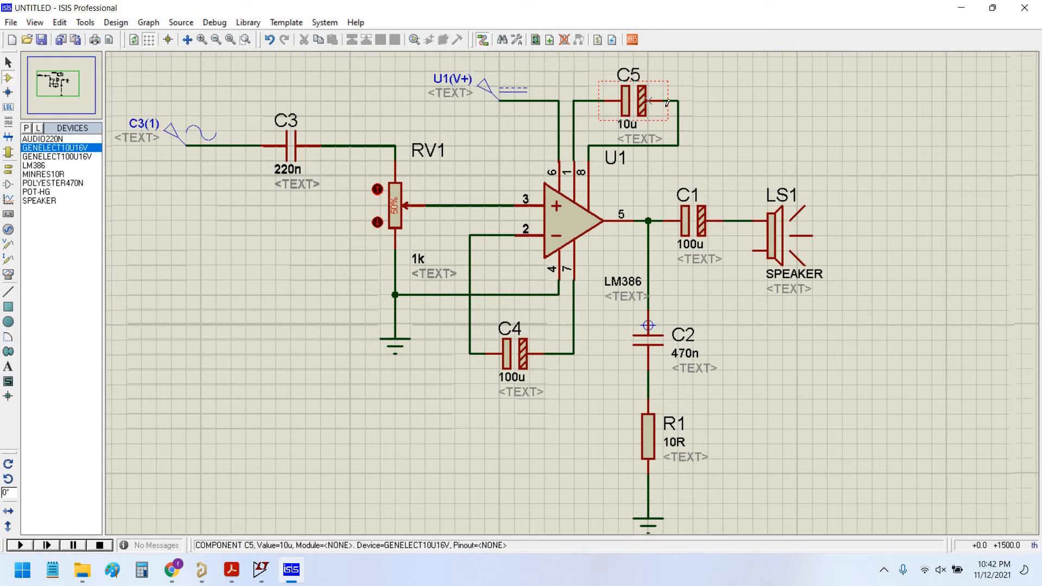
mouse_move(597, 211)
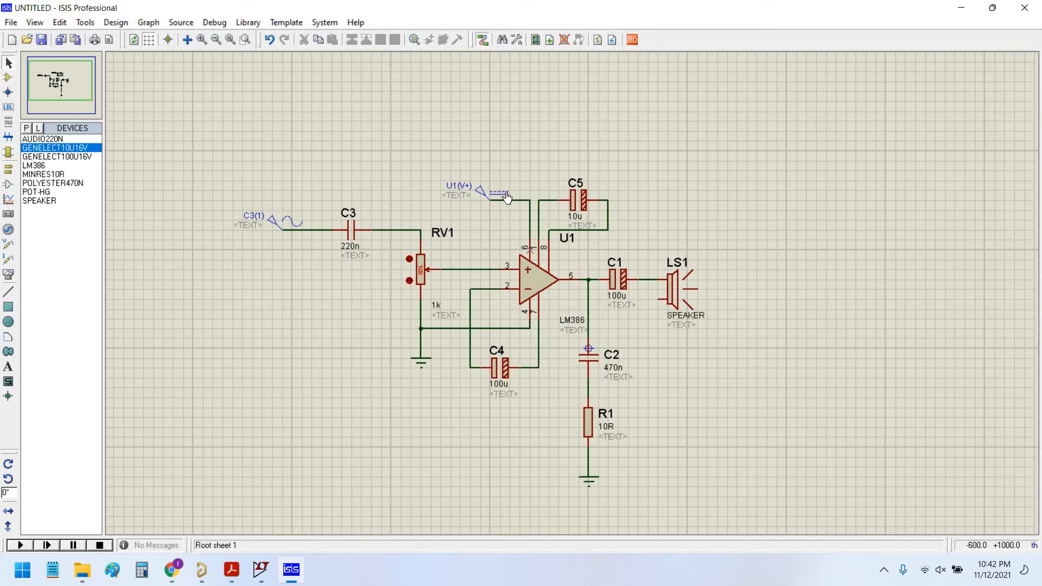
Step: Check the sine generator settings and change RV1's resistance to 10k
click(286, 222)
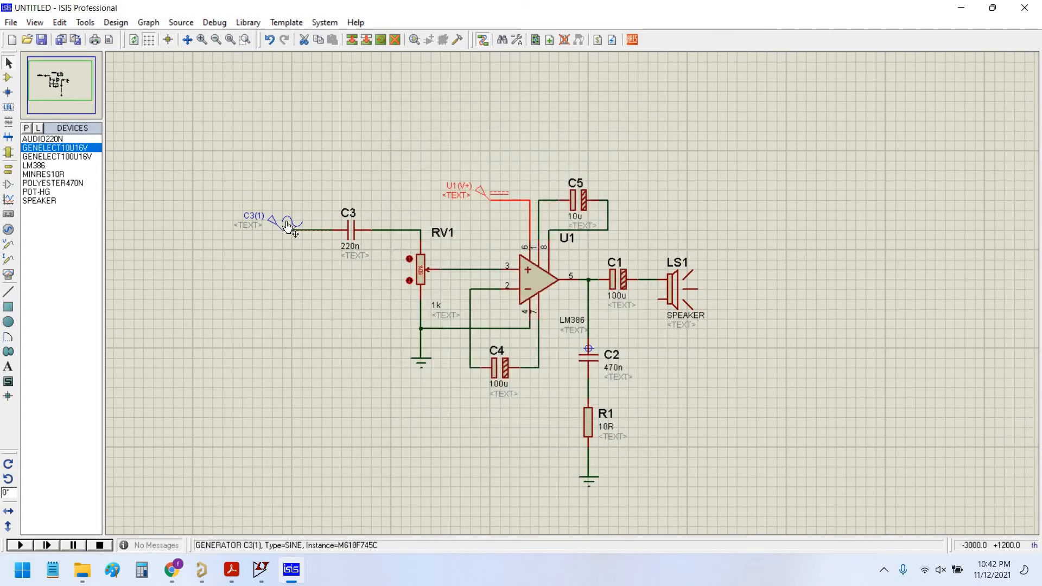
double_click(287, 220)
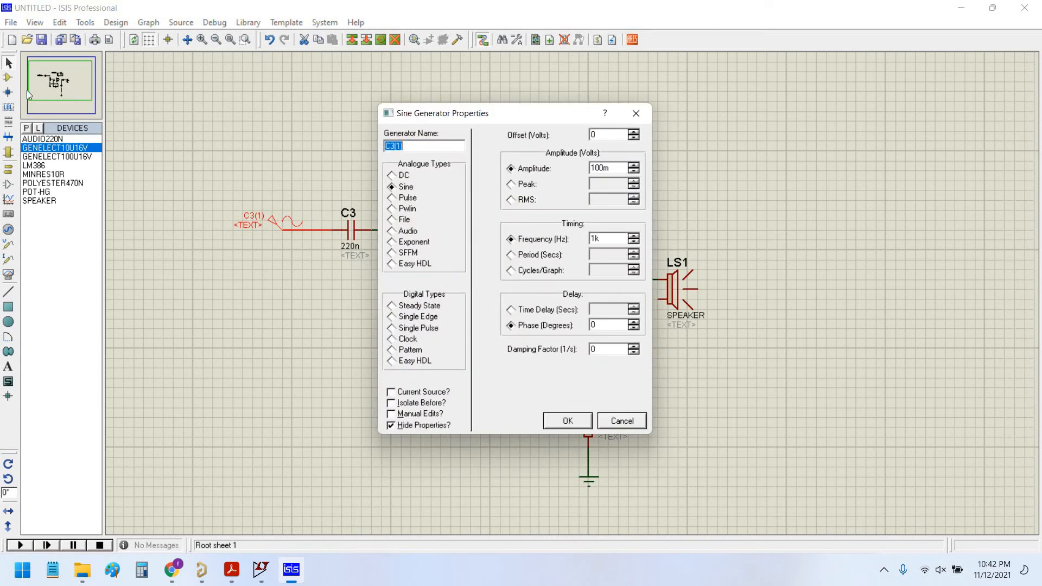
click(565, 420)
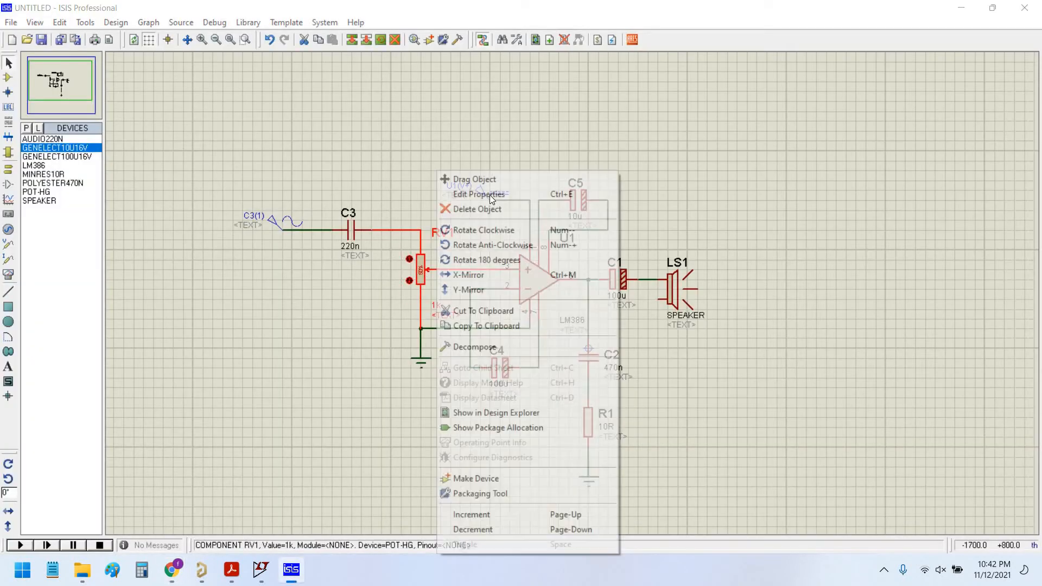
click(475, 194)
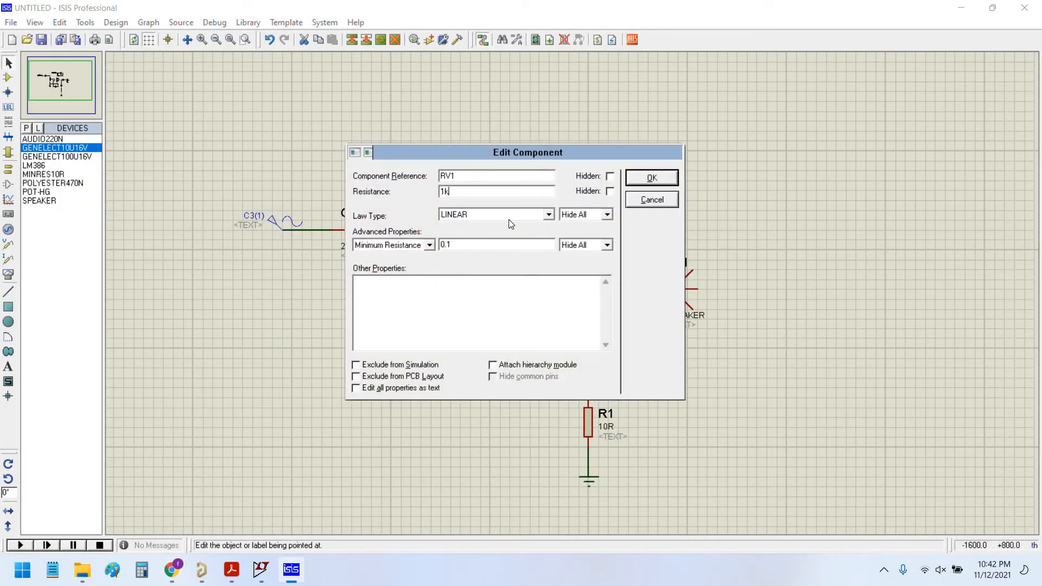
click(650, 177)
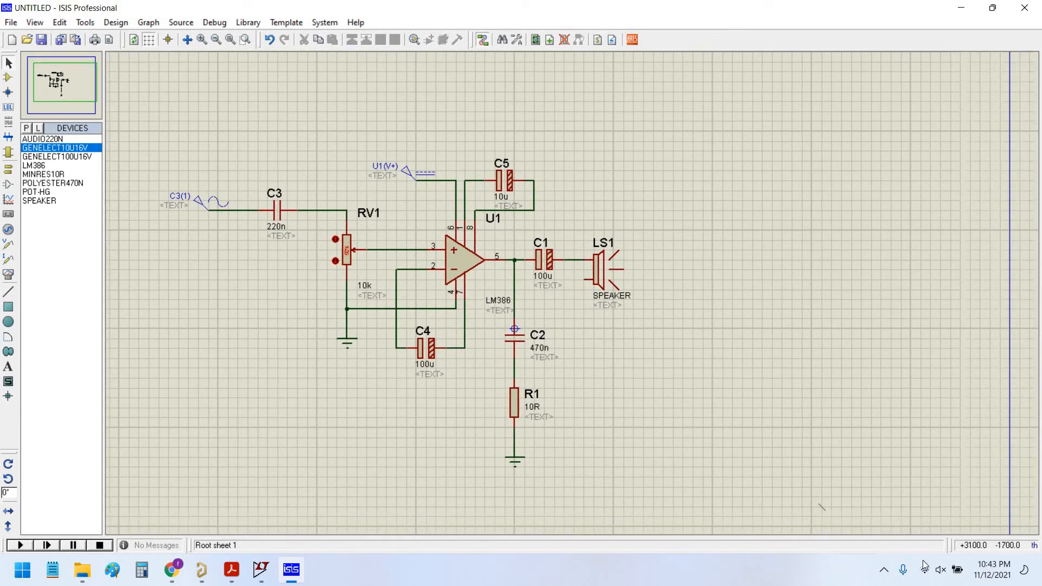
Step: Check the system audio output device, then place a GROUND terminal below speaker LS1
click(939, 569)
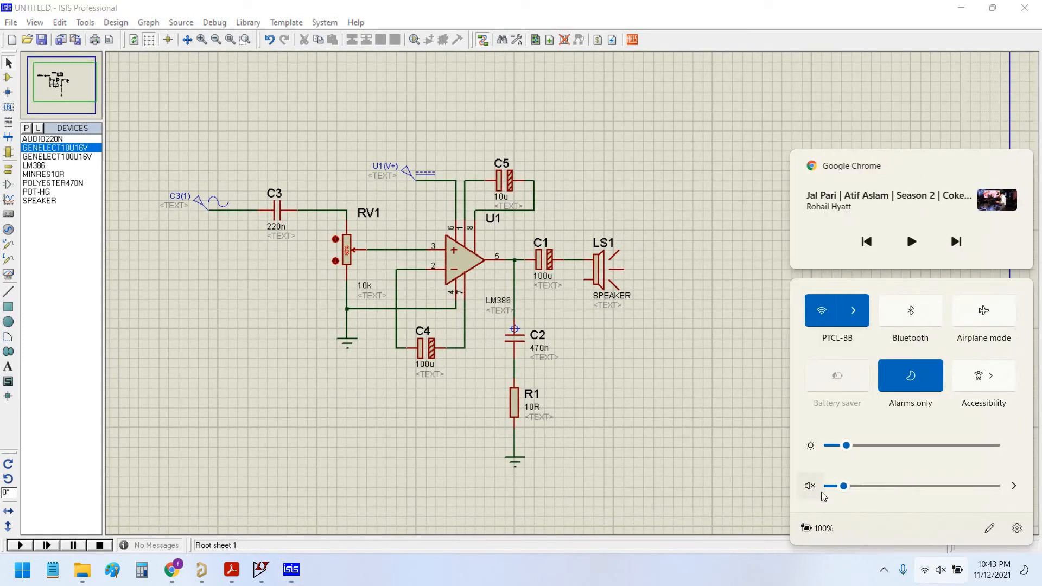
click(1013, 485)
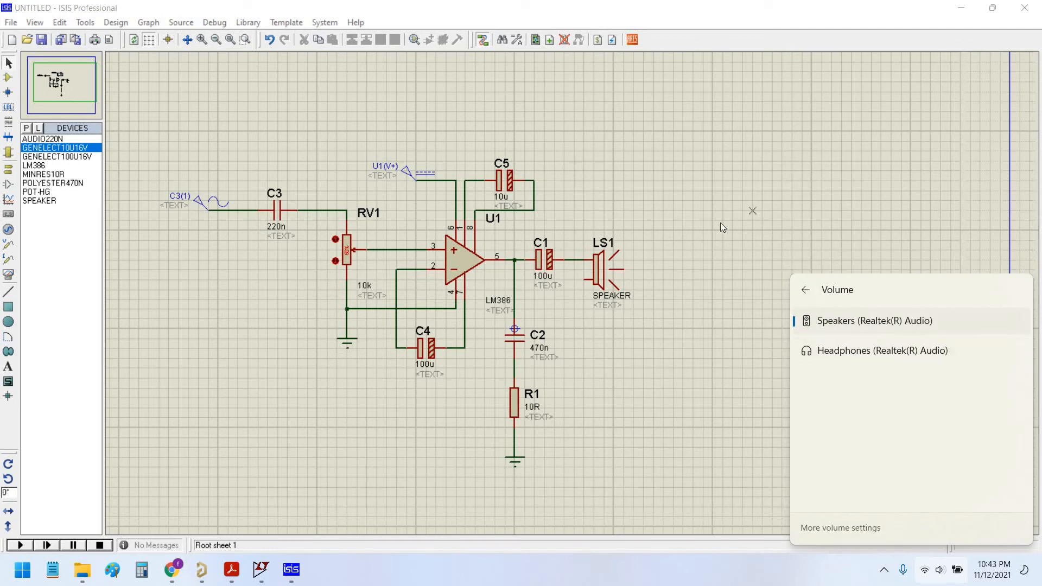
click(722, 227)
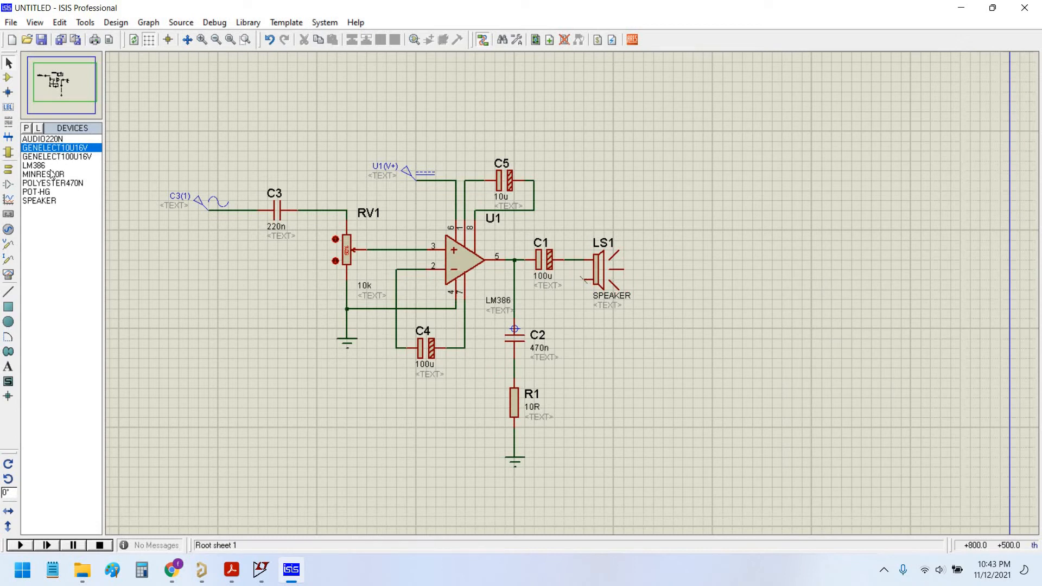
click(9, 168)
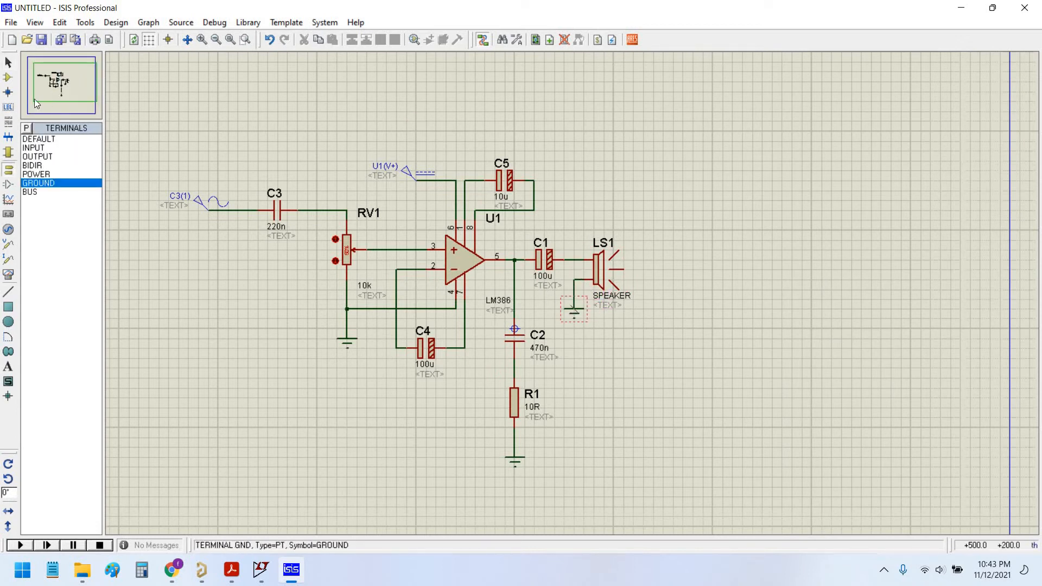
click(26, 127)
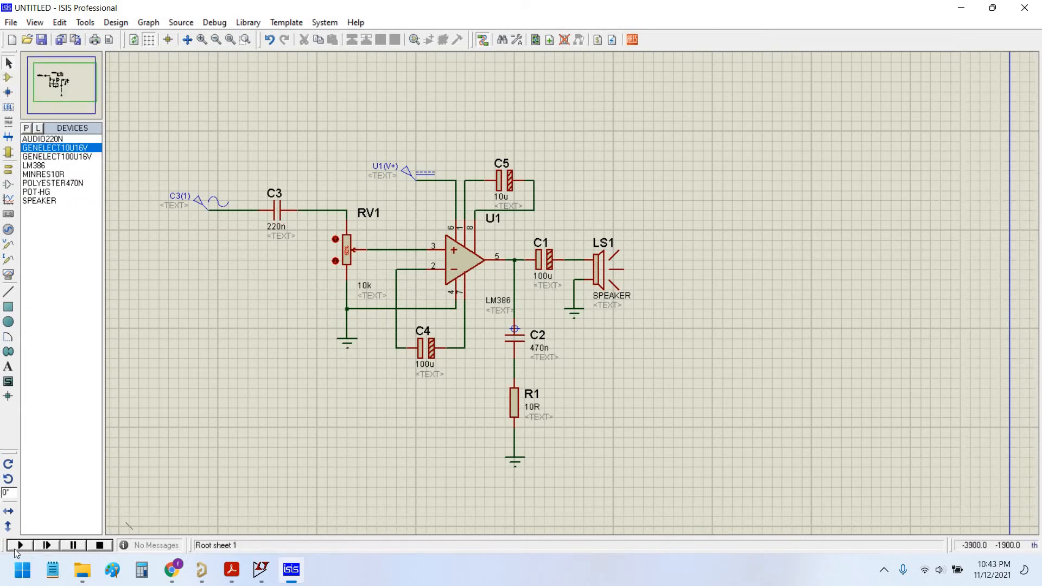
Step: Start the simulation and nudge RV1's wiper down, up, and down again
click(18, 545)
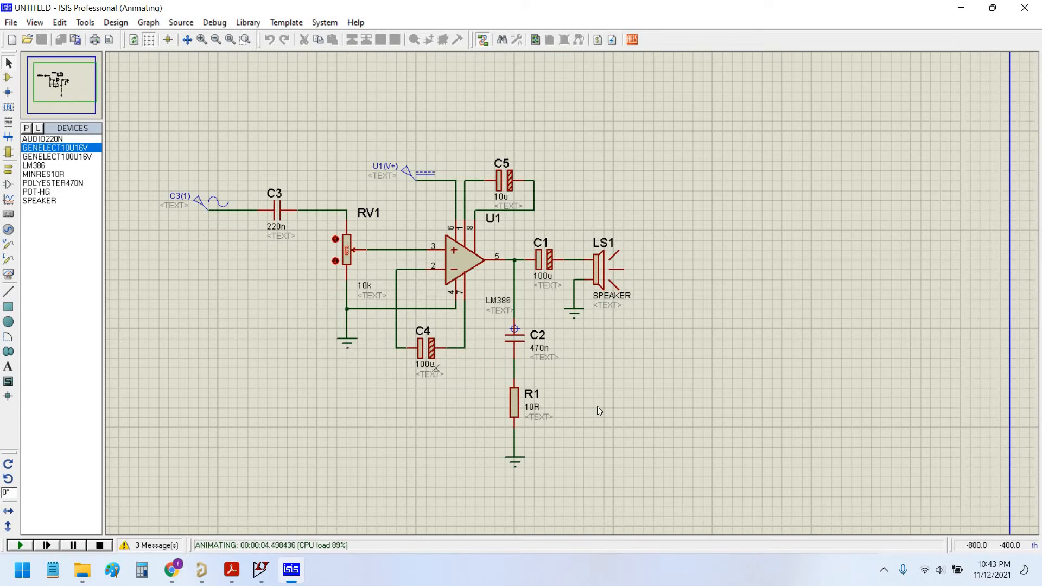
mouse_move(349, 254)
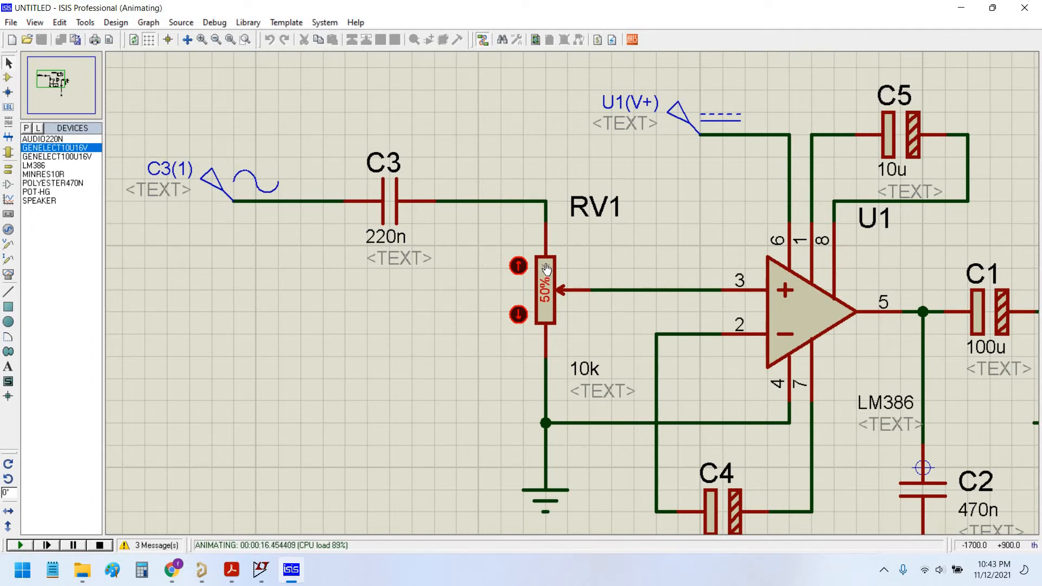
click(517, 266)
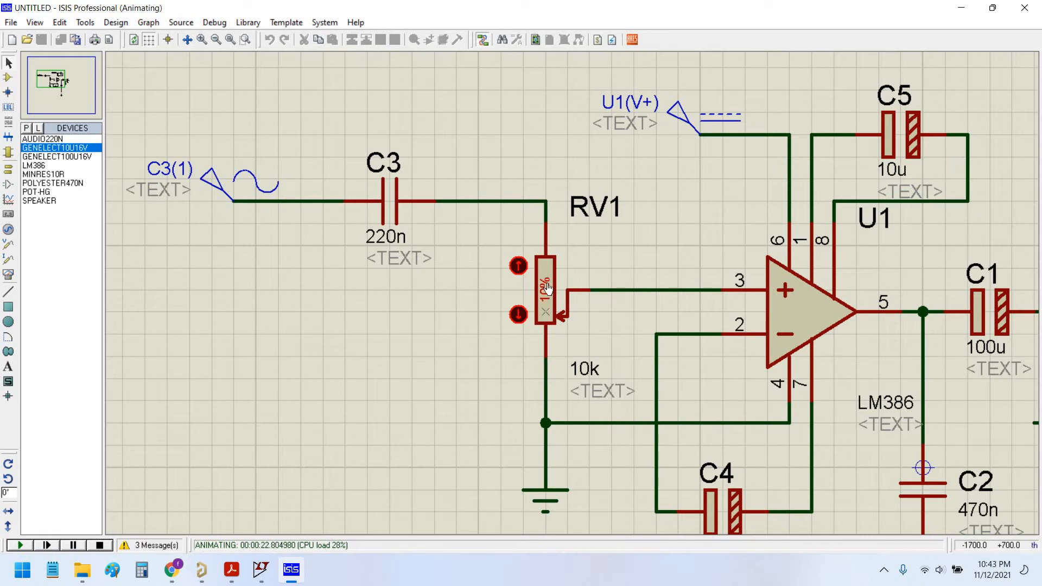
click(517, 265)
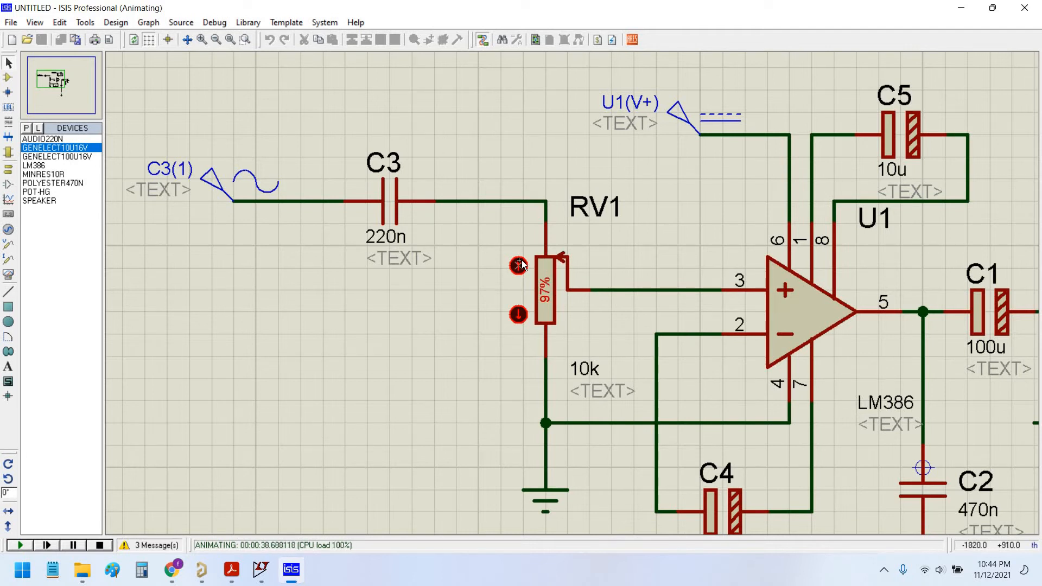
click(517, 265)
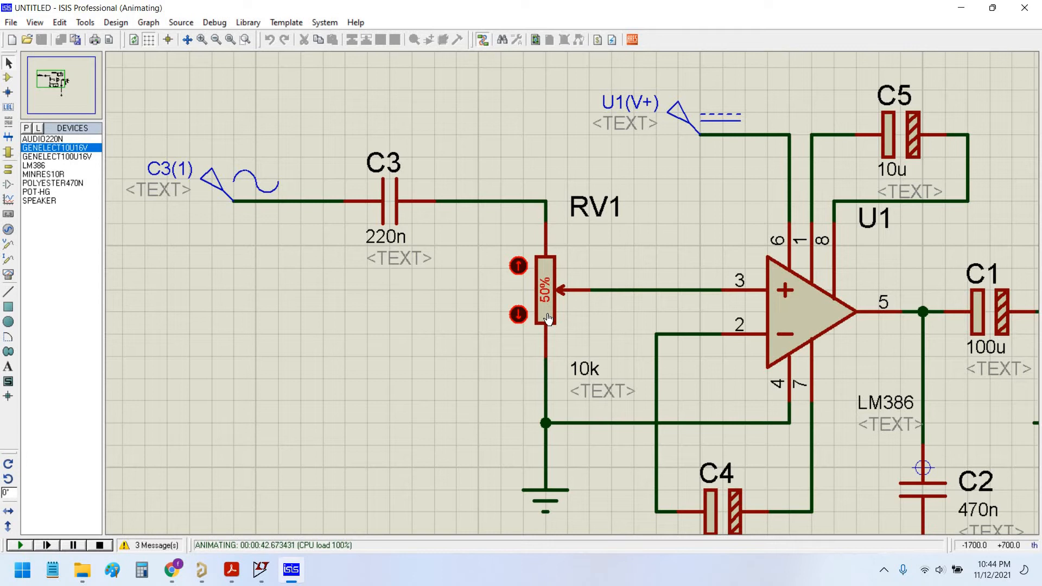
Step: Turn RV1 fully down to 0%, then raise it back past half
click(517, 314)
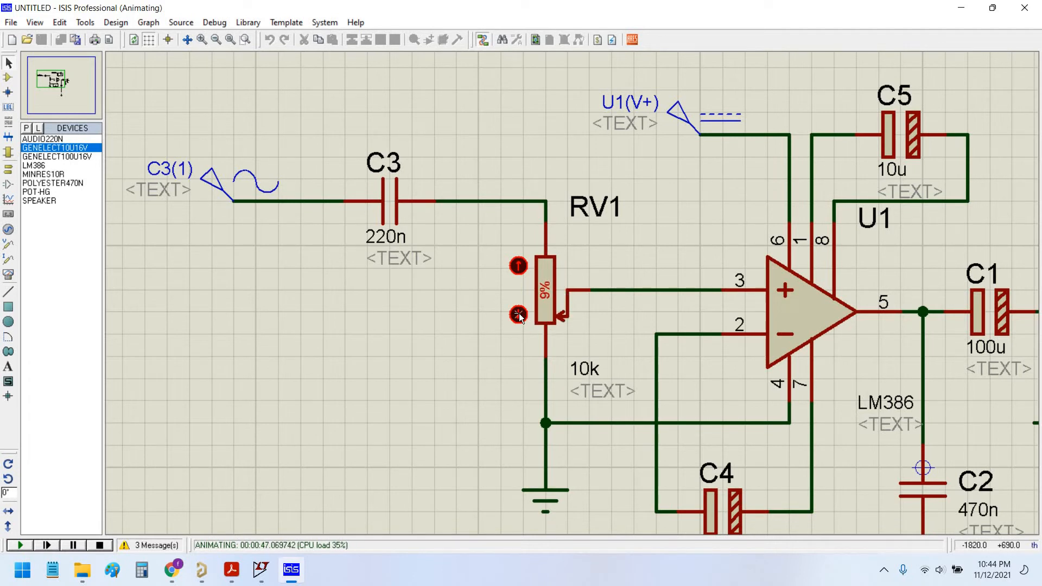
click(517, 315)
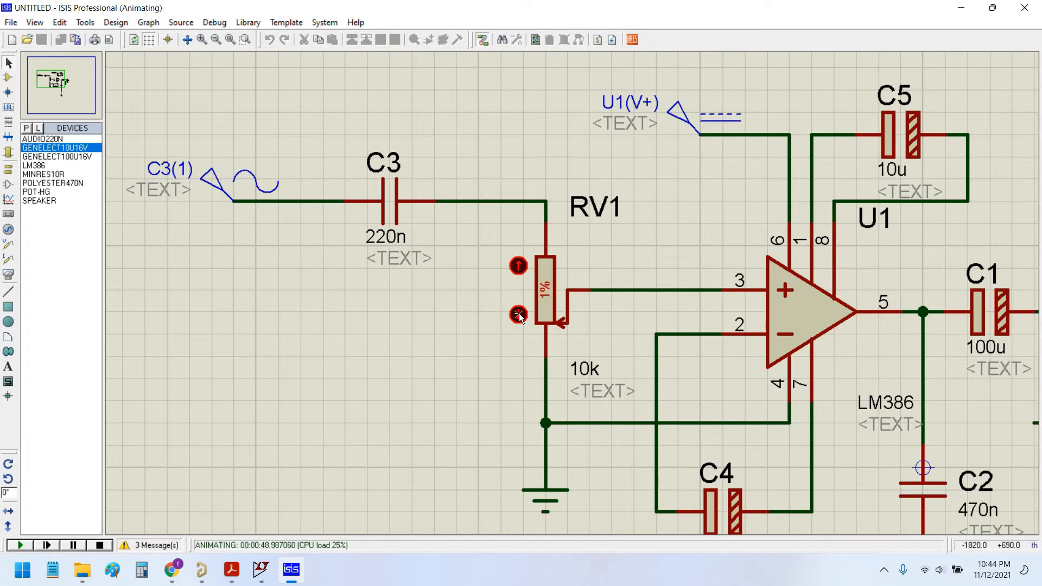
click(518, 315)
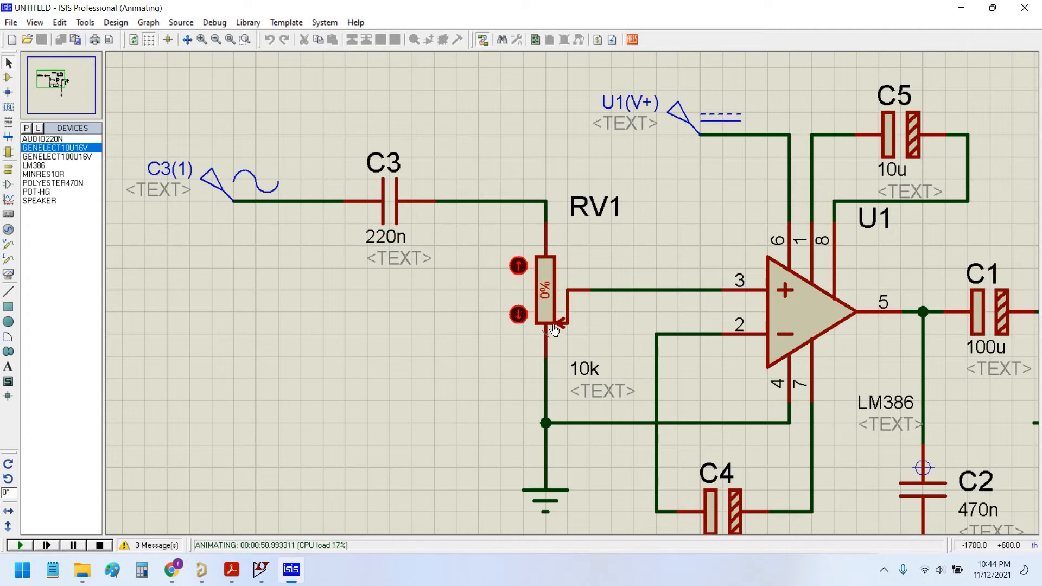
click(517, 266)
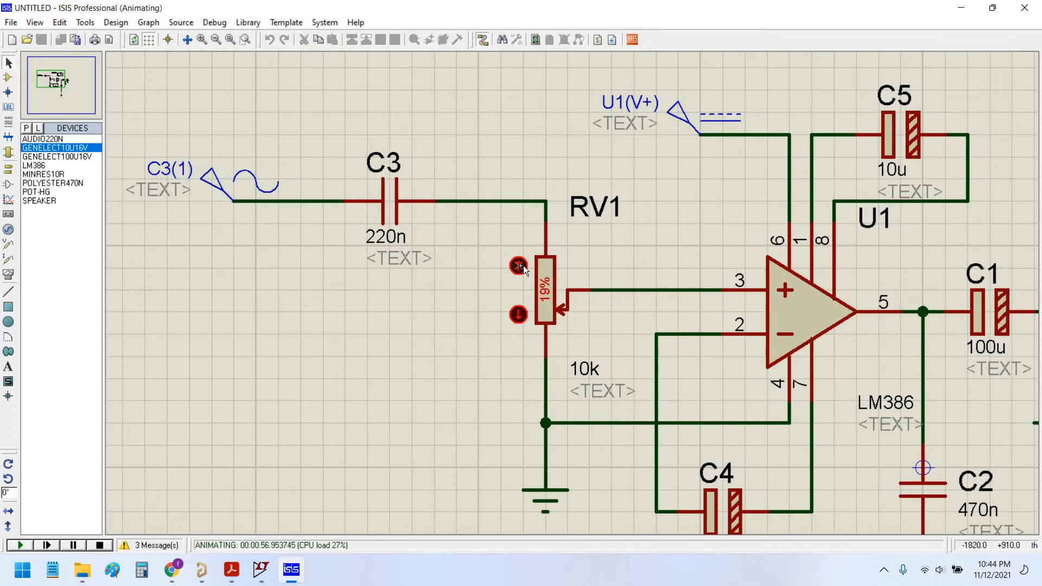
click(519, 266)
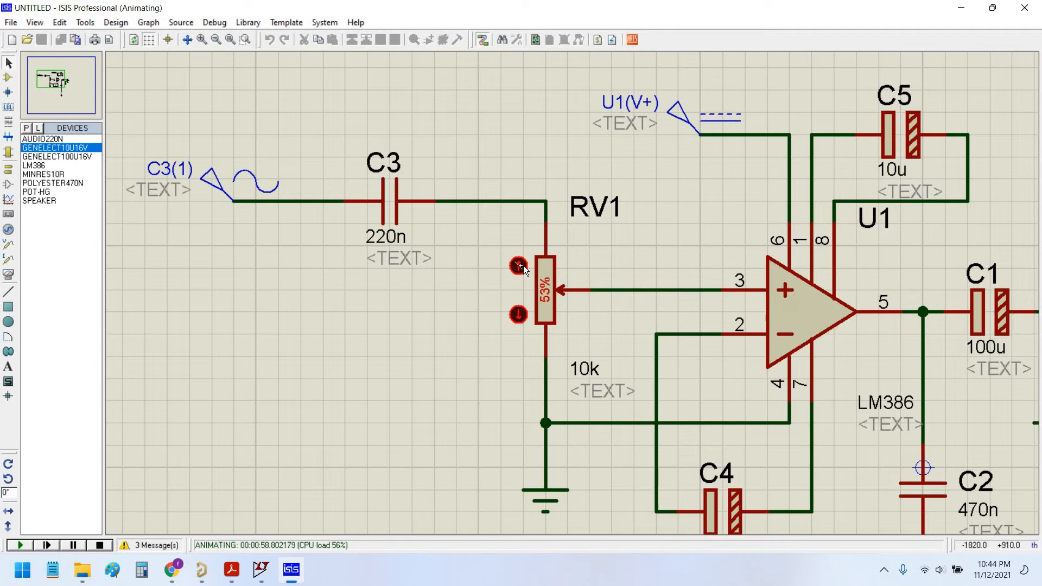
click(517, 265)
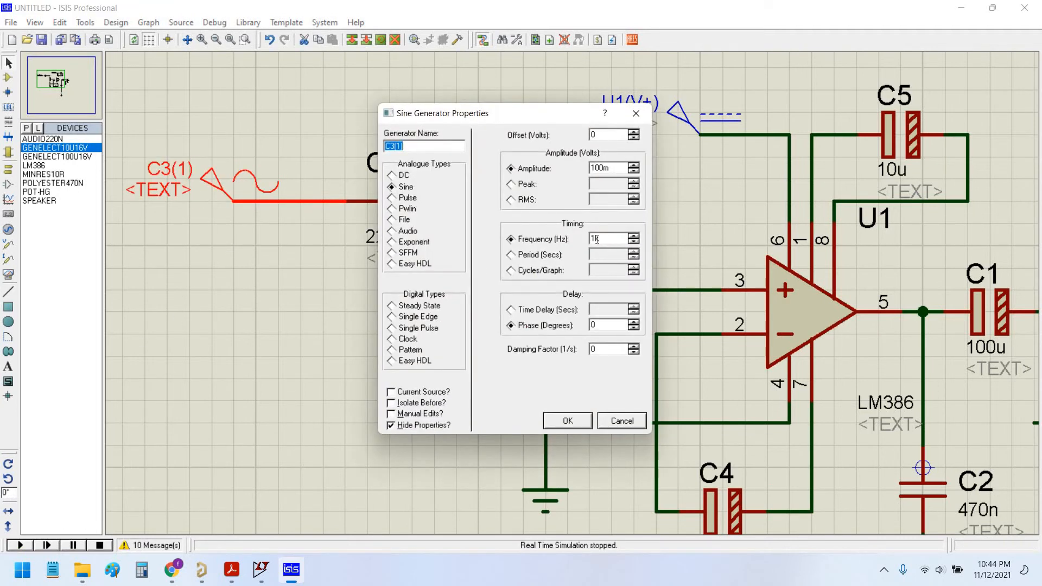
Step: Confirm the sine generator settings of 100 mV at 1 kHz
key(Backspace)
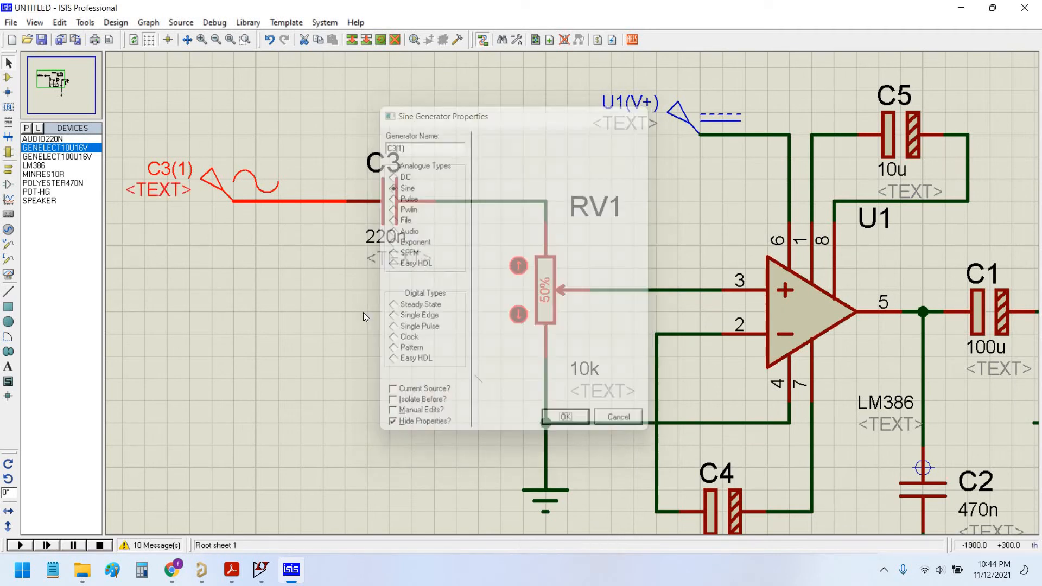
click(563, 417)
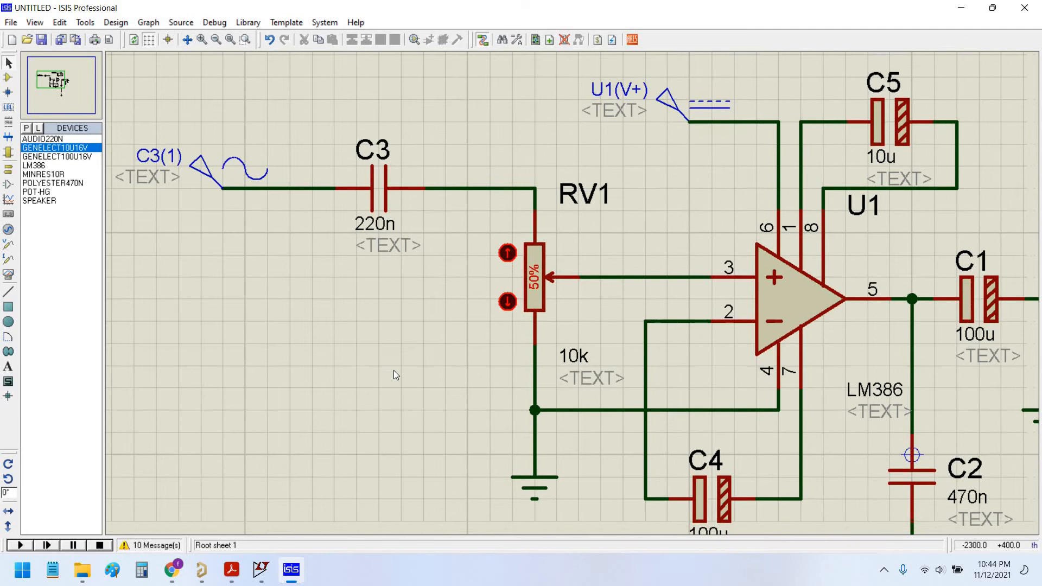
click(533, 276)
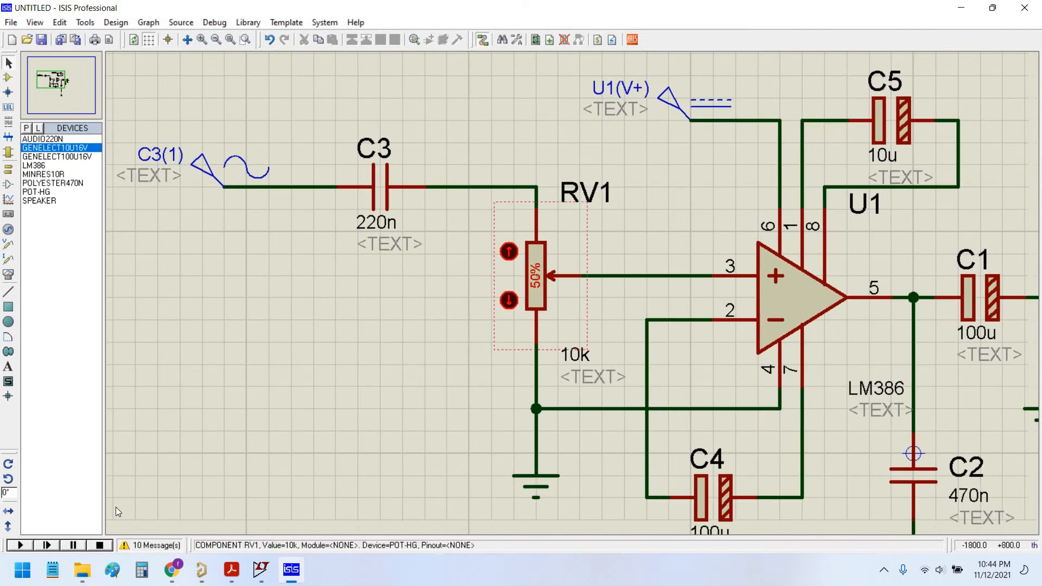
Step: Rerun the simulation, set RV1 back to about half (49%), then stop
click(20, 545)
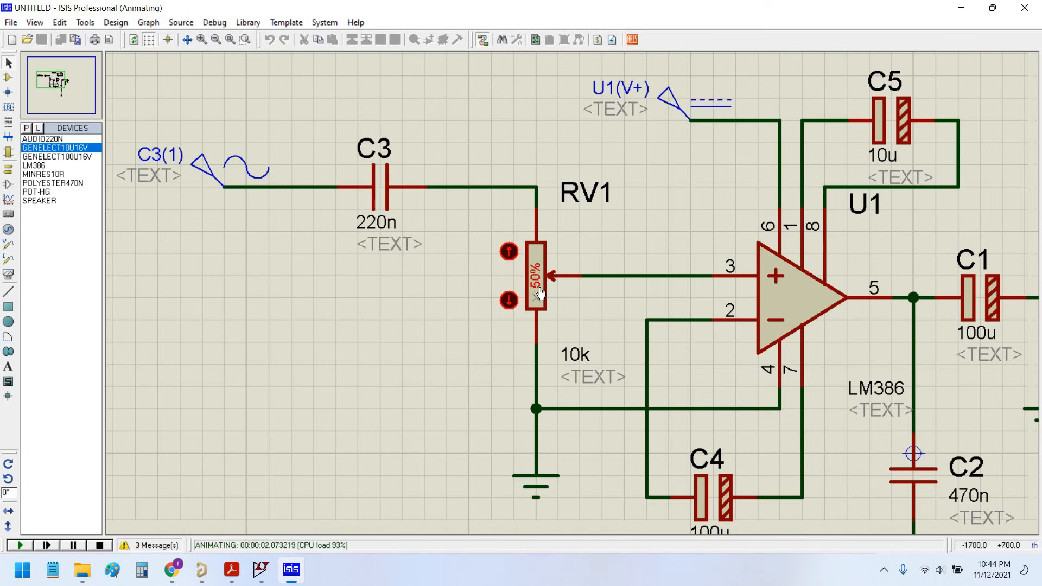
click(507, 300)
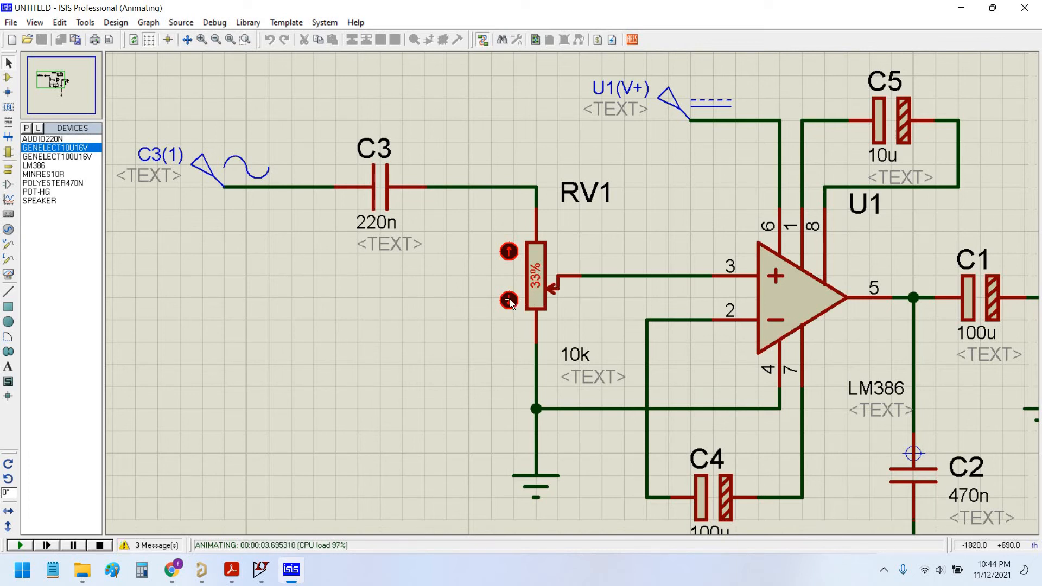
click(507, 299)
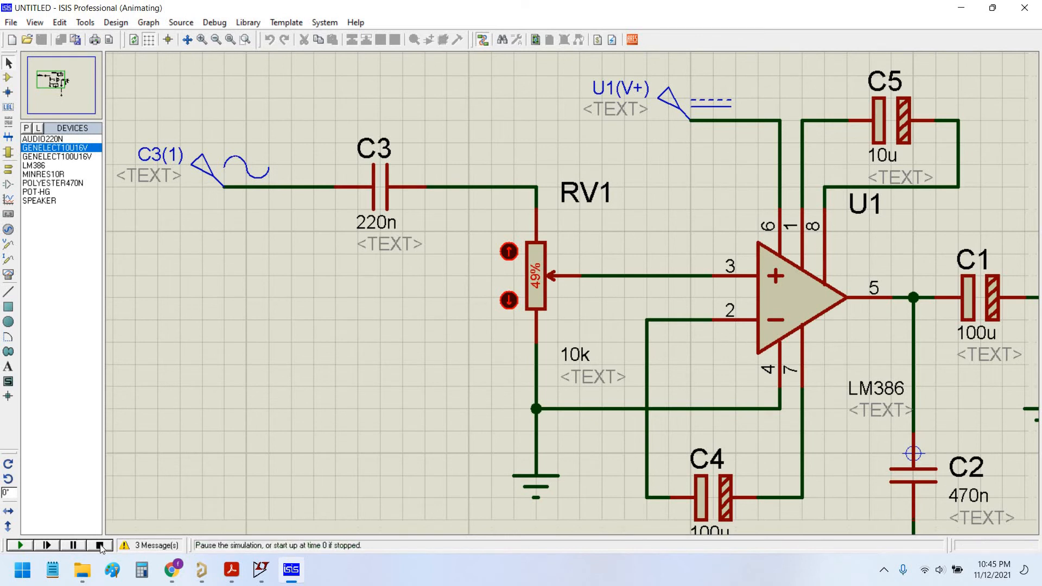
click(99, 545)
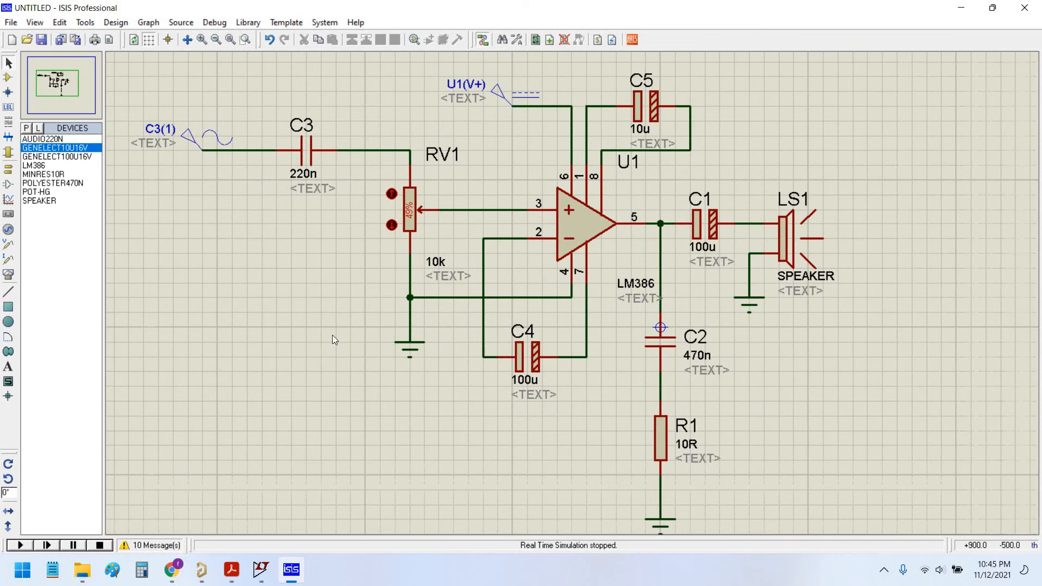
mouse_move(320, 335)
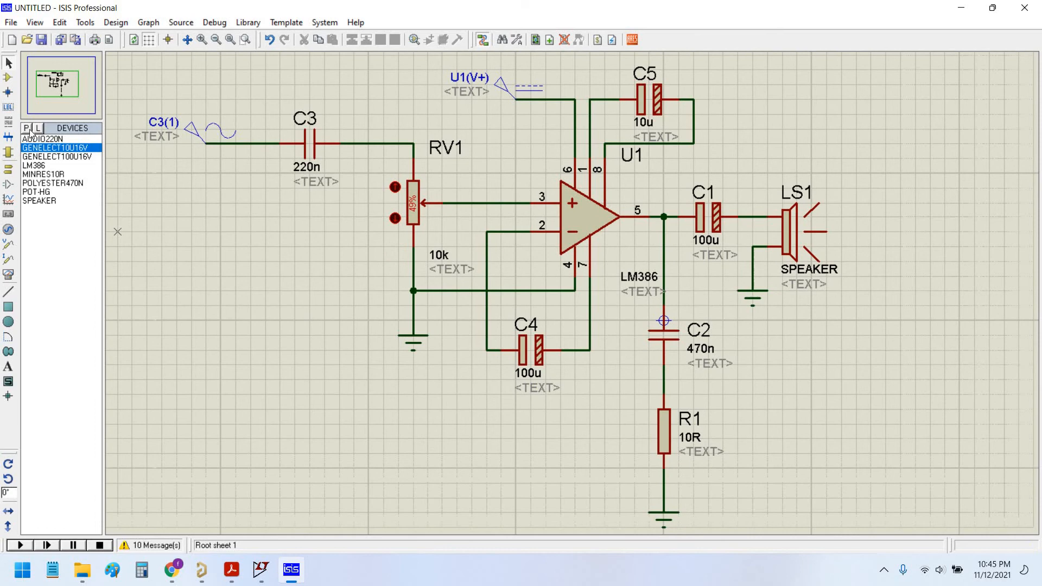
Step: Open the Pick Devices browser from the P button above the device list
click(26, 128)
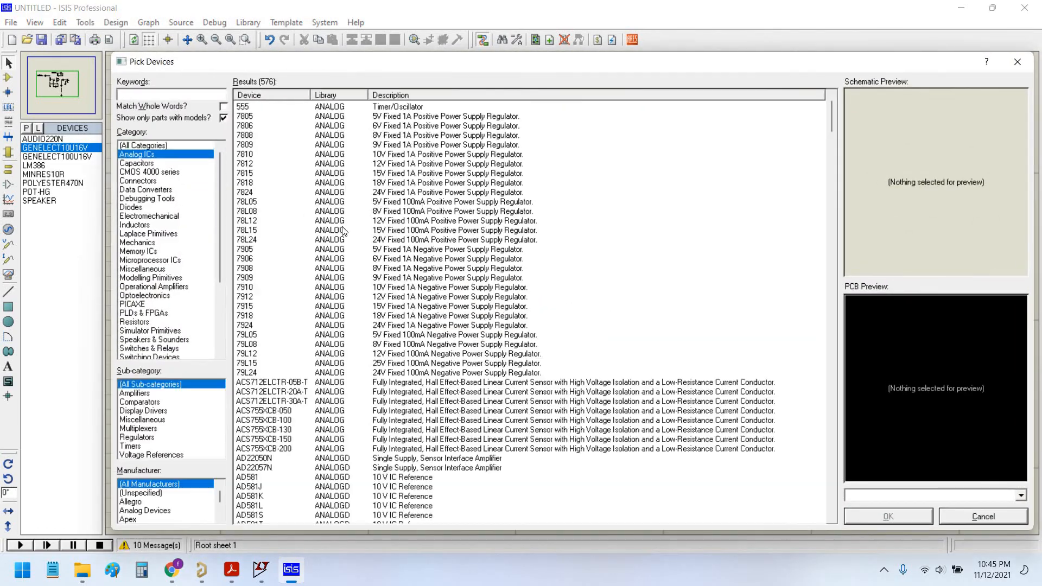
Step: Browse the Amplifier, Display Drivers and Timers subcategories without choosing any part
scroll(down, 3)
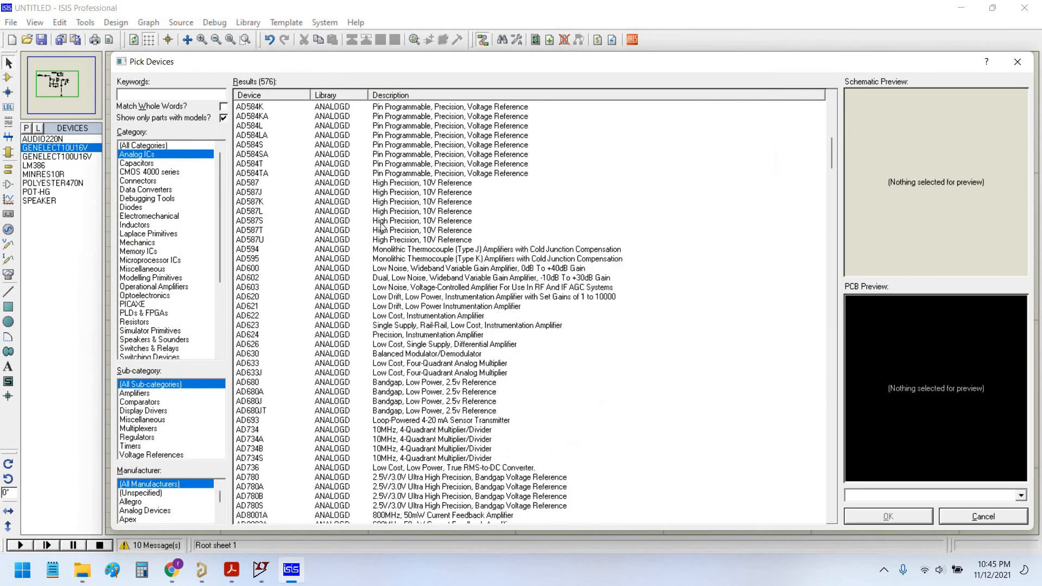
scroll(down, 3)
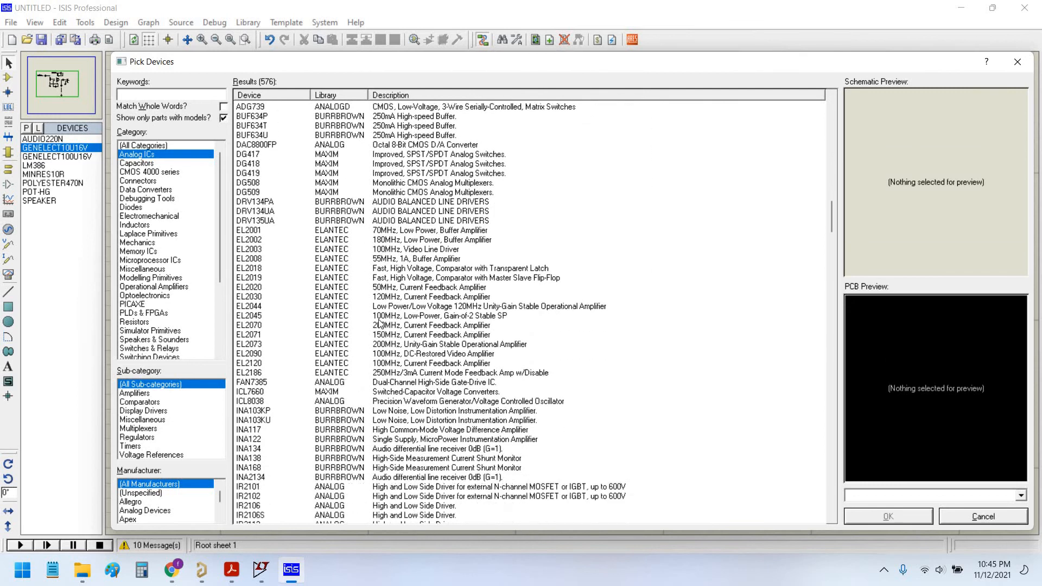
click(134, 393)
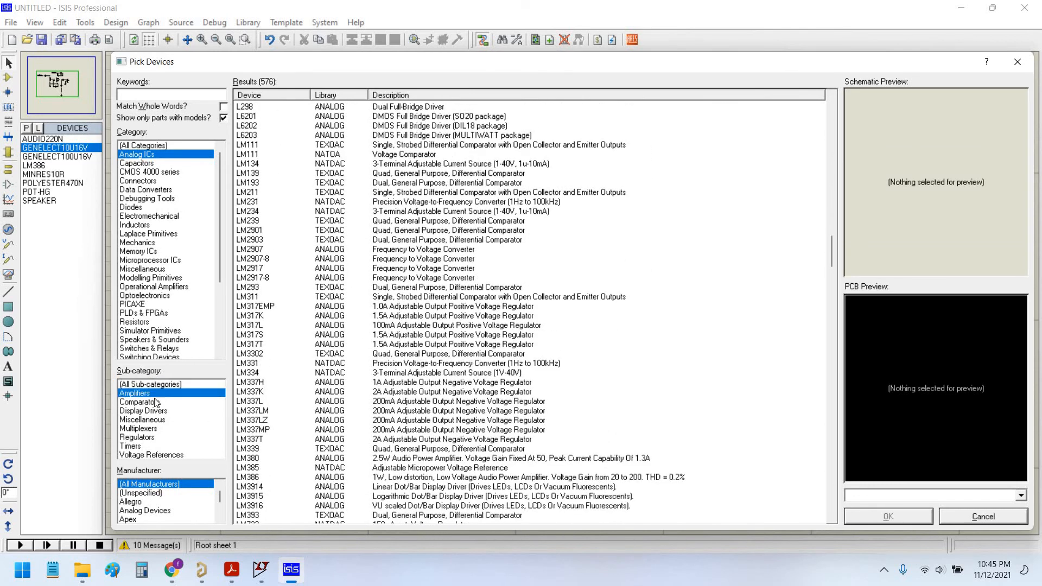
click(143, 410)
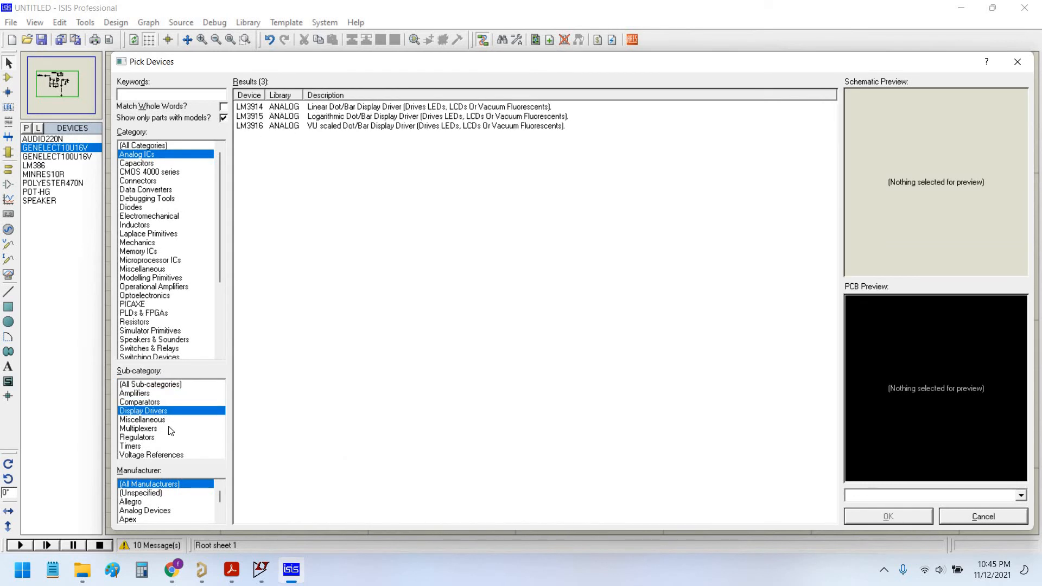
click(130, 446)
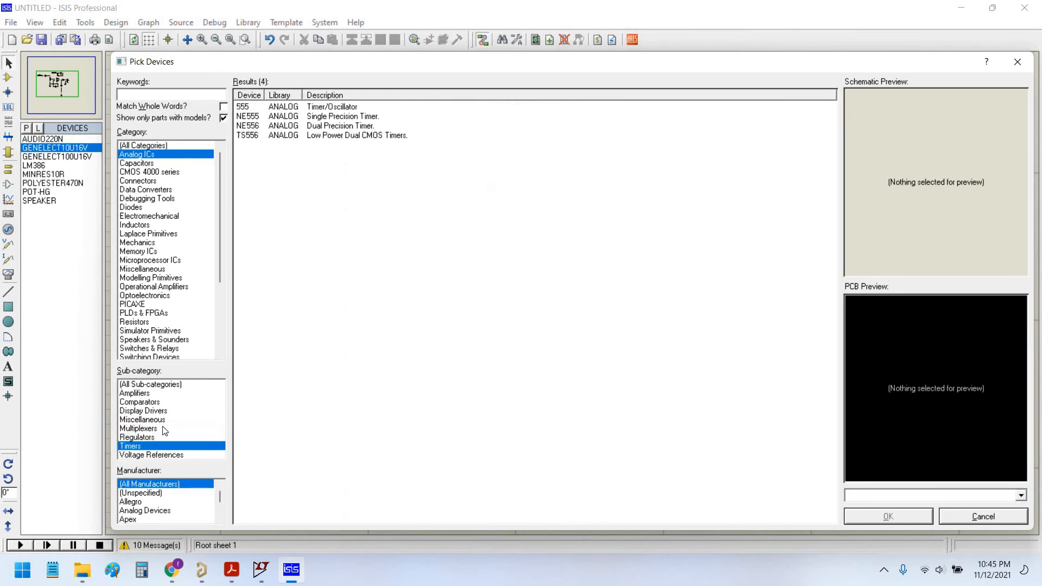
click(134, 393)
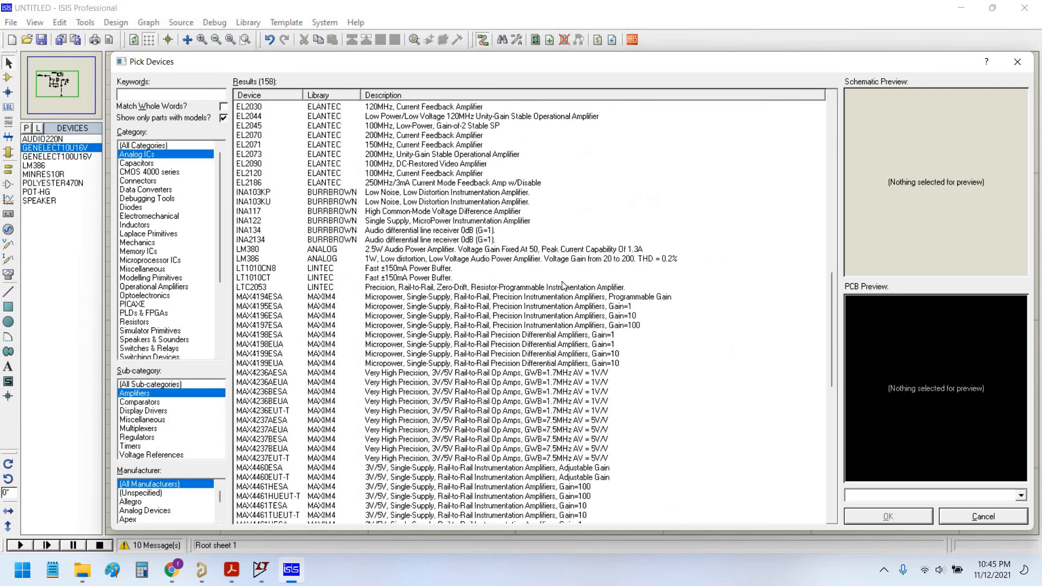
scroll(down, 3)
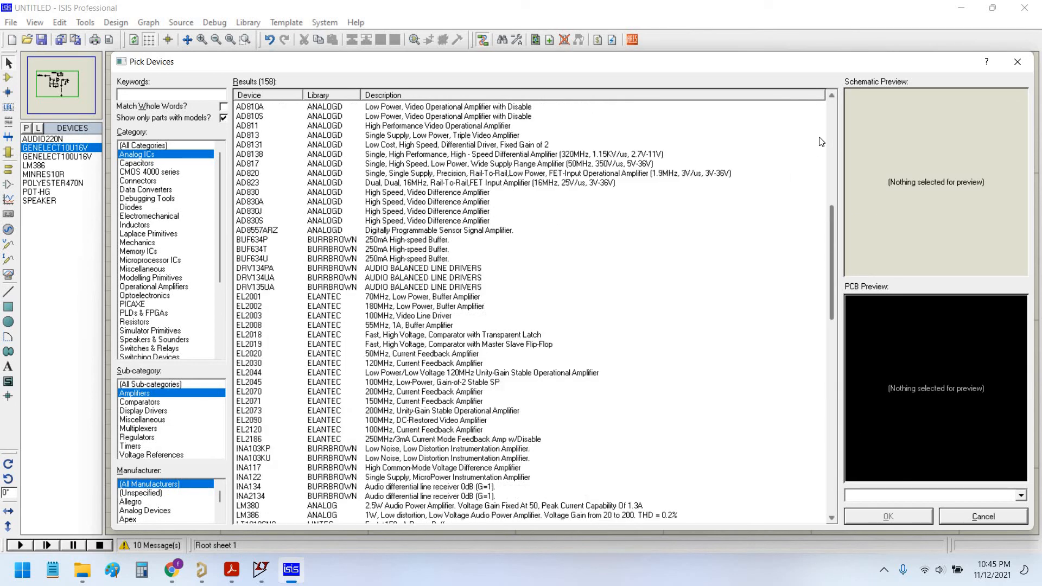
scroll(up, 3)
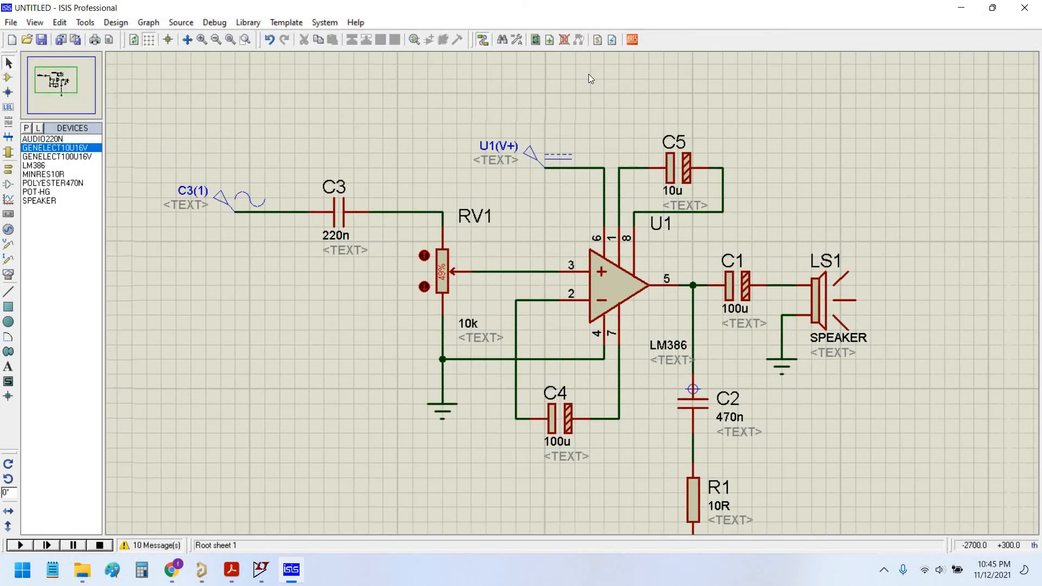
Step: Add the 2D text 'LM386 Audio Power Amplifier' at 0.2in height above the circuit
click(9, 365)
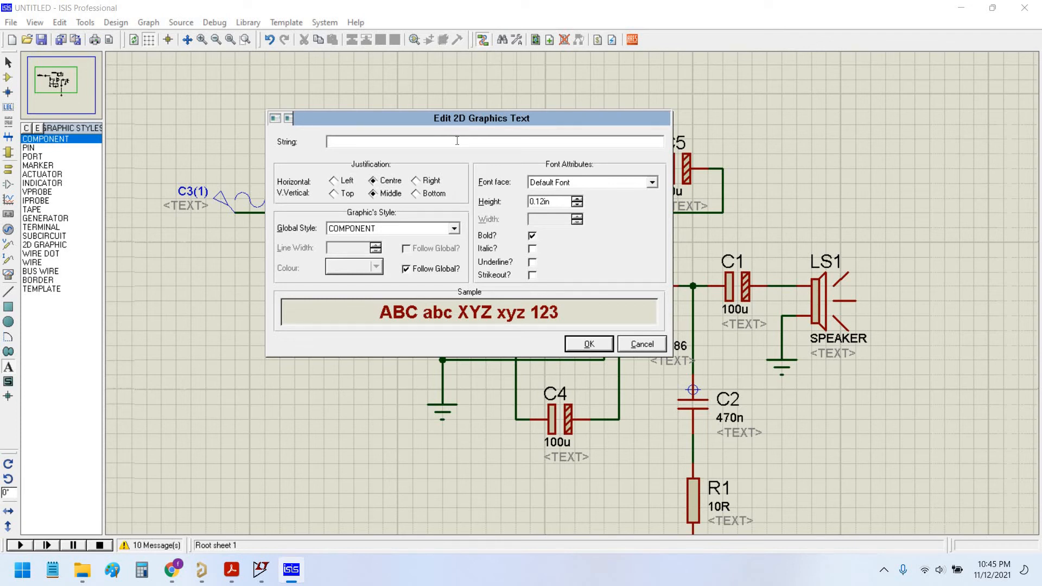
text(LM)
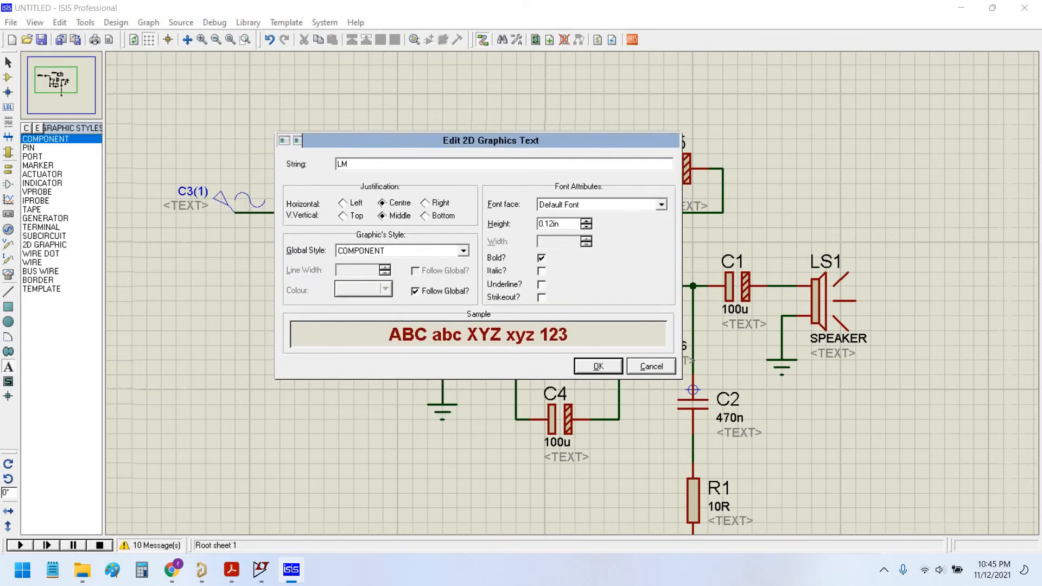
text(386 P)
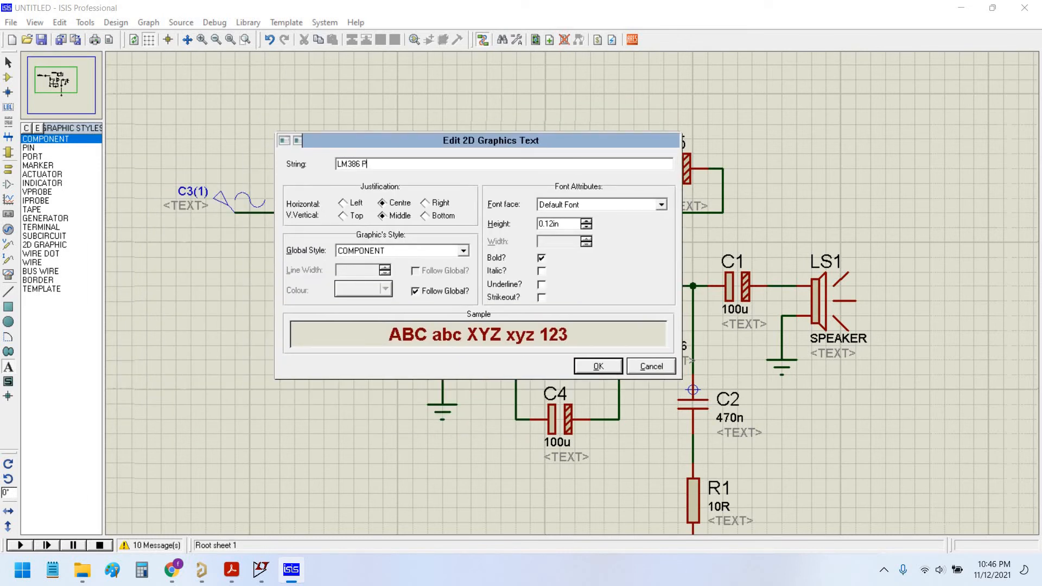
text(ower)
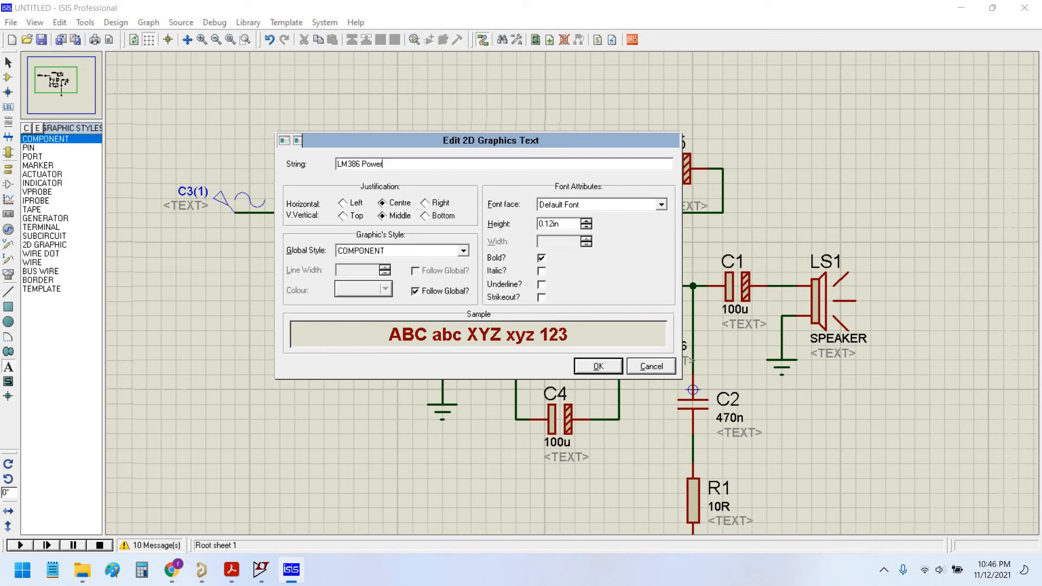
text(Audio)
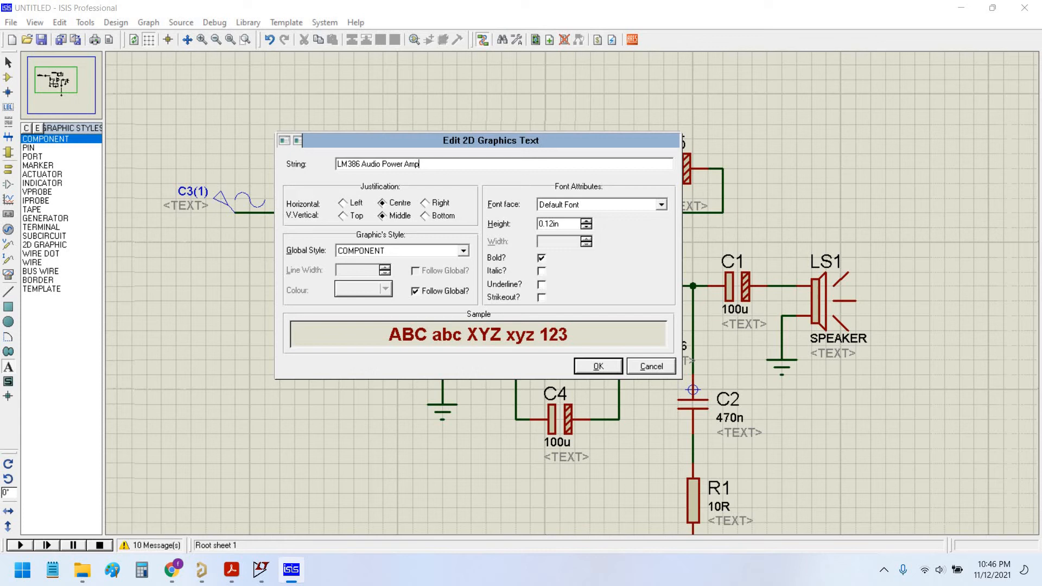
text(lifier)
click(558, 223)
text(0.2)
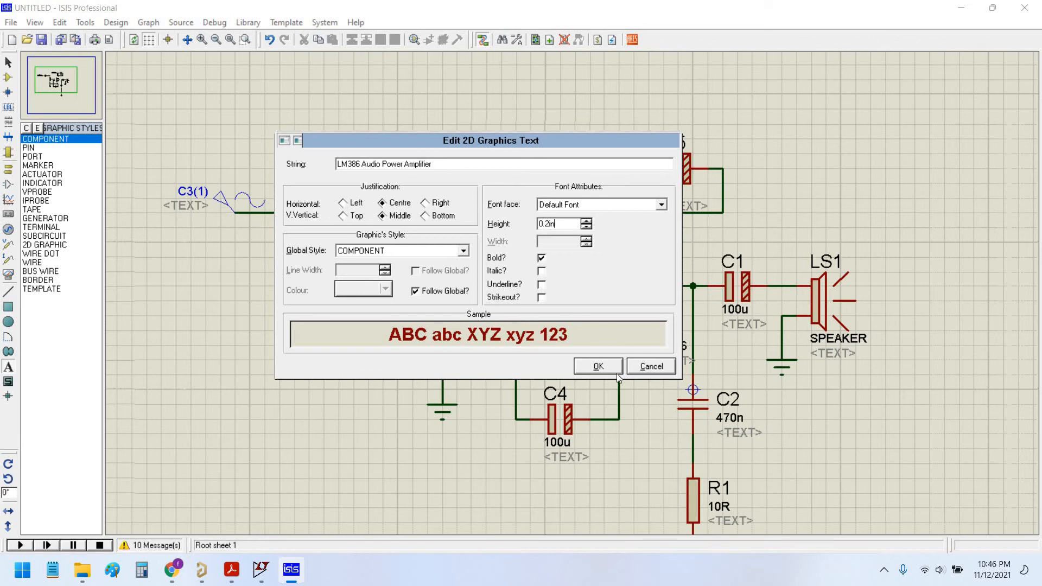
click(596, 366)
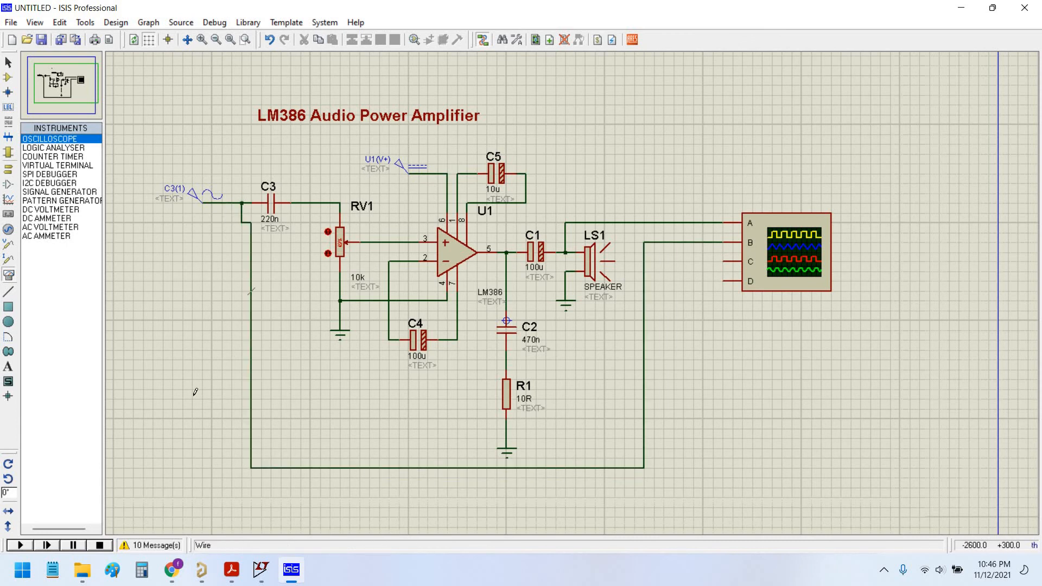
Step: Start the simulation so the oscilloscope shows the input and output sine waves
click(18, 545)
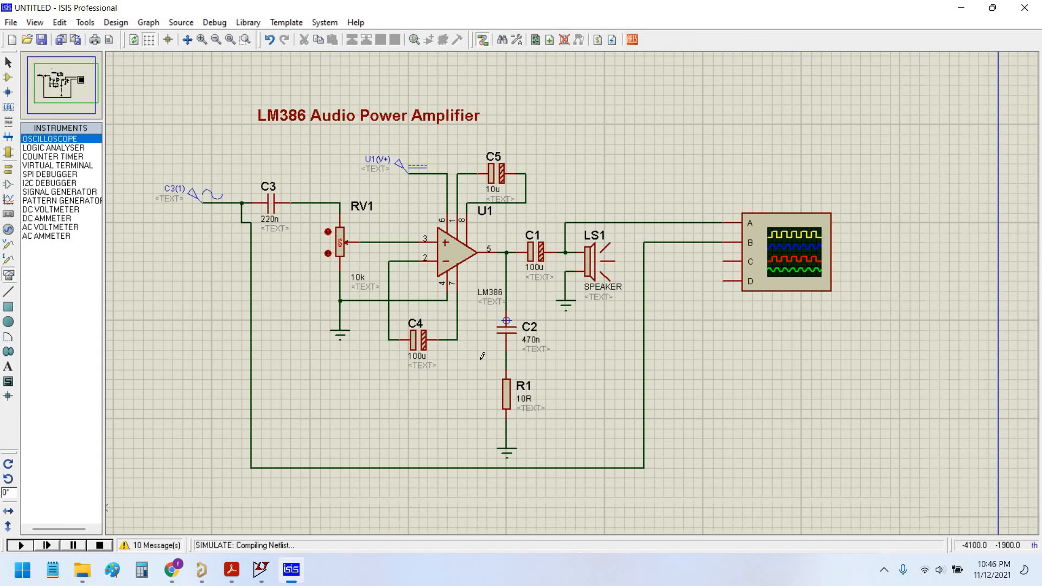
click(20, 545)
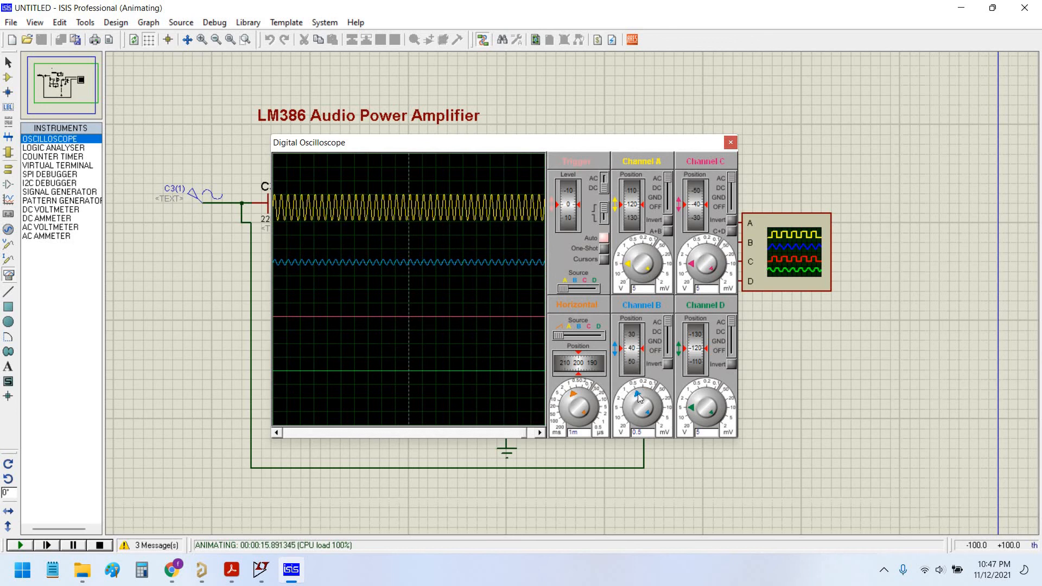
mouse_move(636, 249)
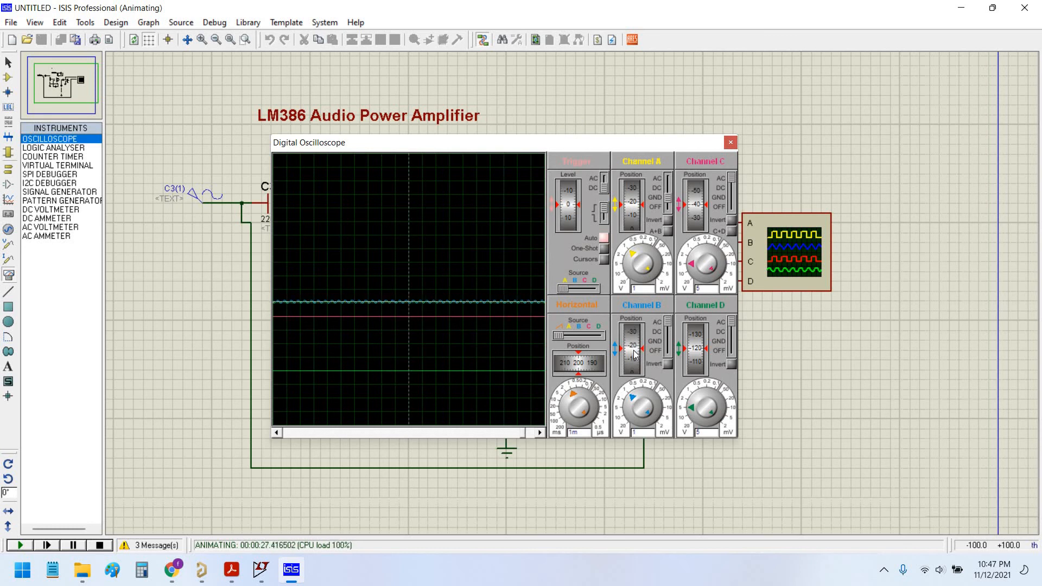
mouse_move(668, 194)
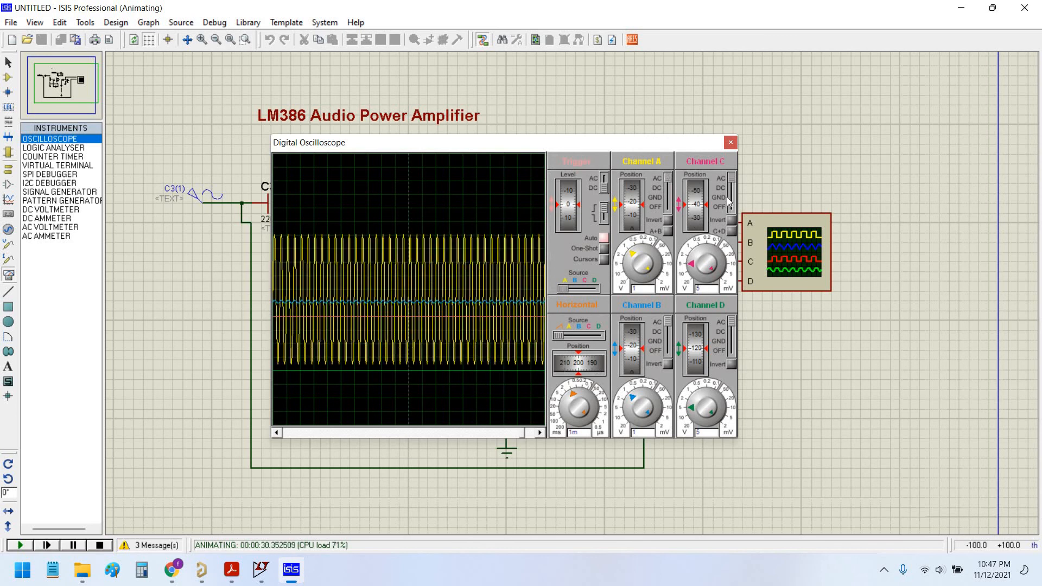
mouse_move(684, 160)
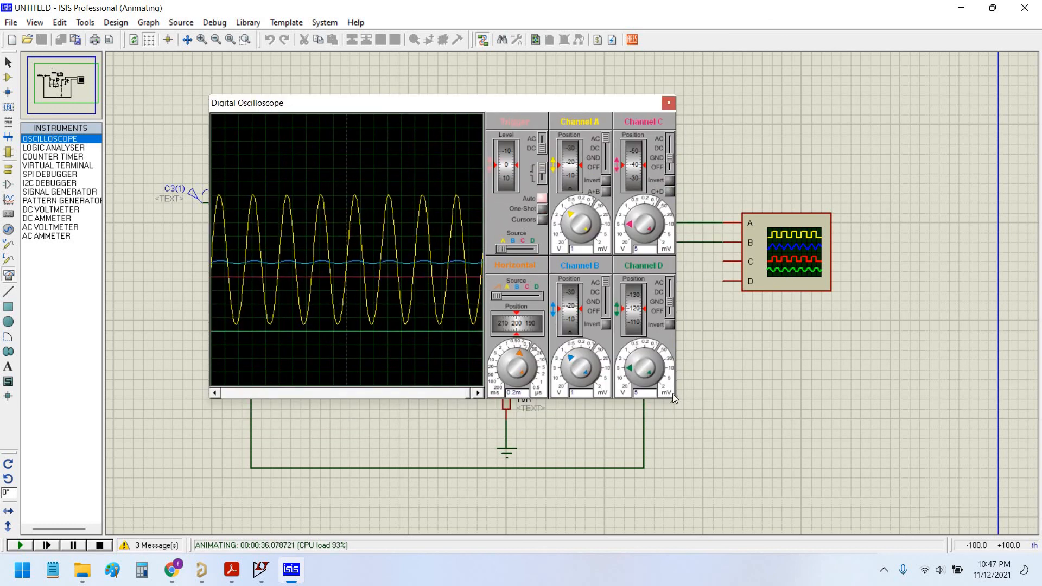
mouse_move(286, 226)
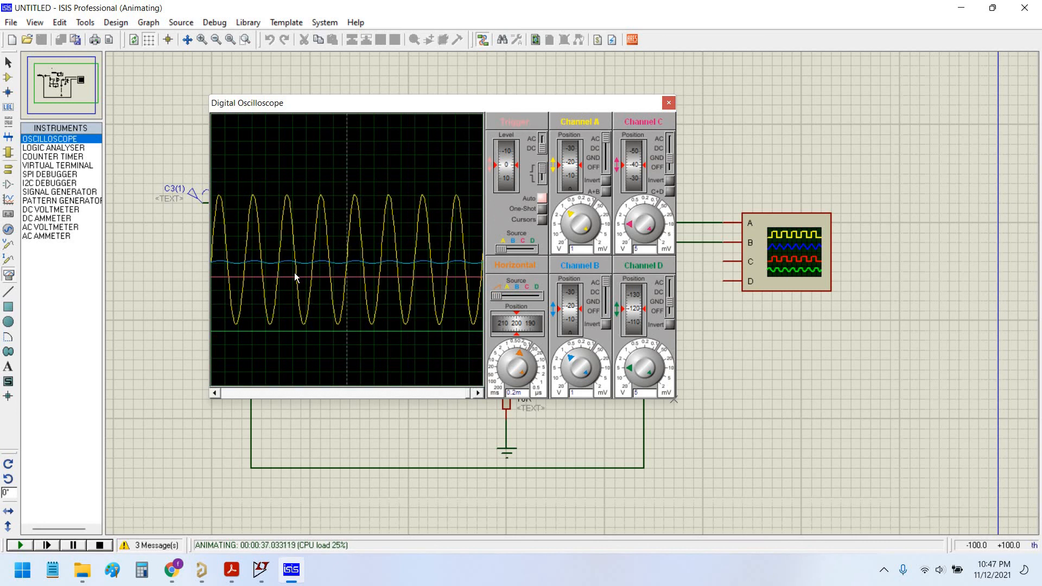
mouse_move(337, 208)
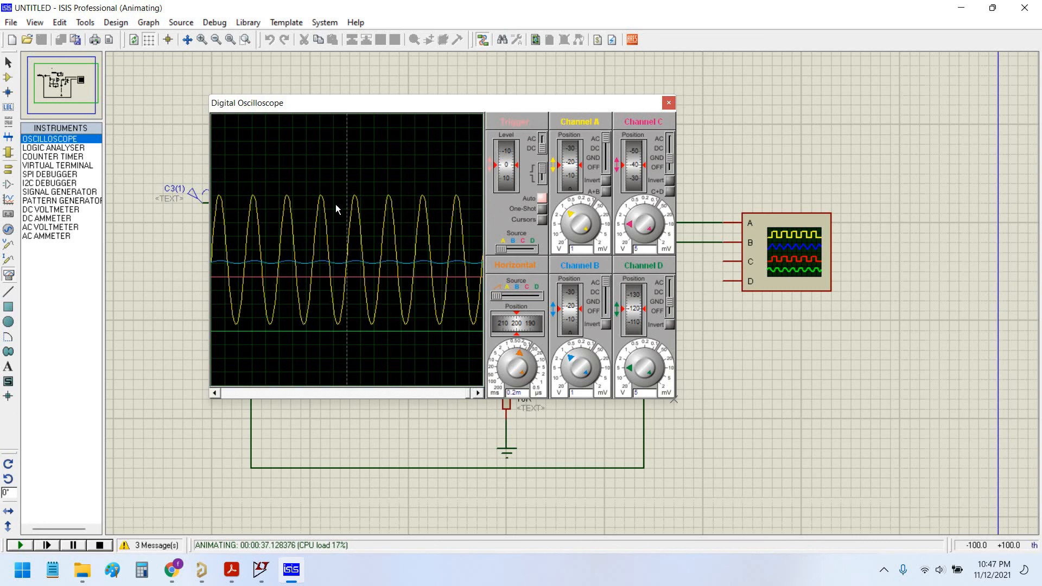
mouse_move(465, 253)
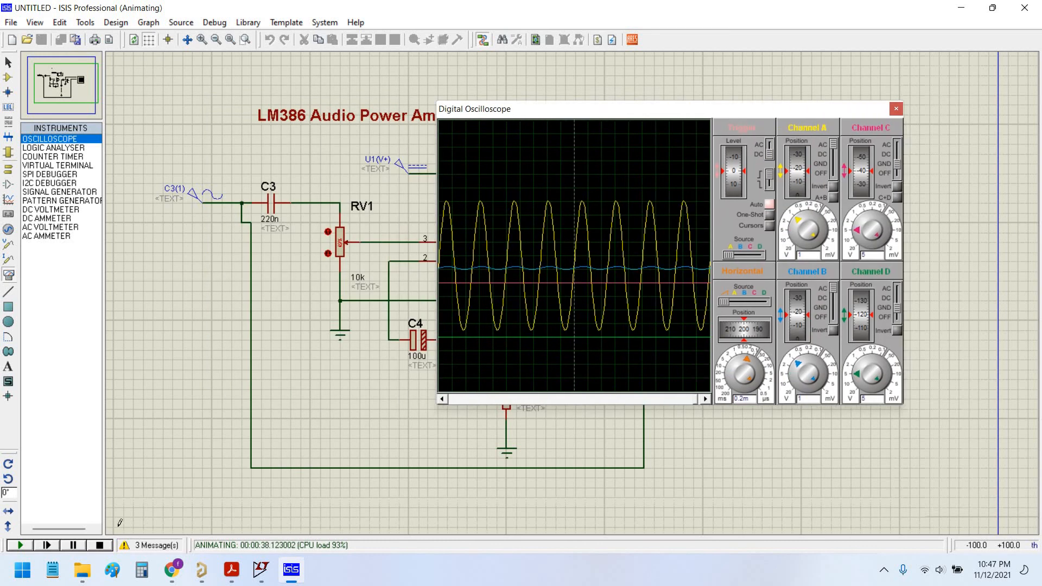
Step: Pause and then stop the running simulation
click(46, 545)
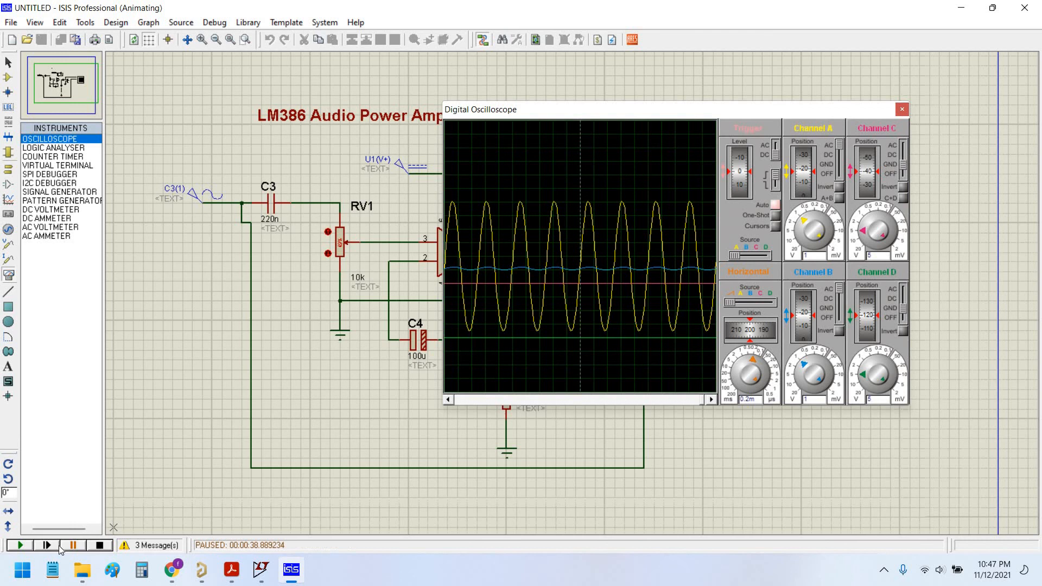
click(100, 545)
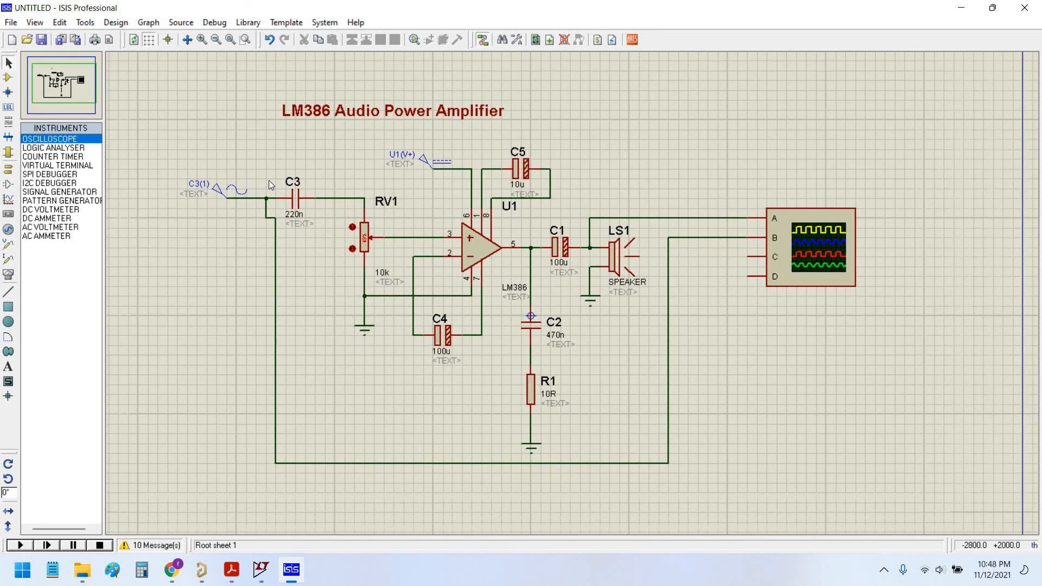
mouse_move(251, 394)
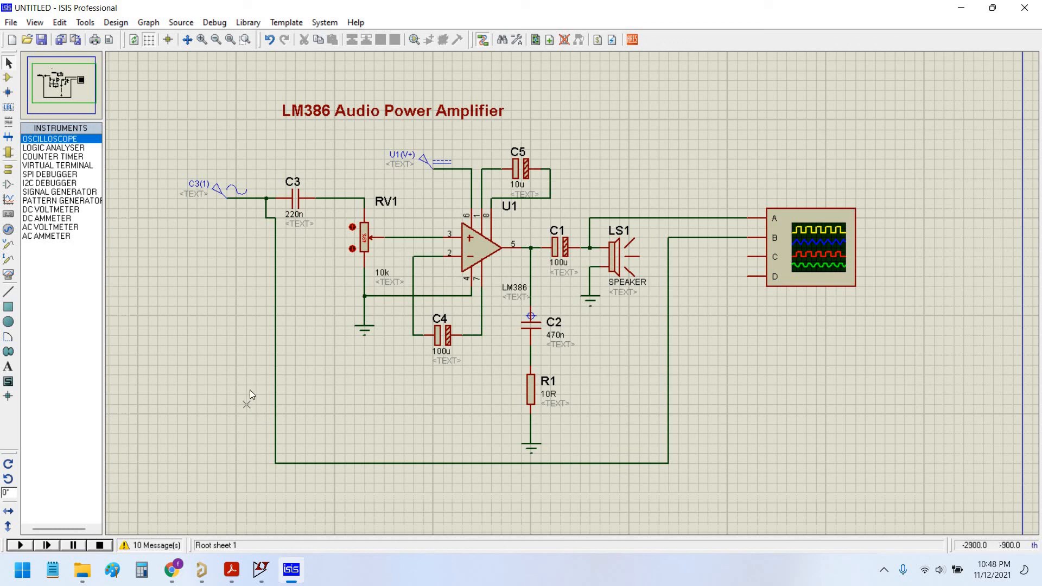
mouse_move(376, 389)
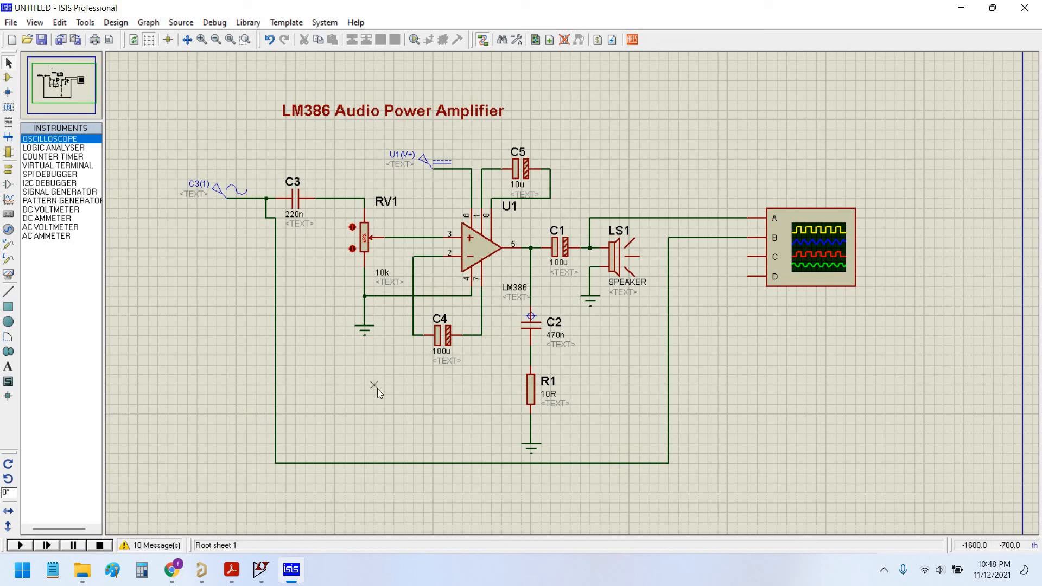
mouse_move(430, 386)
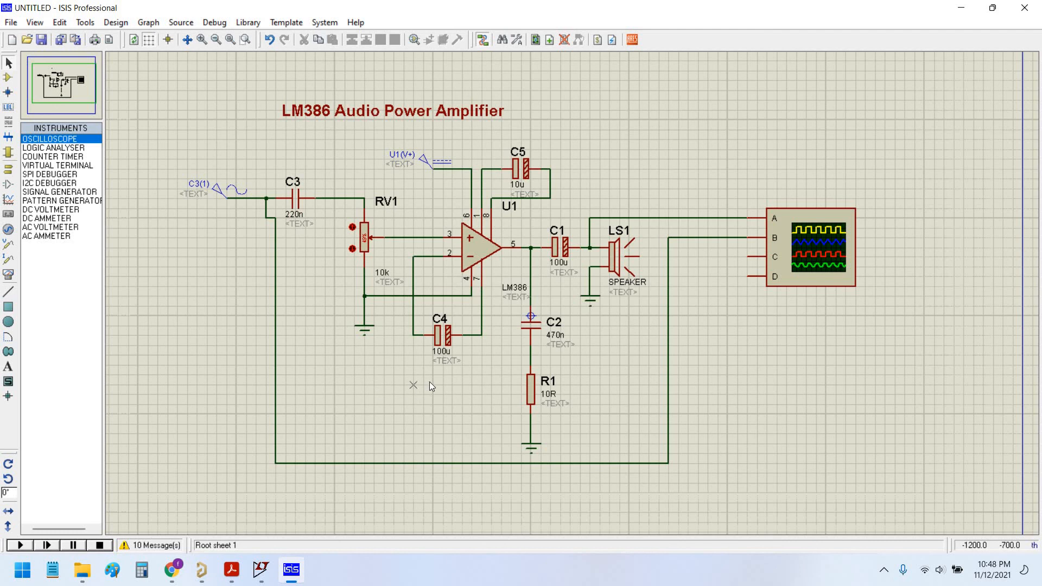
mouse_move(424, 406)
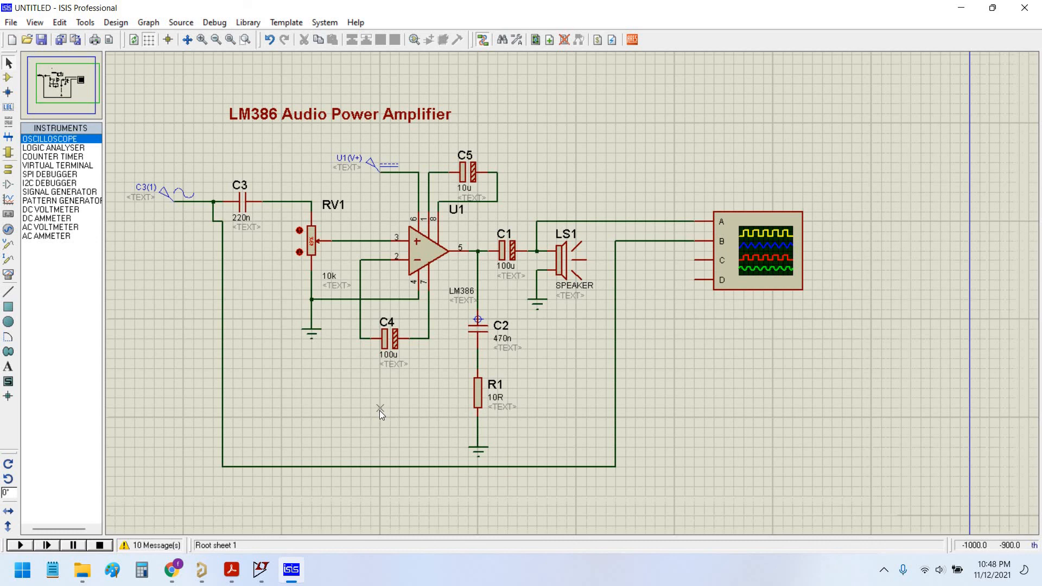
mouse_move(719, 472)
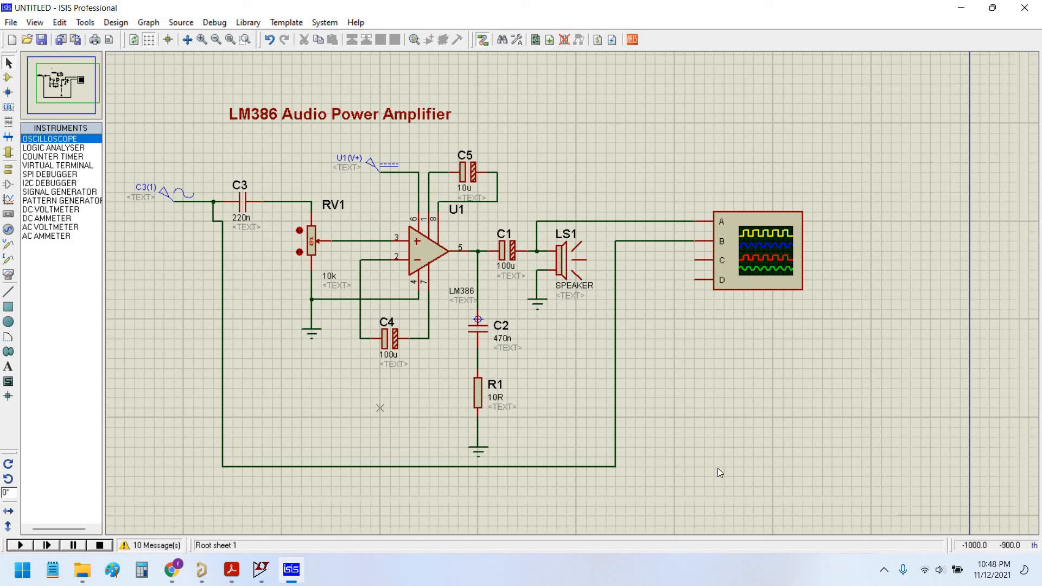